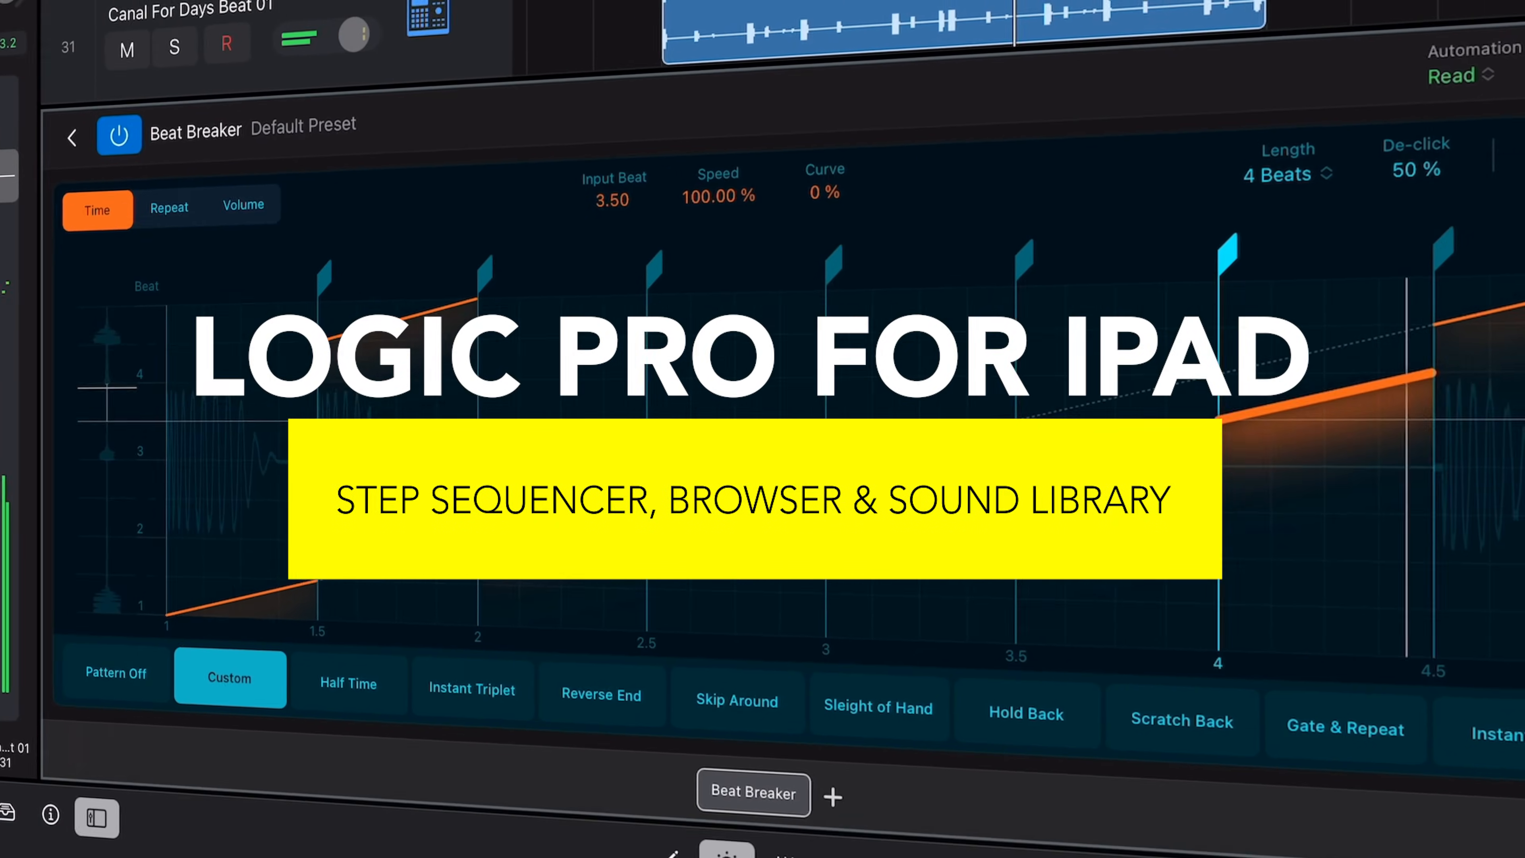
Show the browser's main sound categories and enter the Sound Library of downloadable packs
{"action": "left_click", "coordinate": [73, 136]}
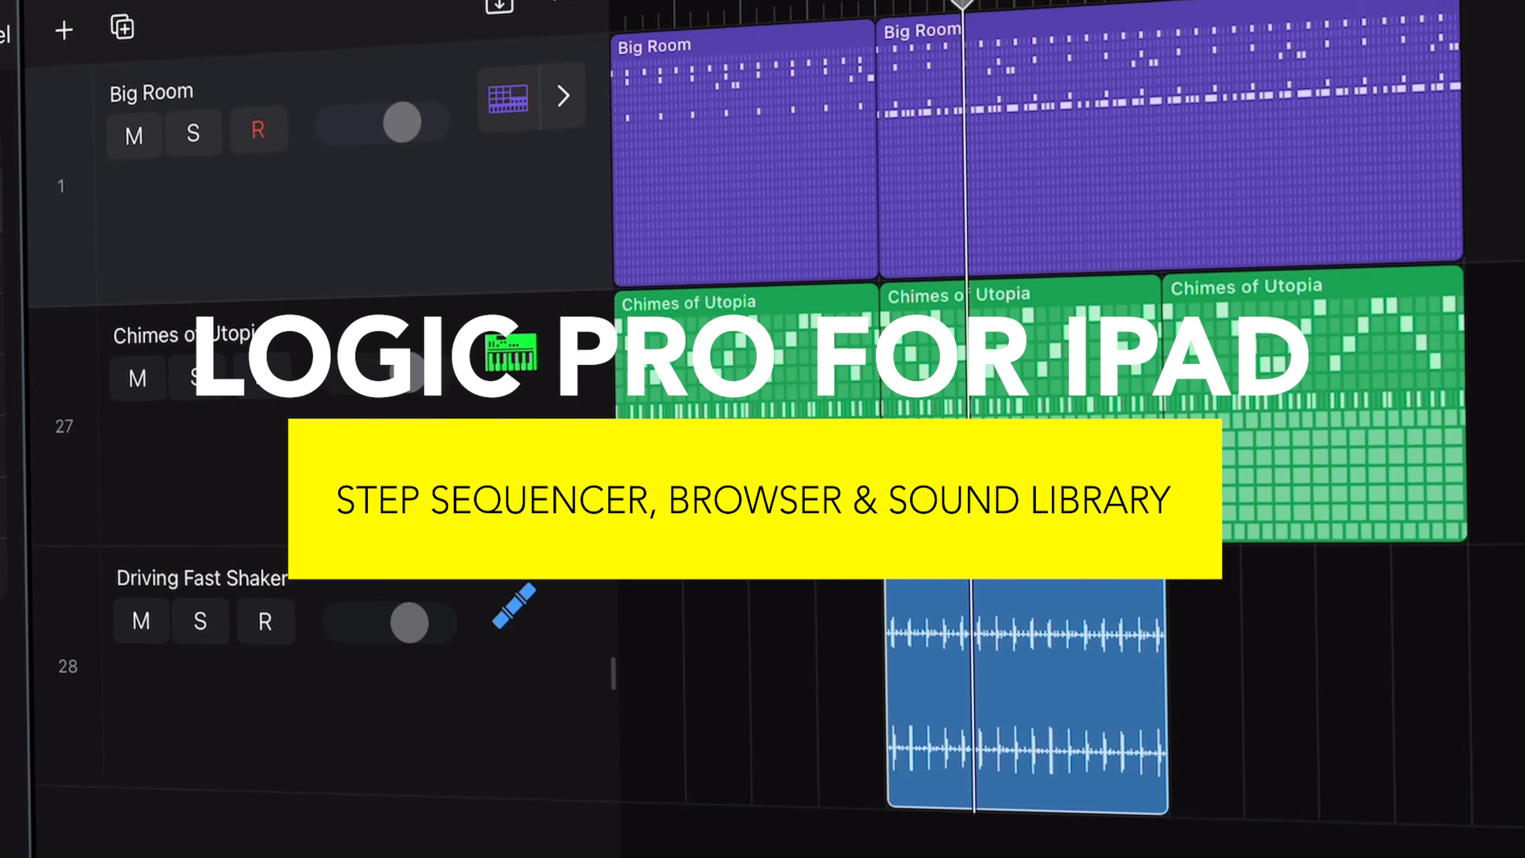
{"action": "scroll", "scroll_direction": "down", "scroll_amount": 3}
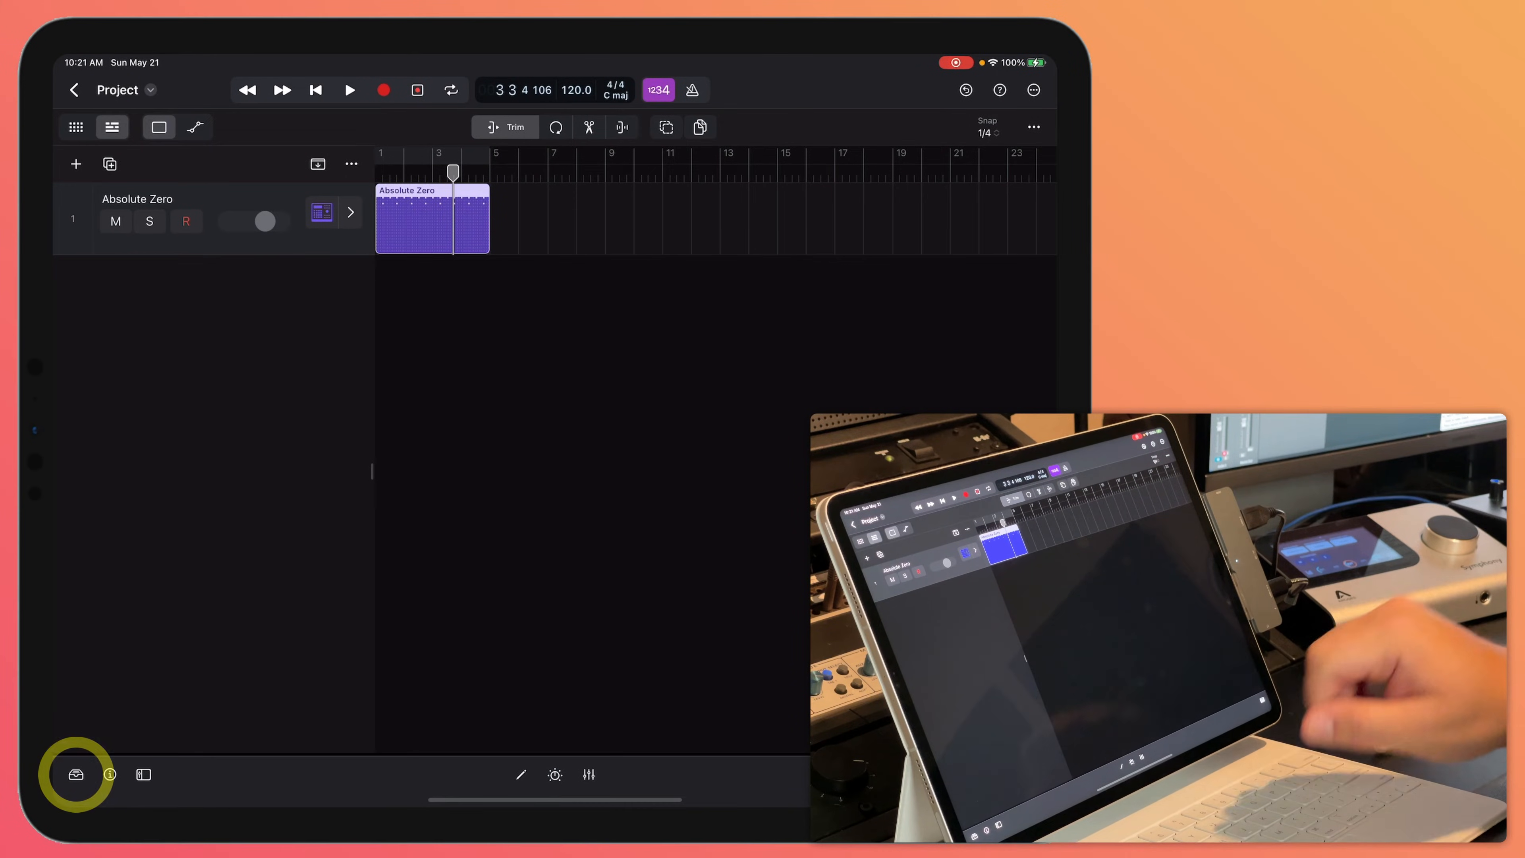
{"action": "left_click", "coordinate": [76, 774]}
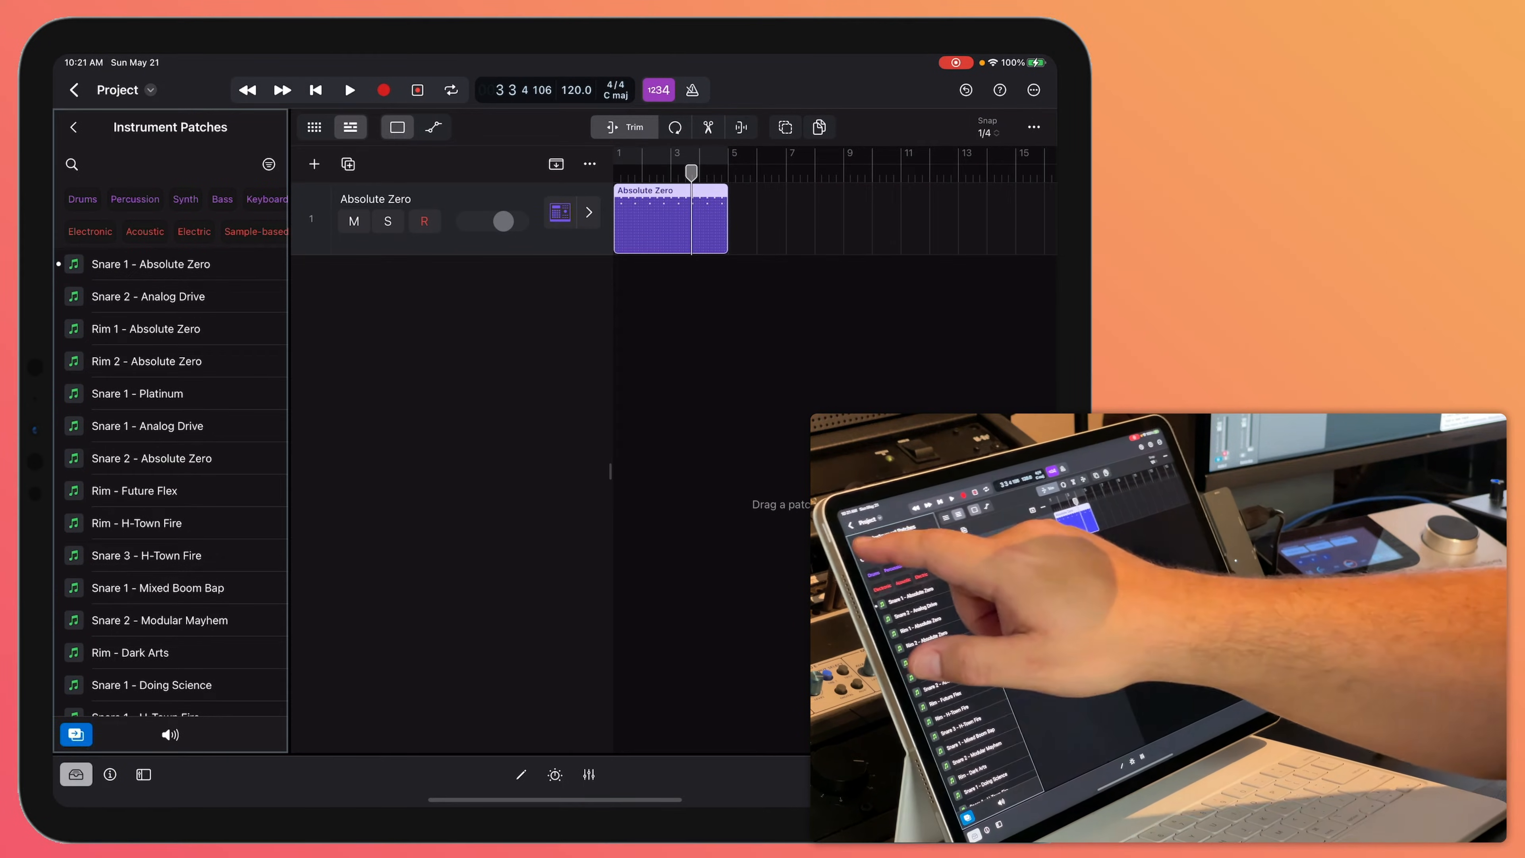
{"action": "left_click", "coordinate": [74, 126]}
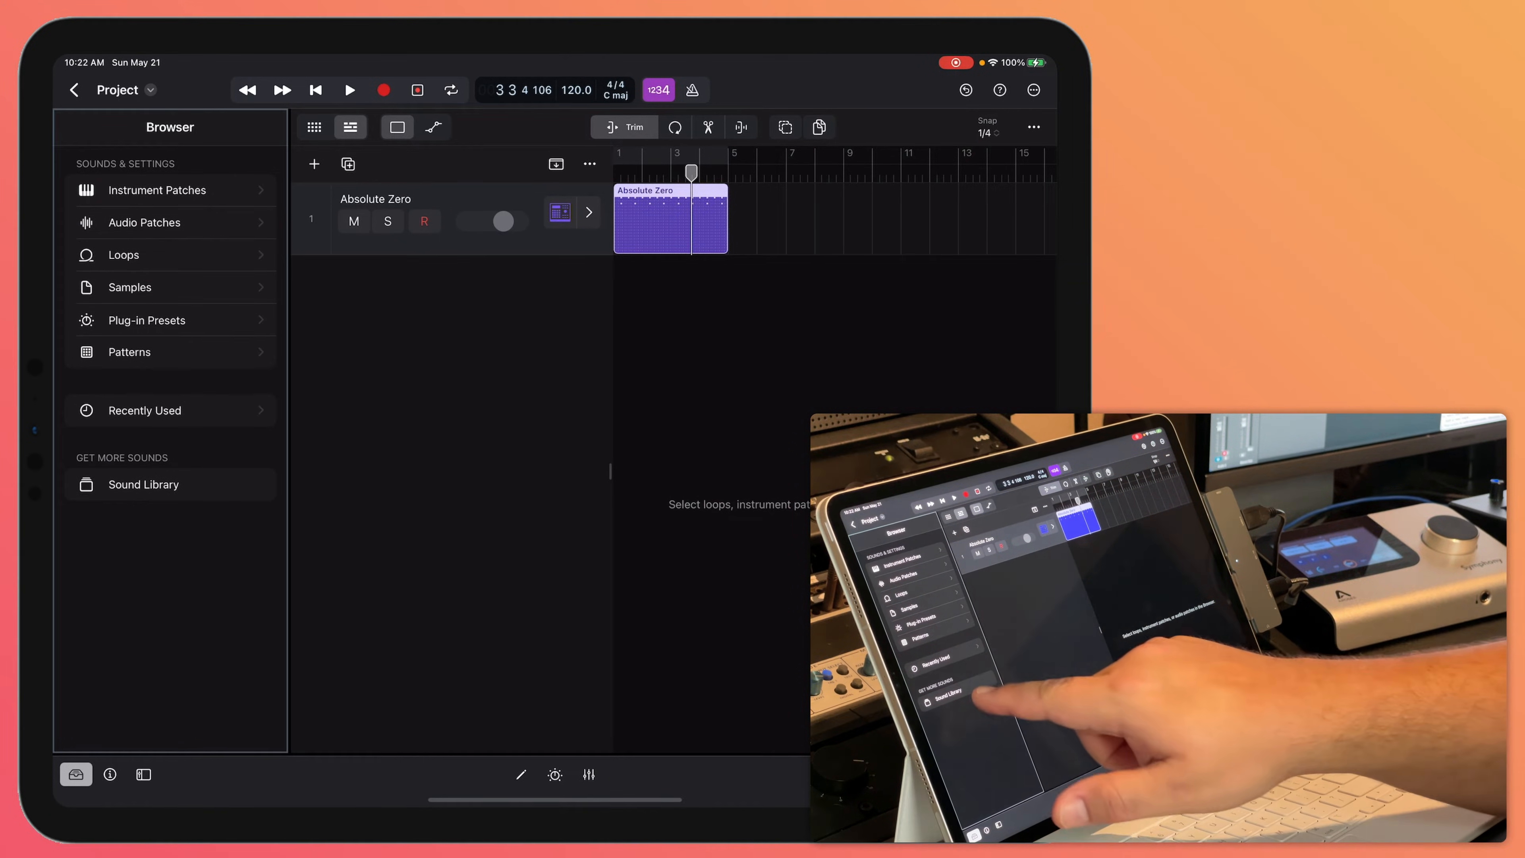
{"action": "left_click", "coordinate": [143, 484]}
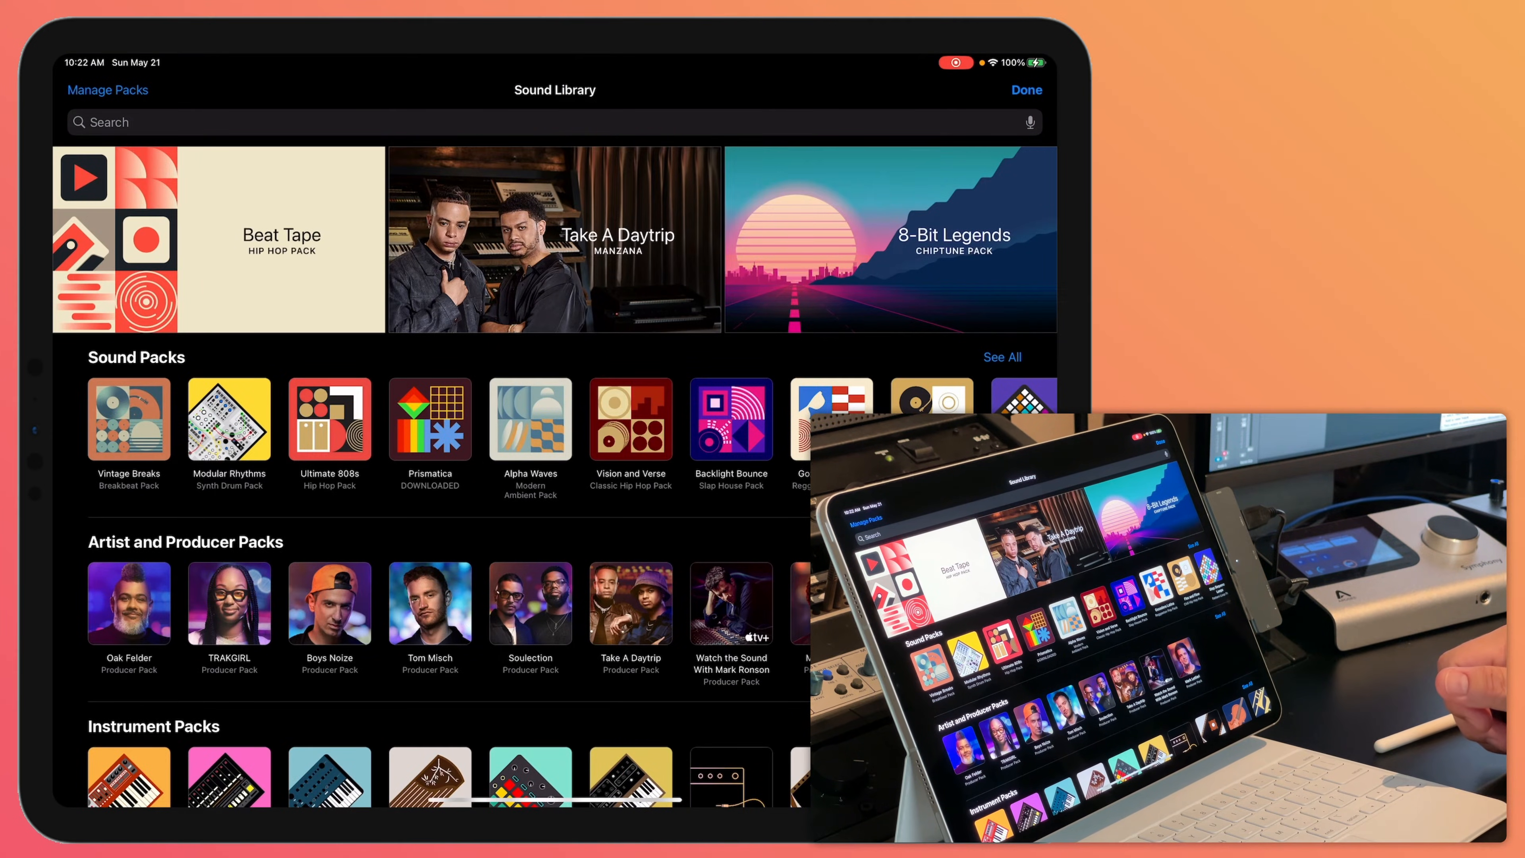
Look through the Sound Library packs and Manage Packs, then close it with Done
{"action": "scroll", "scroll_direction": "left", "scroll_amount": 3}
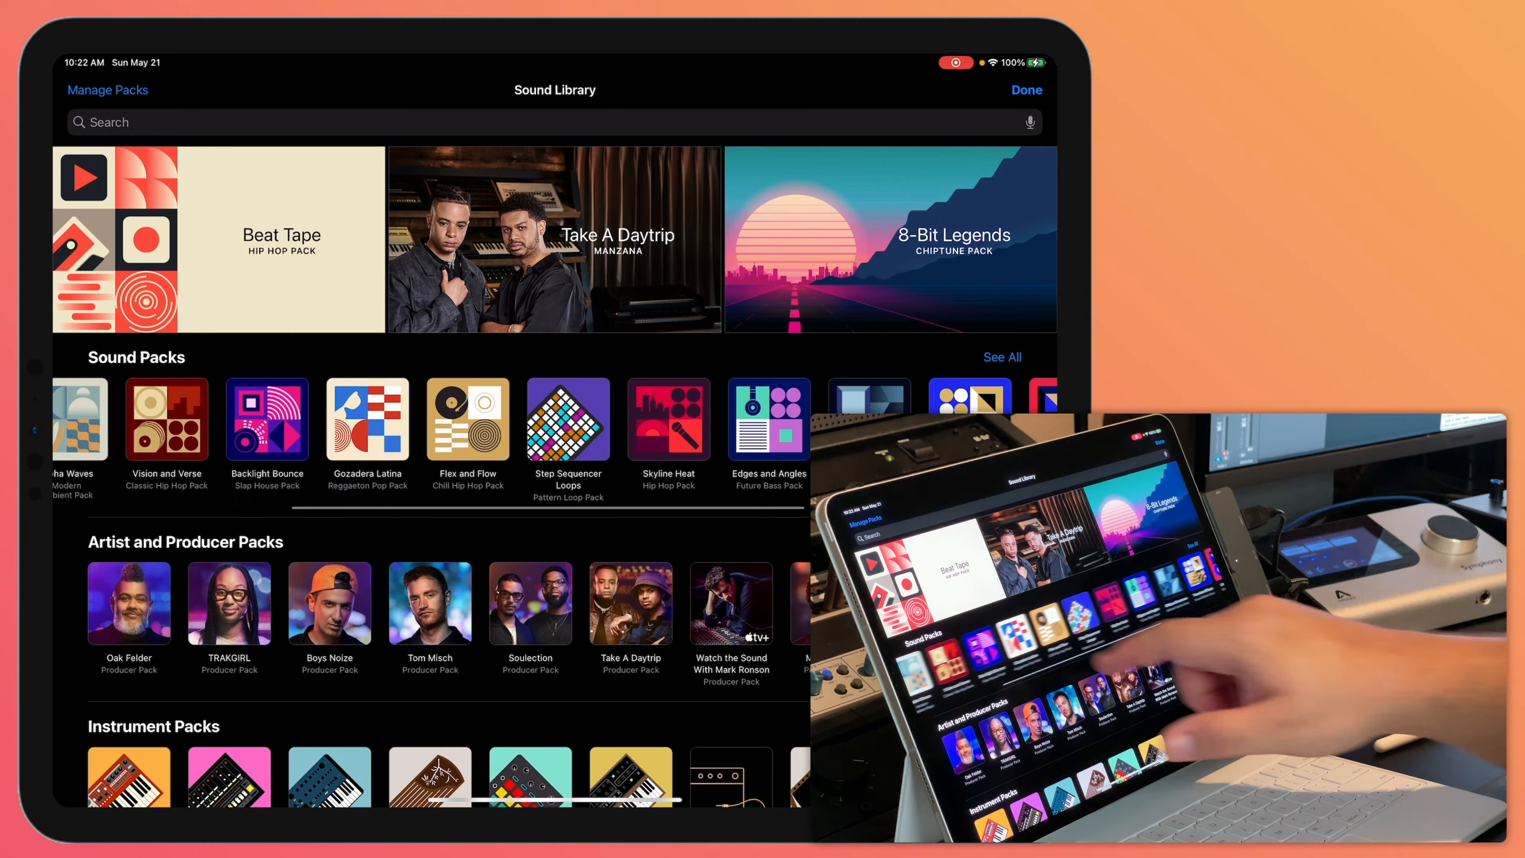
{"action": "scroll", "scroll_direction": "left", "scroll_amount": 3}
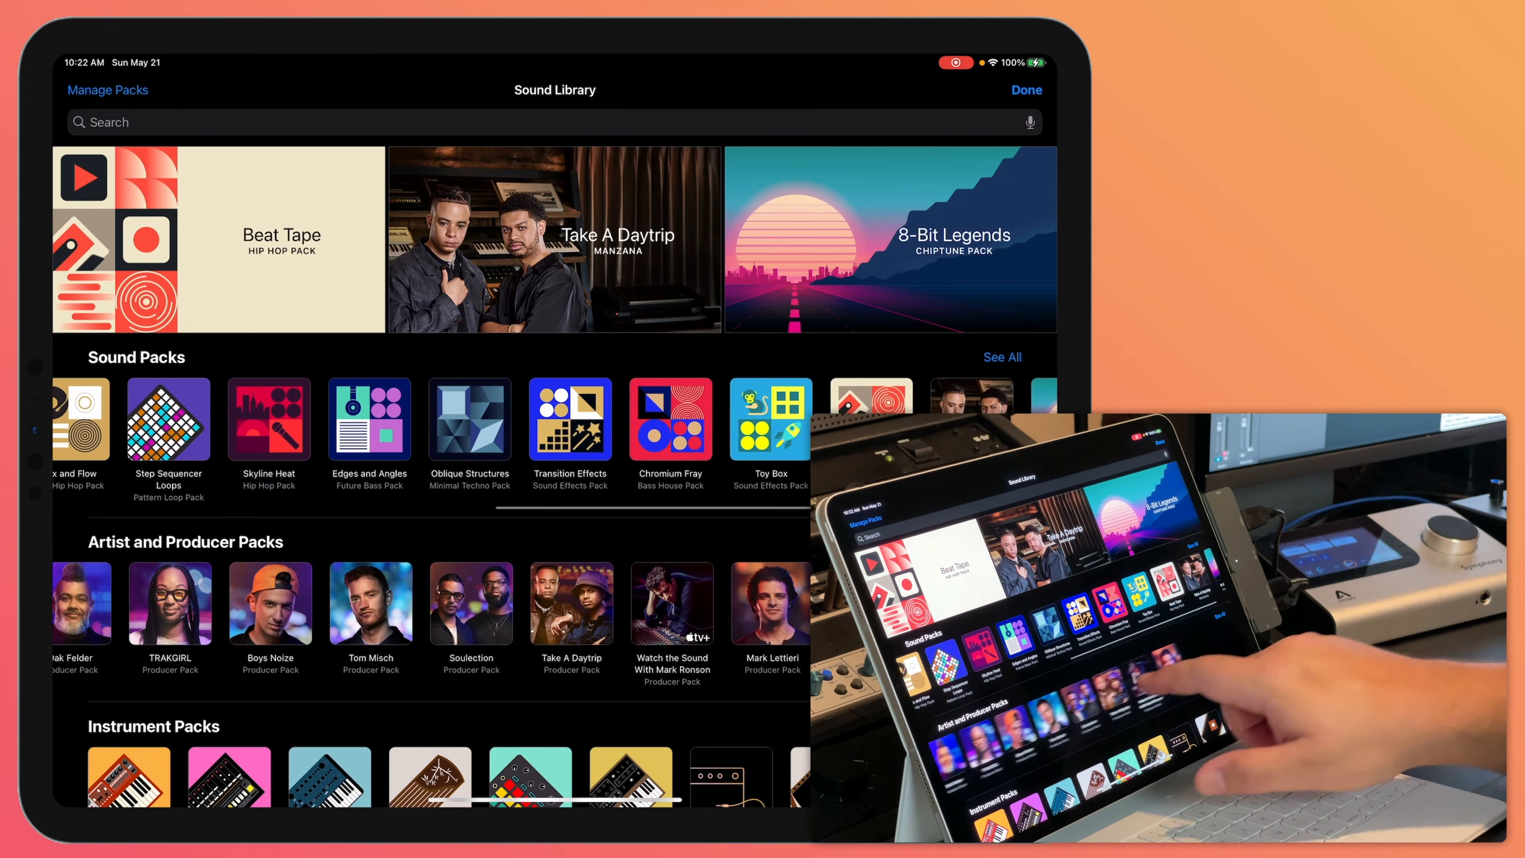
{"action": "scroll", "scroll_direction": "down", "scroll_amount": 3}
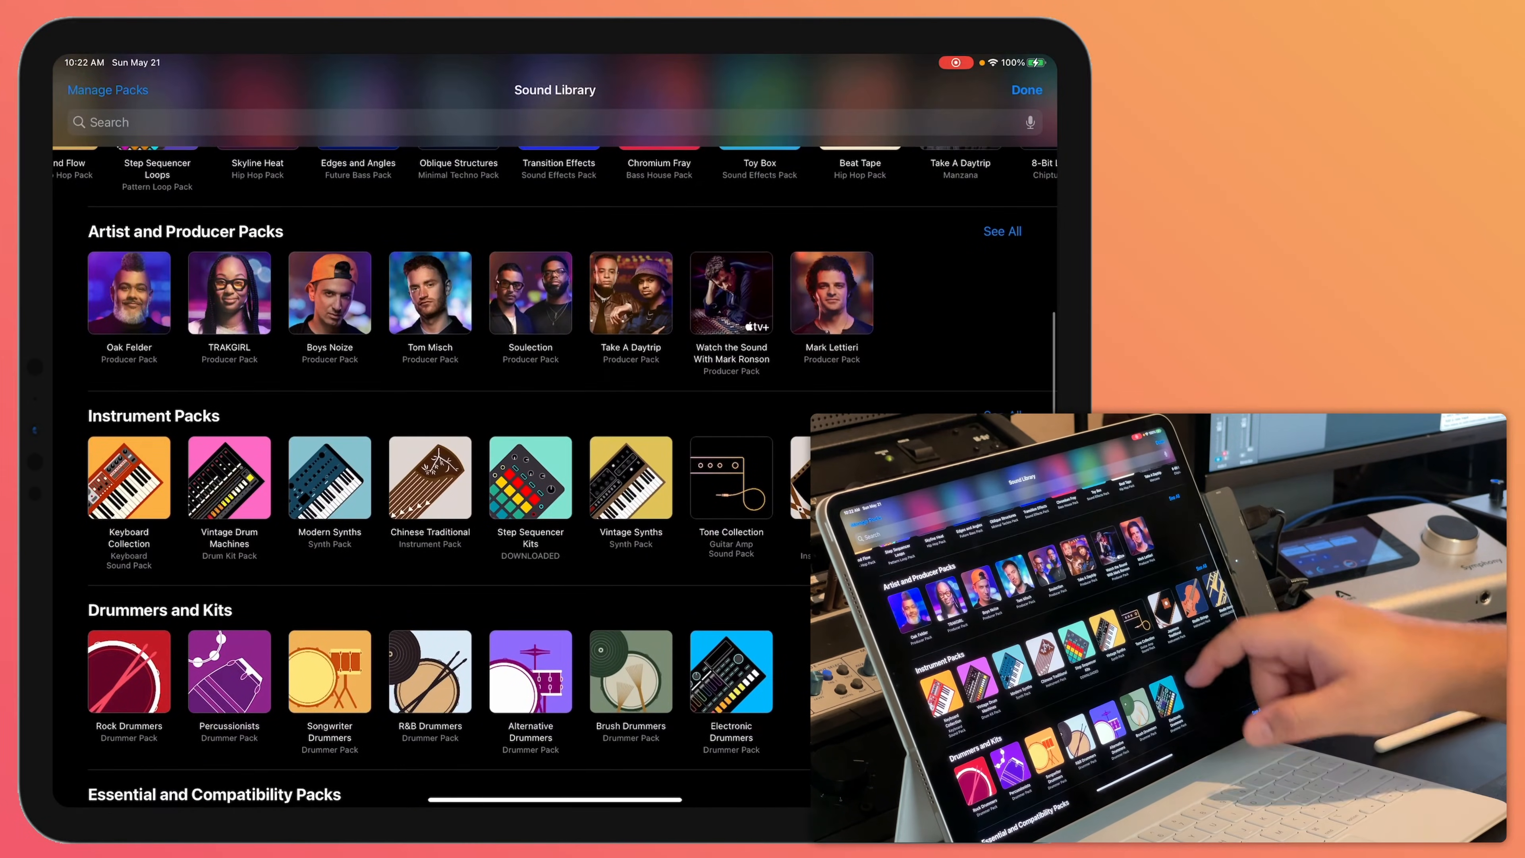
{"action": "scroll", "scroll_direction": "down", "scroll_amount": 3}
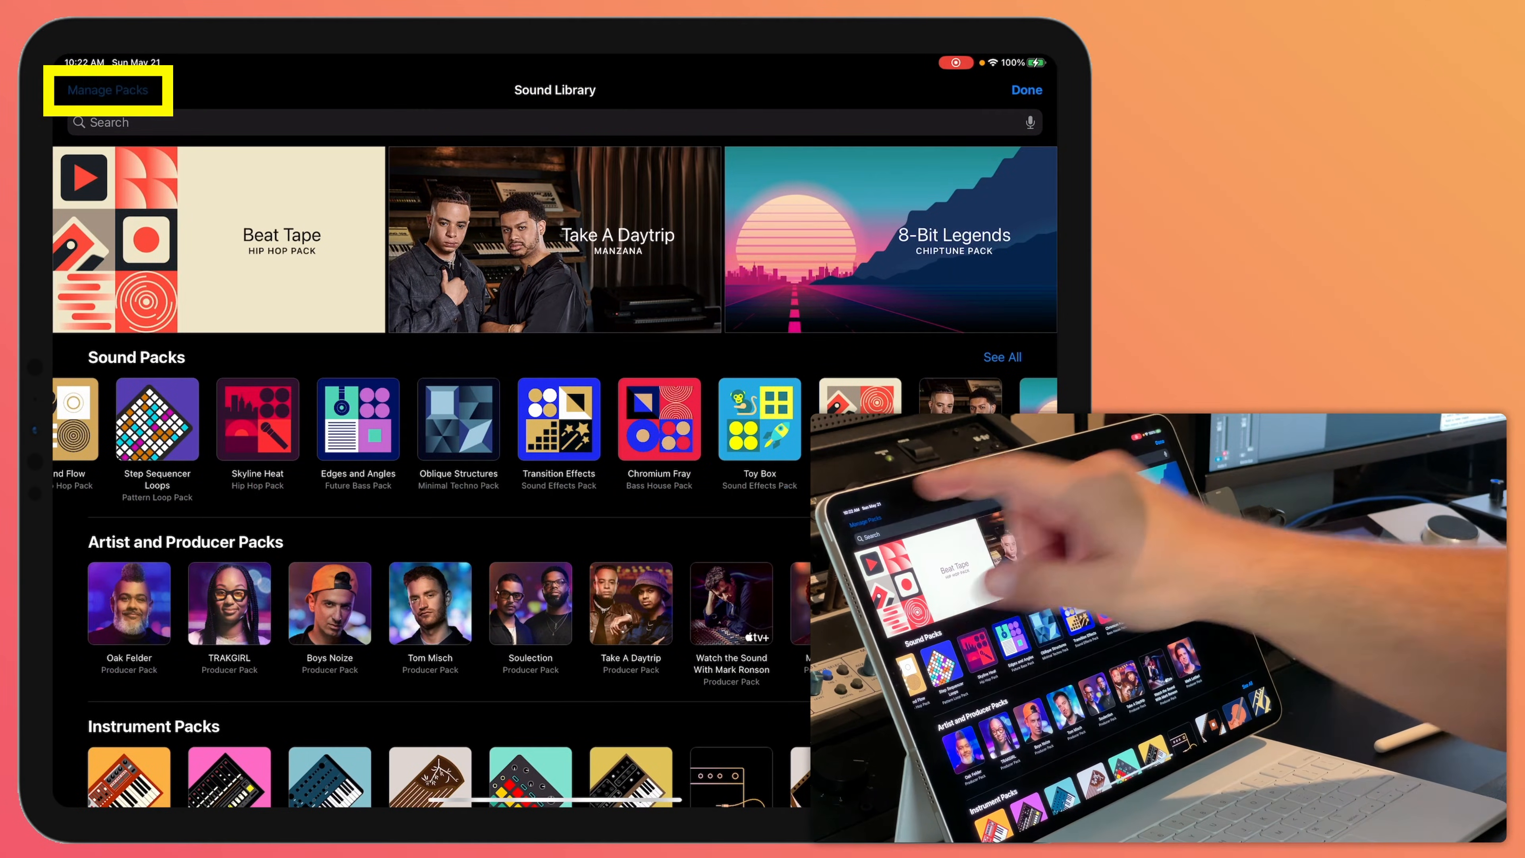
{"action": "left_click", "coordinate": [108, 90]}
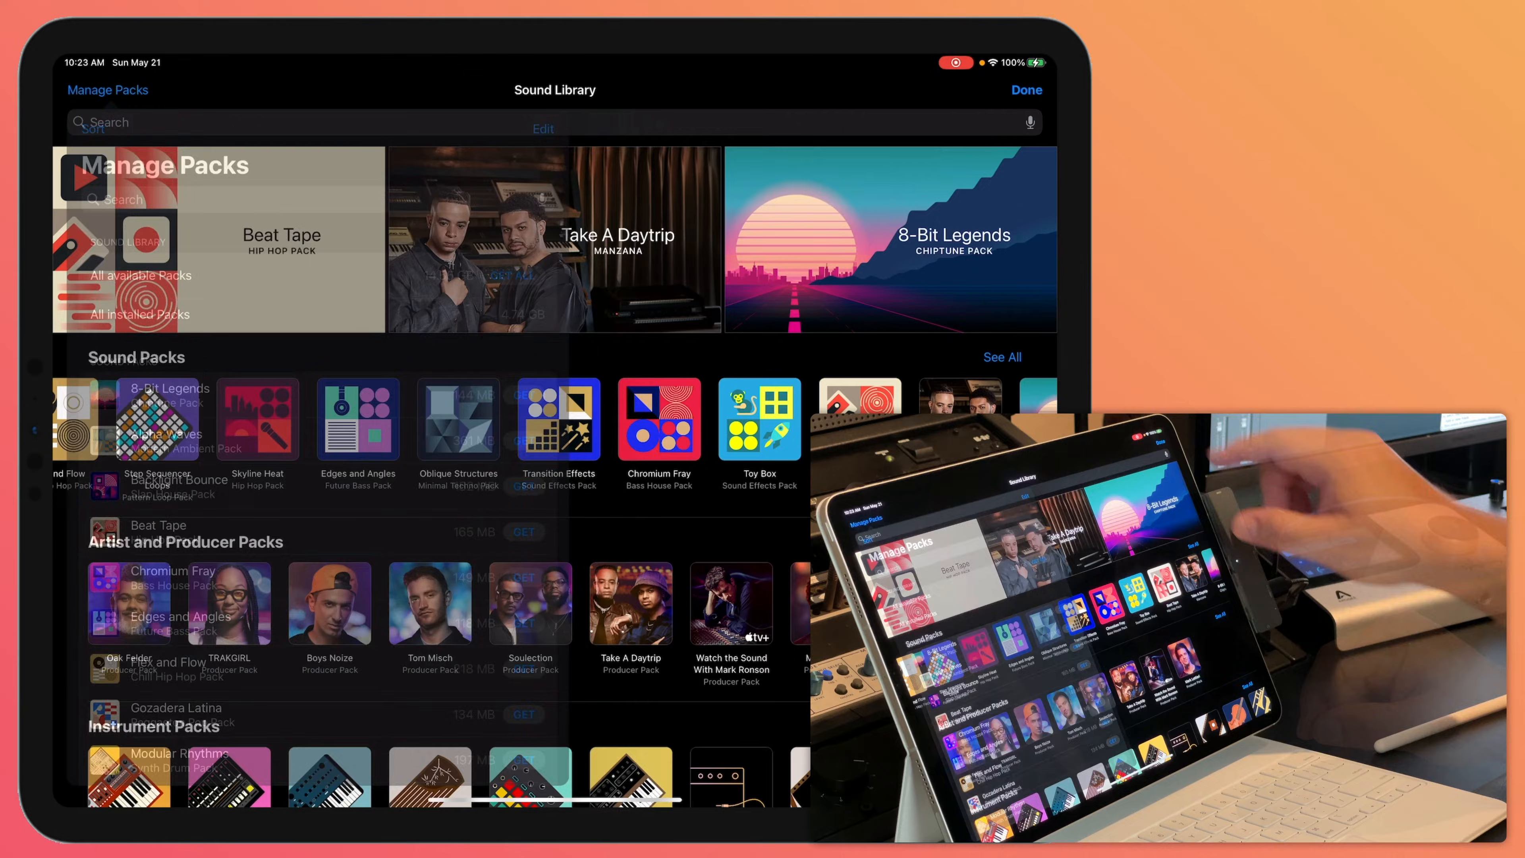
{"action": "left_click", "coordinate": [1025, 90]}
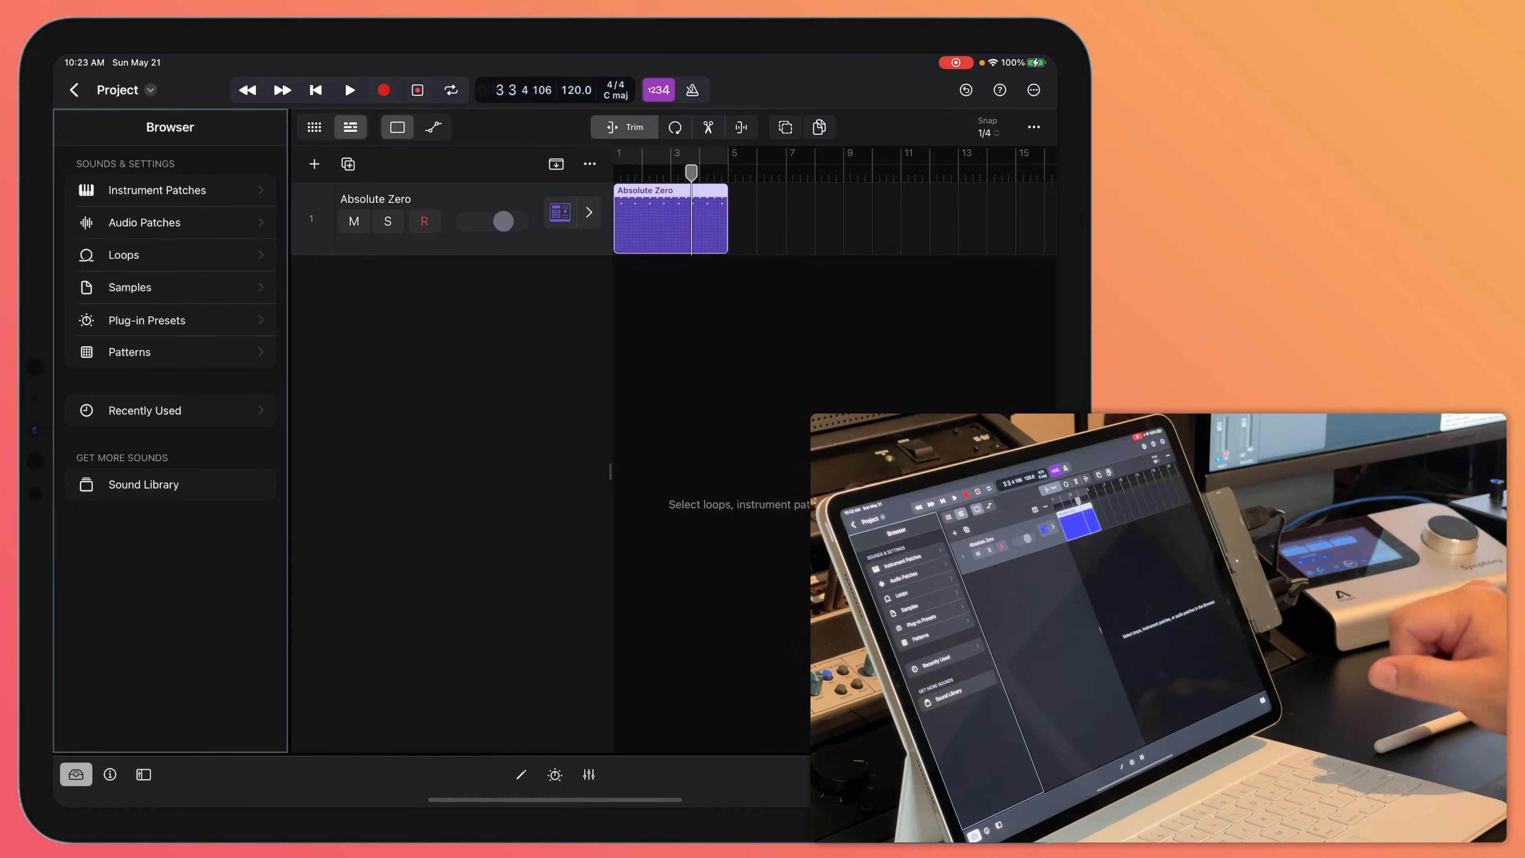
Enter Instrument Patches and search them for 'd'
{"action": "left_click", "coordinate": [156, 190]}
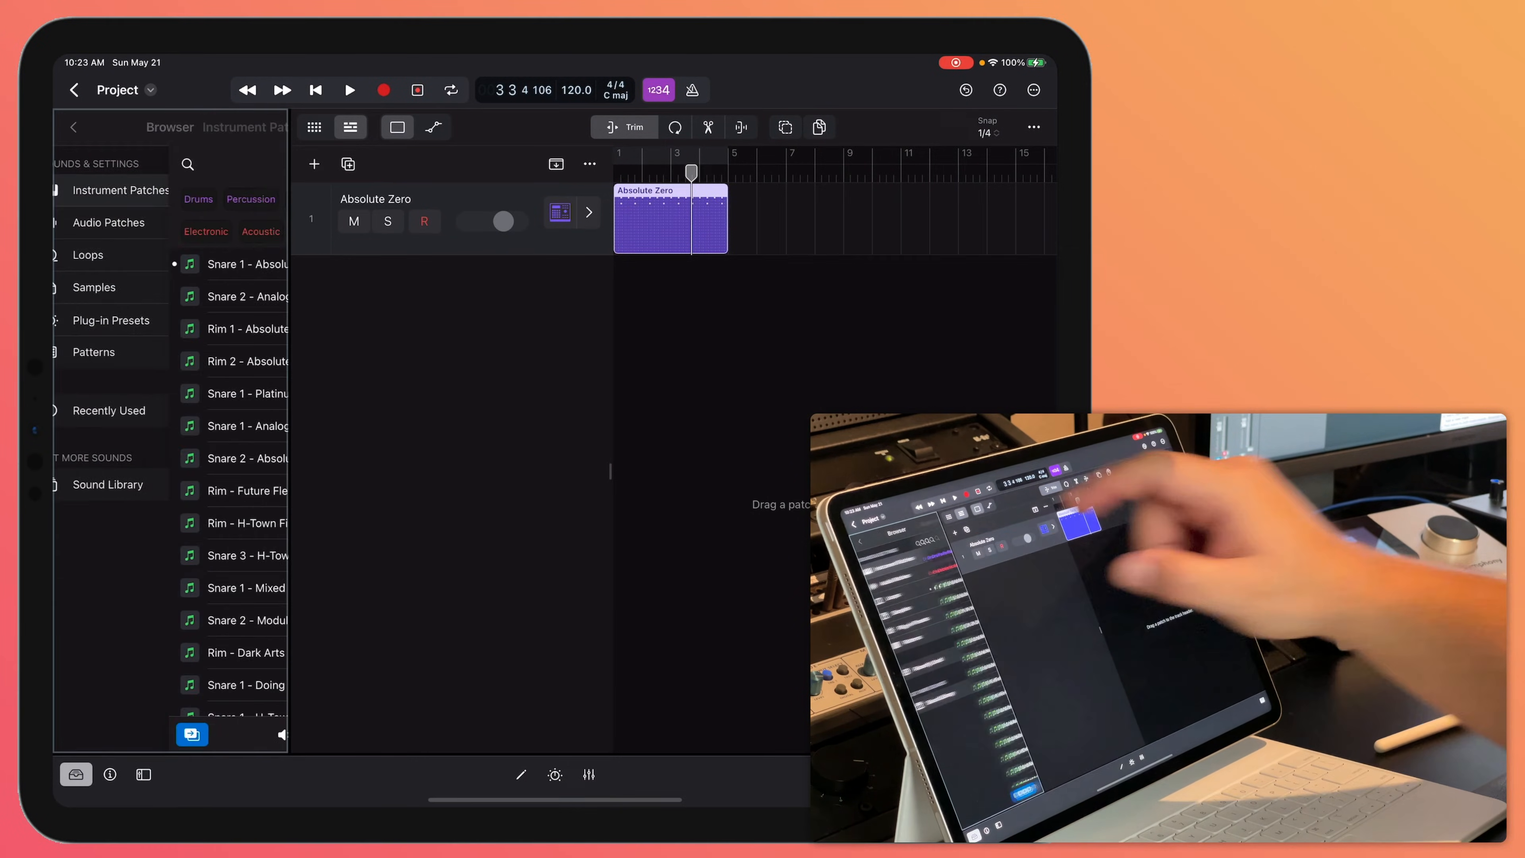
{"action": "left_click", "coordinate": [118, 190]}
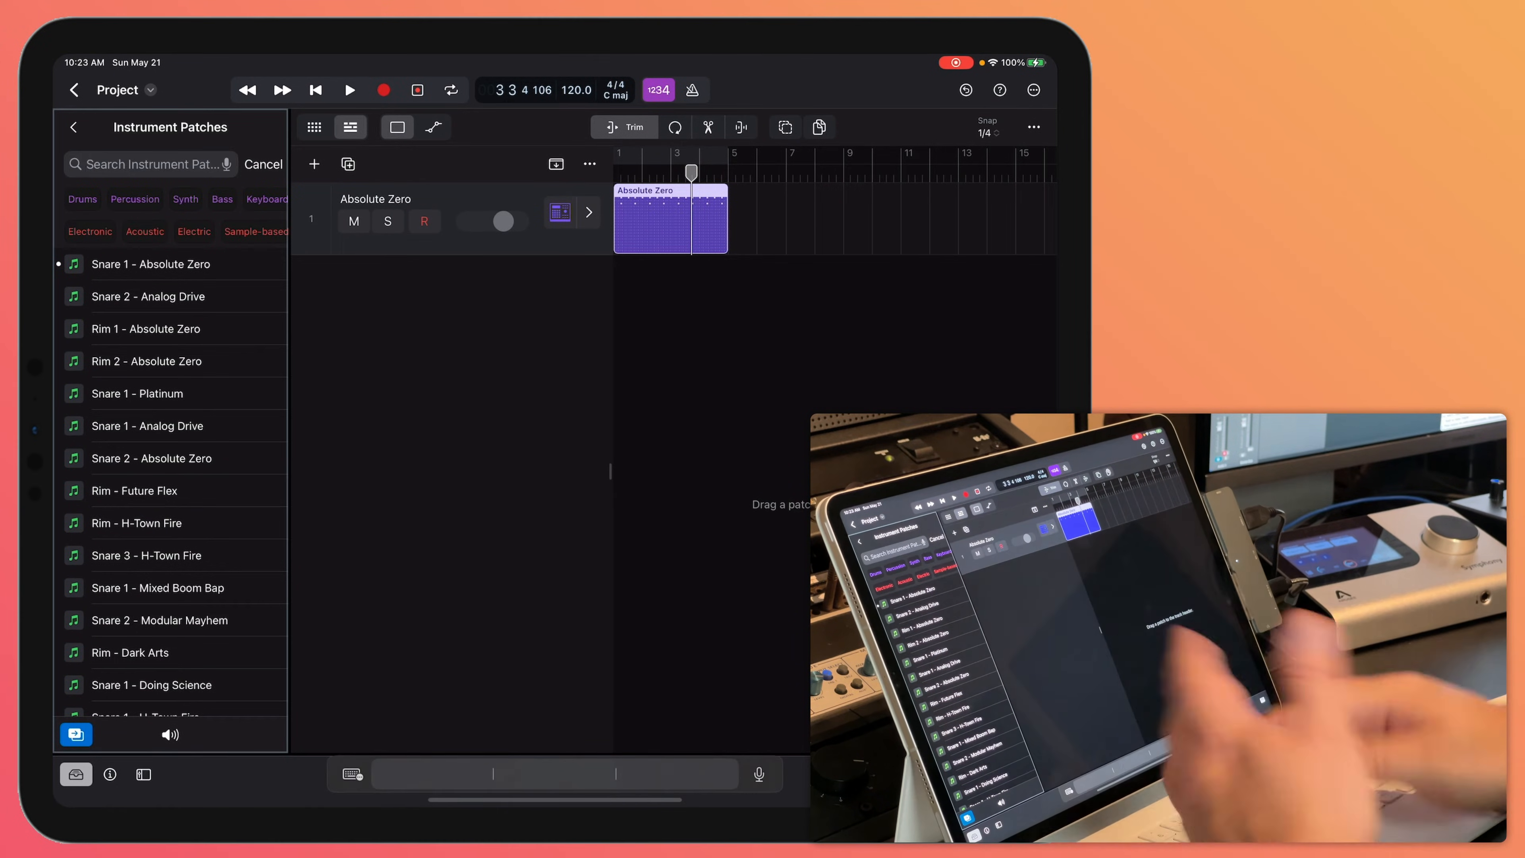
{"action": "type", "text": "d"}
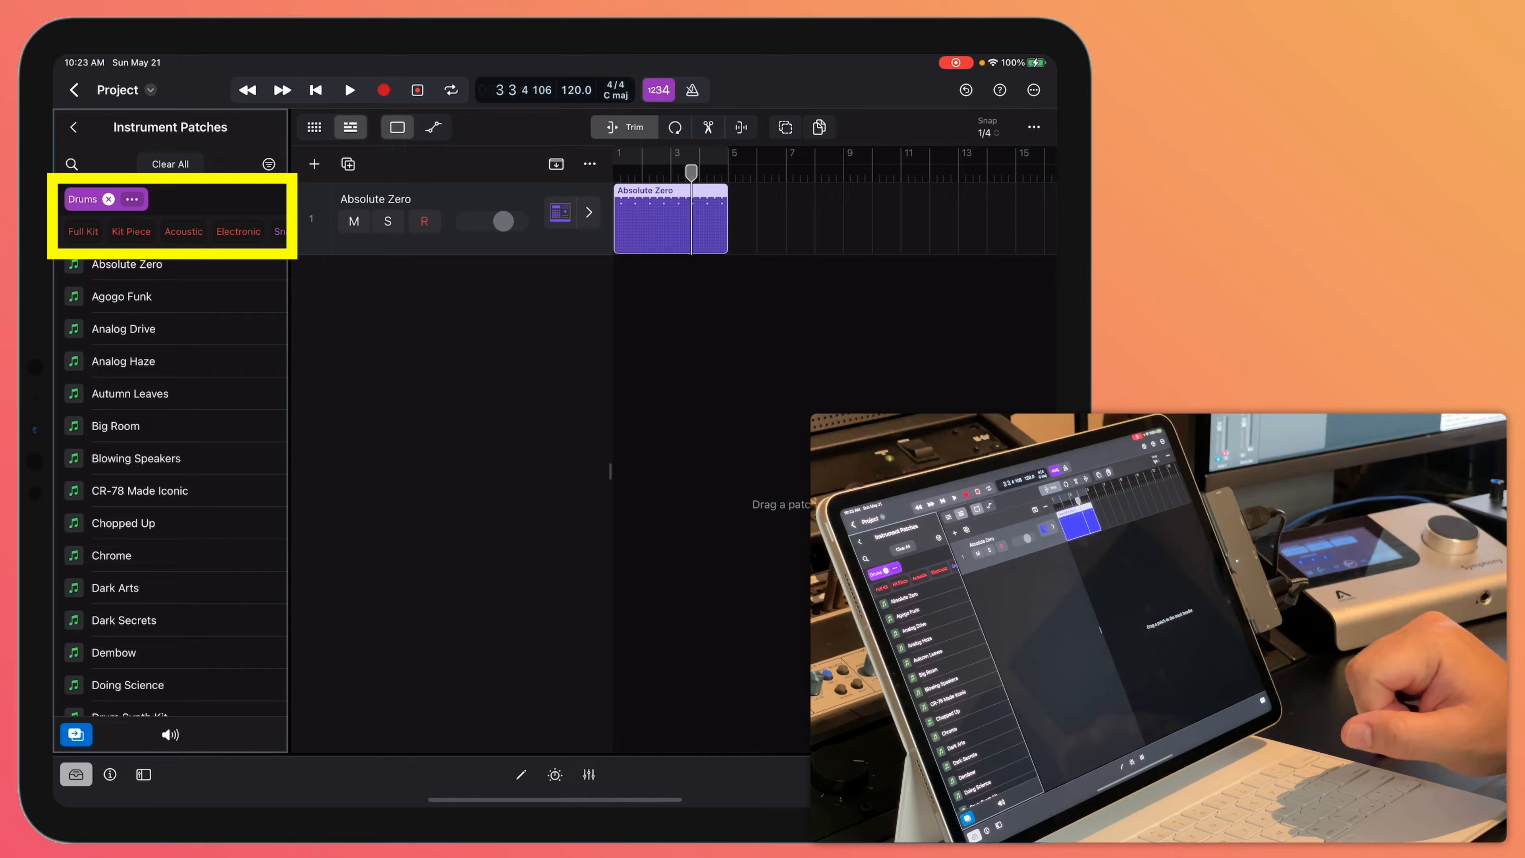
Try the Drums and Full Kit tags, clear them, and show All Filters
{"action": "left_click", "coordinate": [82, 232]}
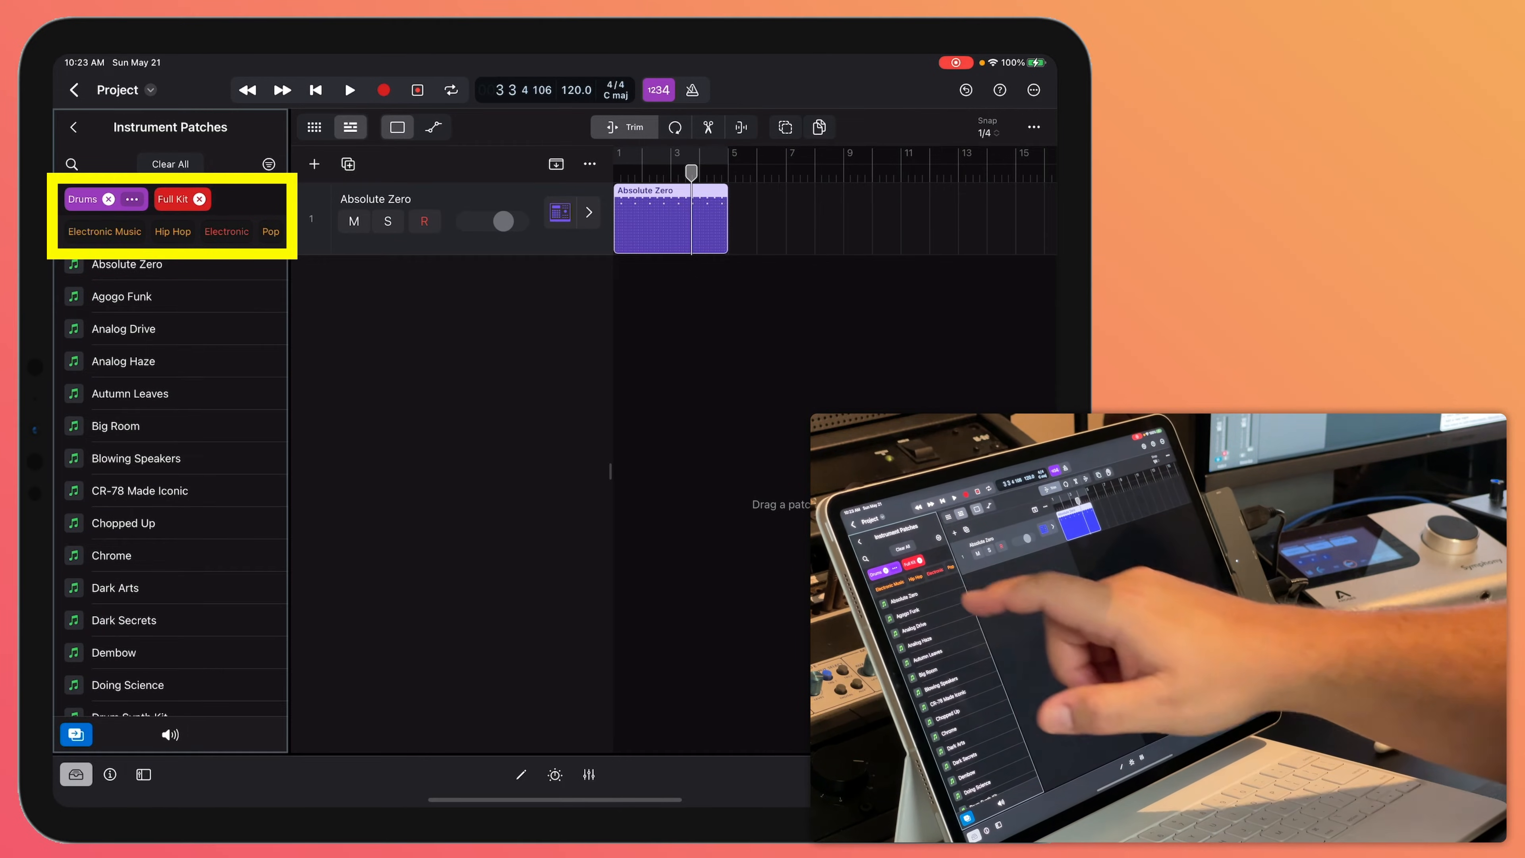
{"action": "left_click", "coordinate": [104, 232]}
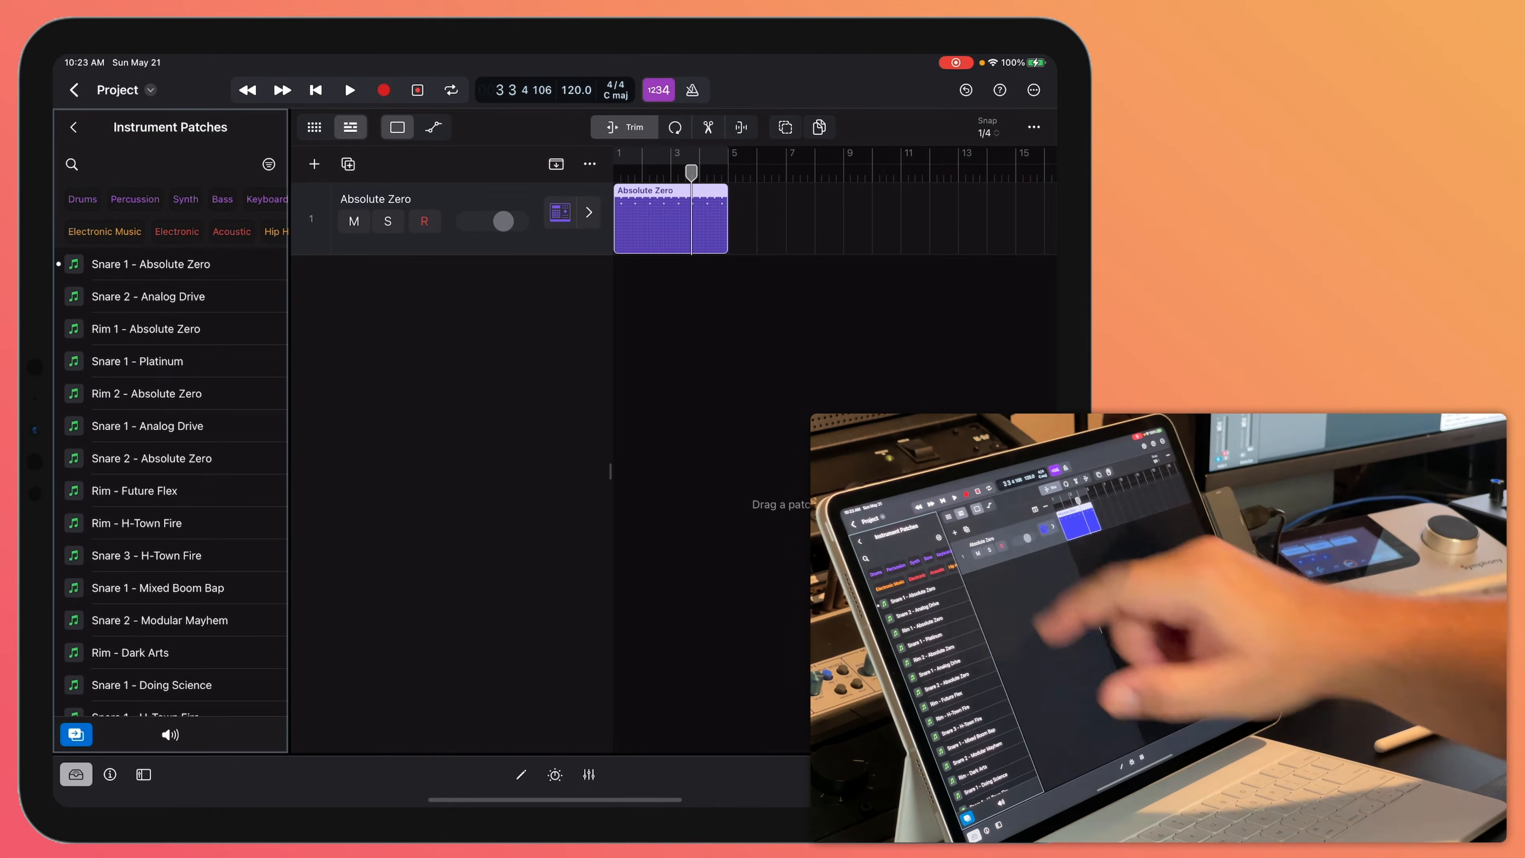
{"action": "left_click", "coordinate": [269, 163]}
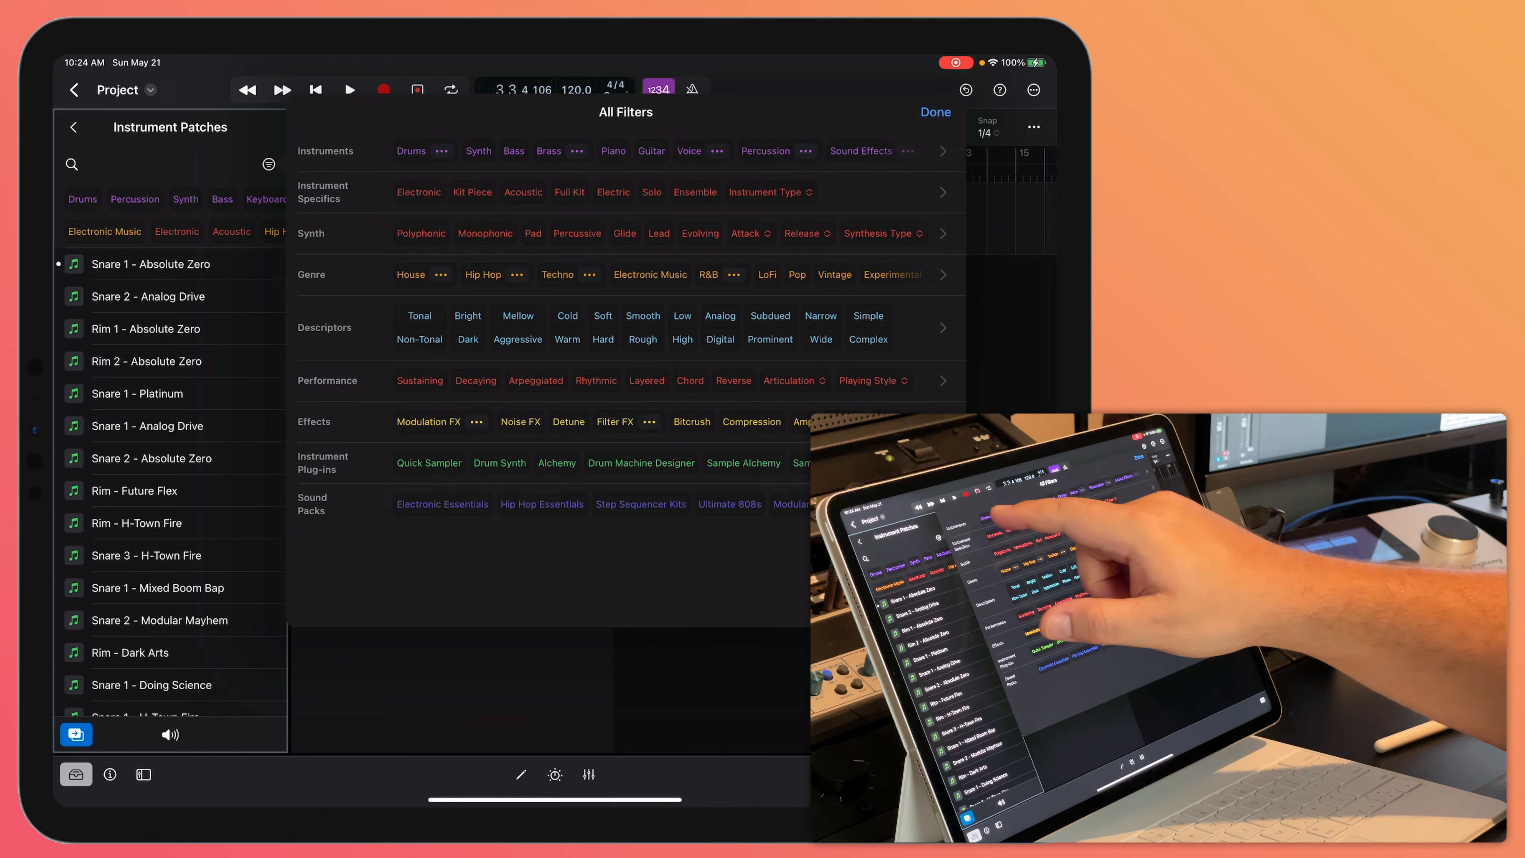
Filter patches to Drums and Electronic, preview Big Room, and load it onto the track
{"action": "left_click", "coordinate": [409, 150]}
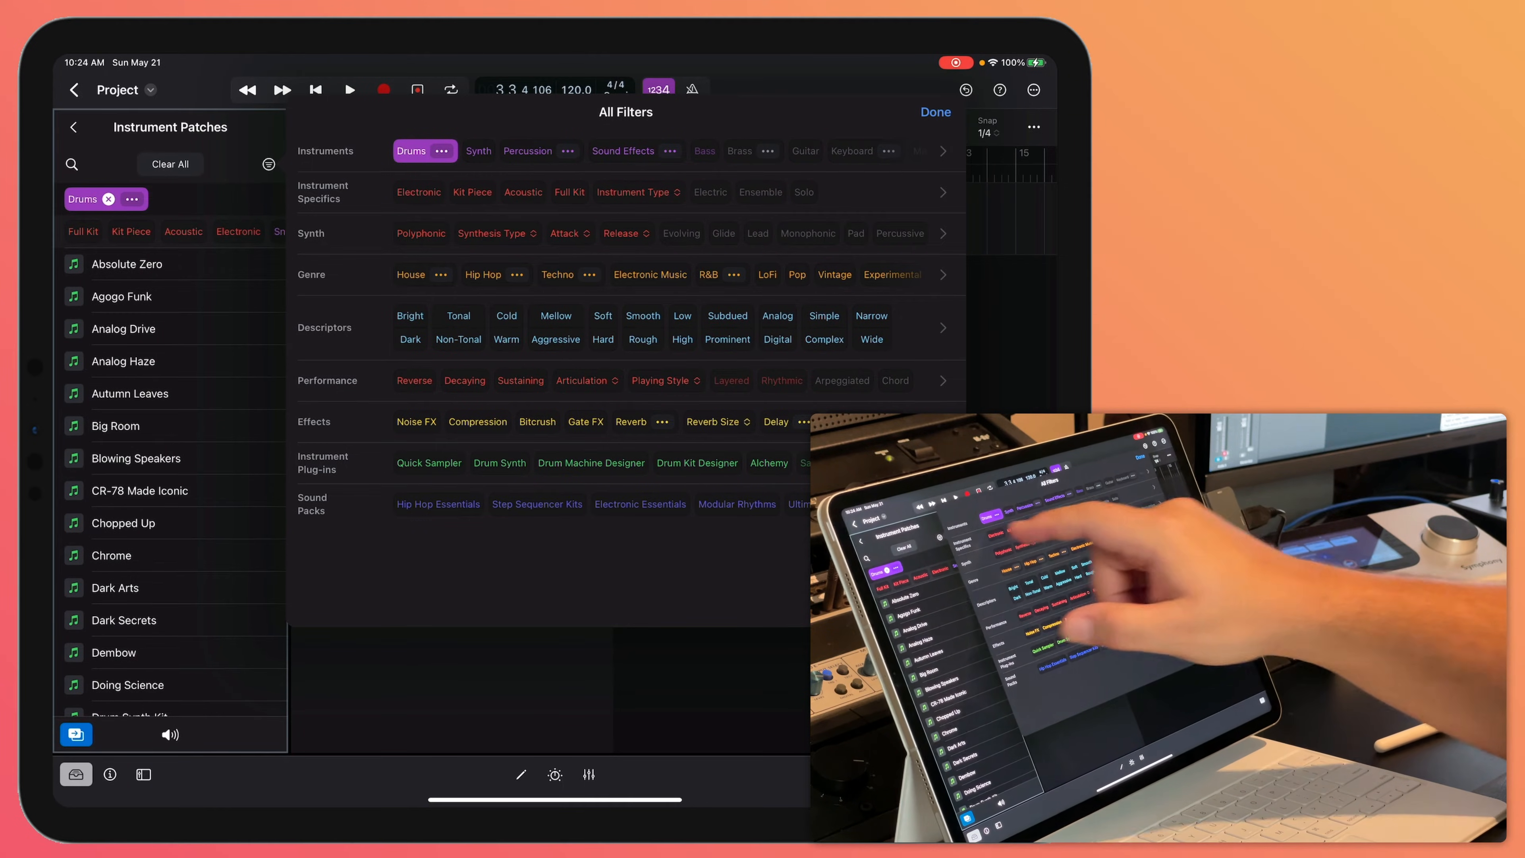
{"action": "left_click", "coordinate": [419, 192]}
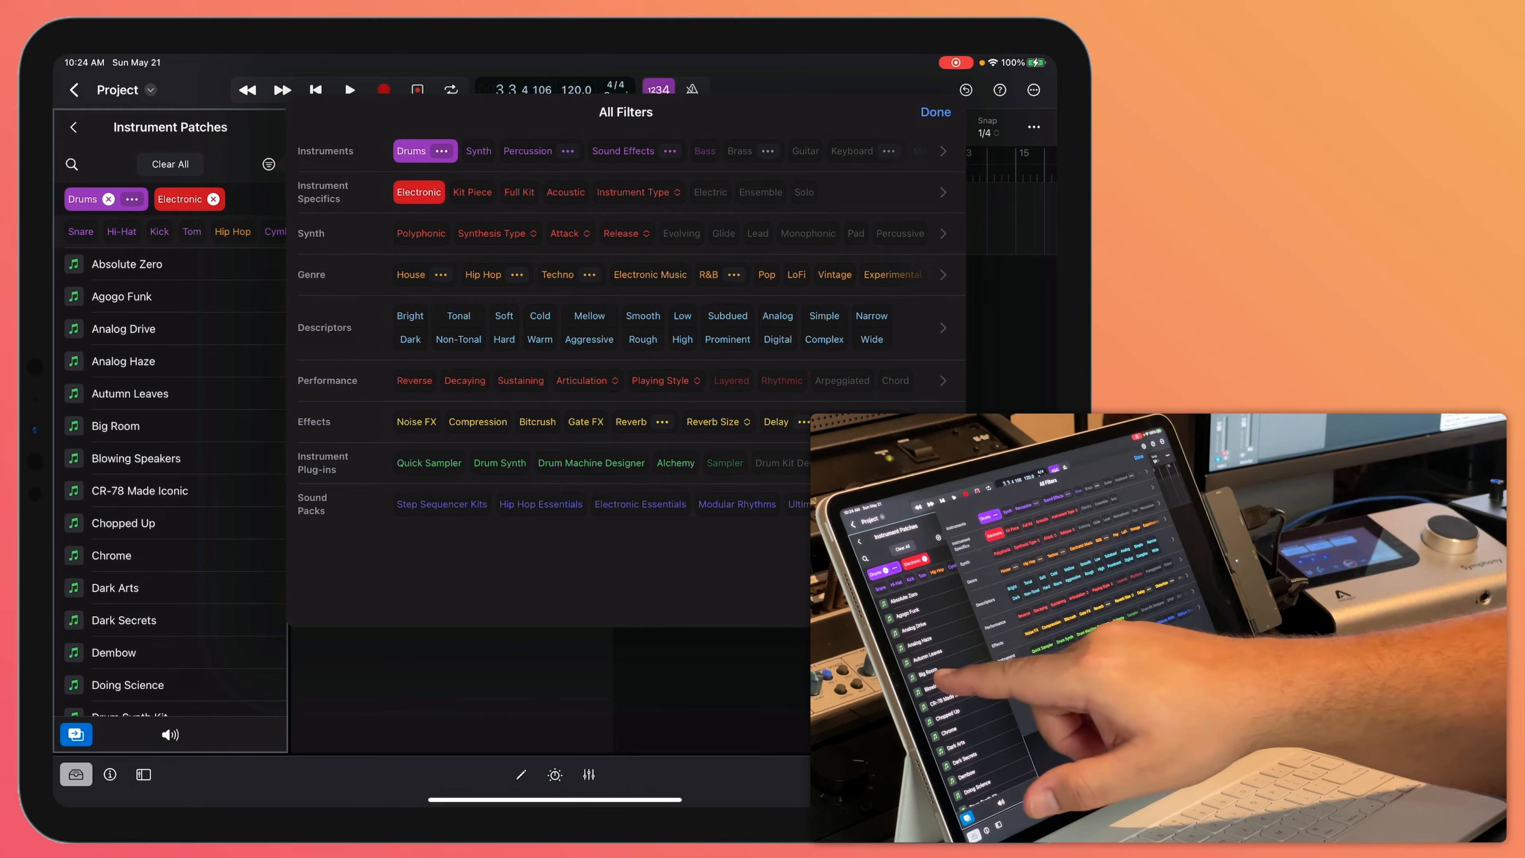
{"action": "left_click", "coordinate": [115, 425]}
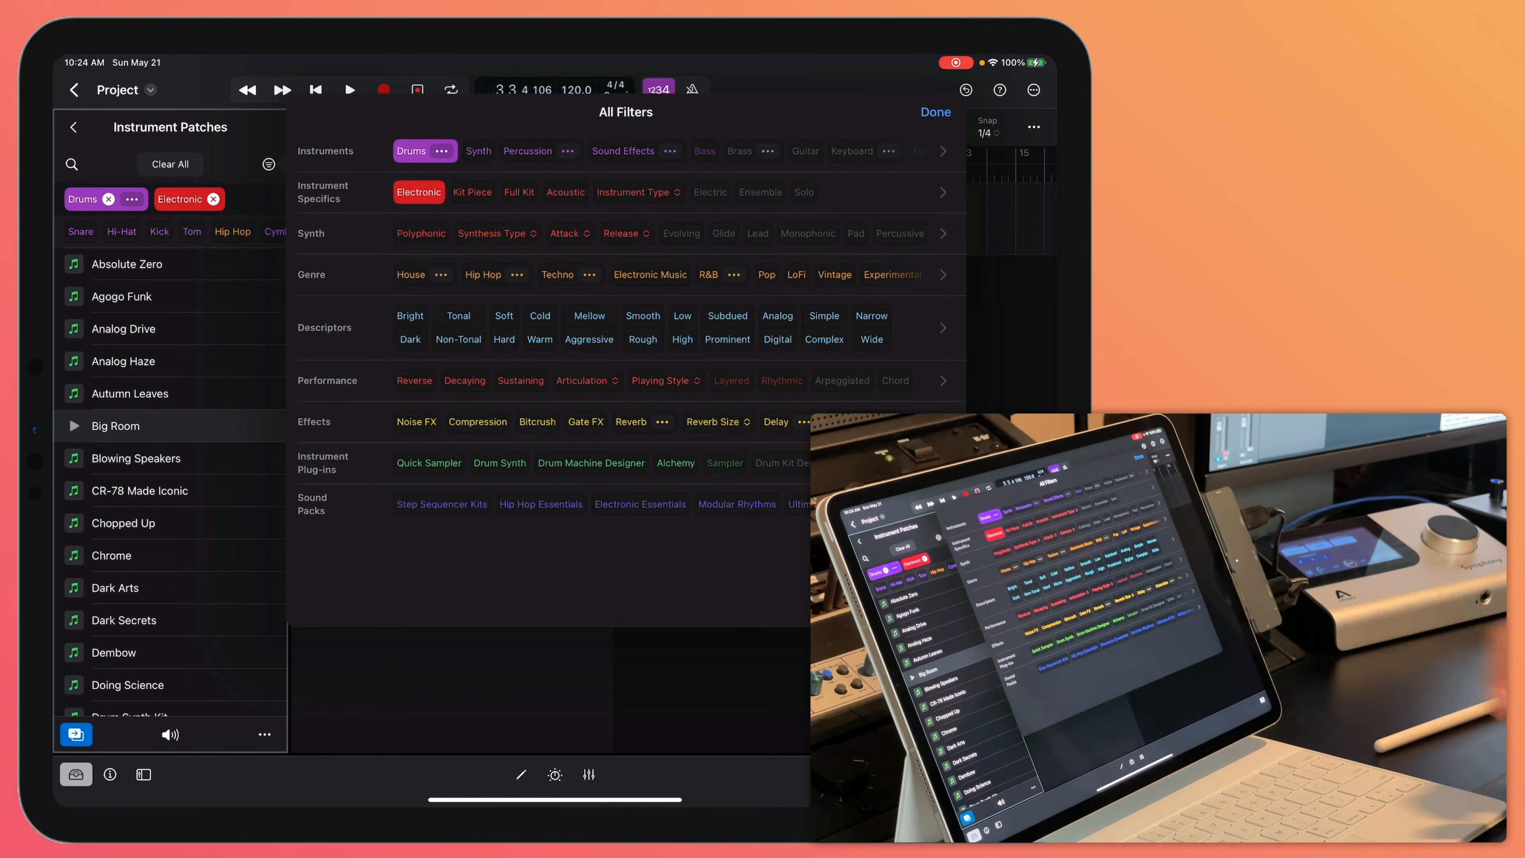
{"action": "left_click", "coordinate": [932, 112]}
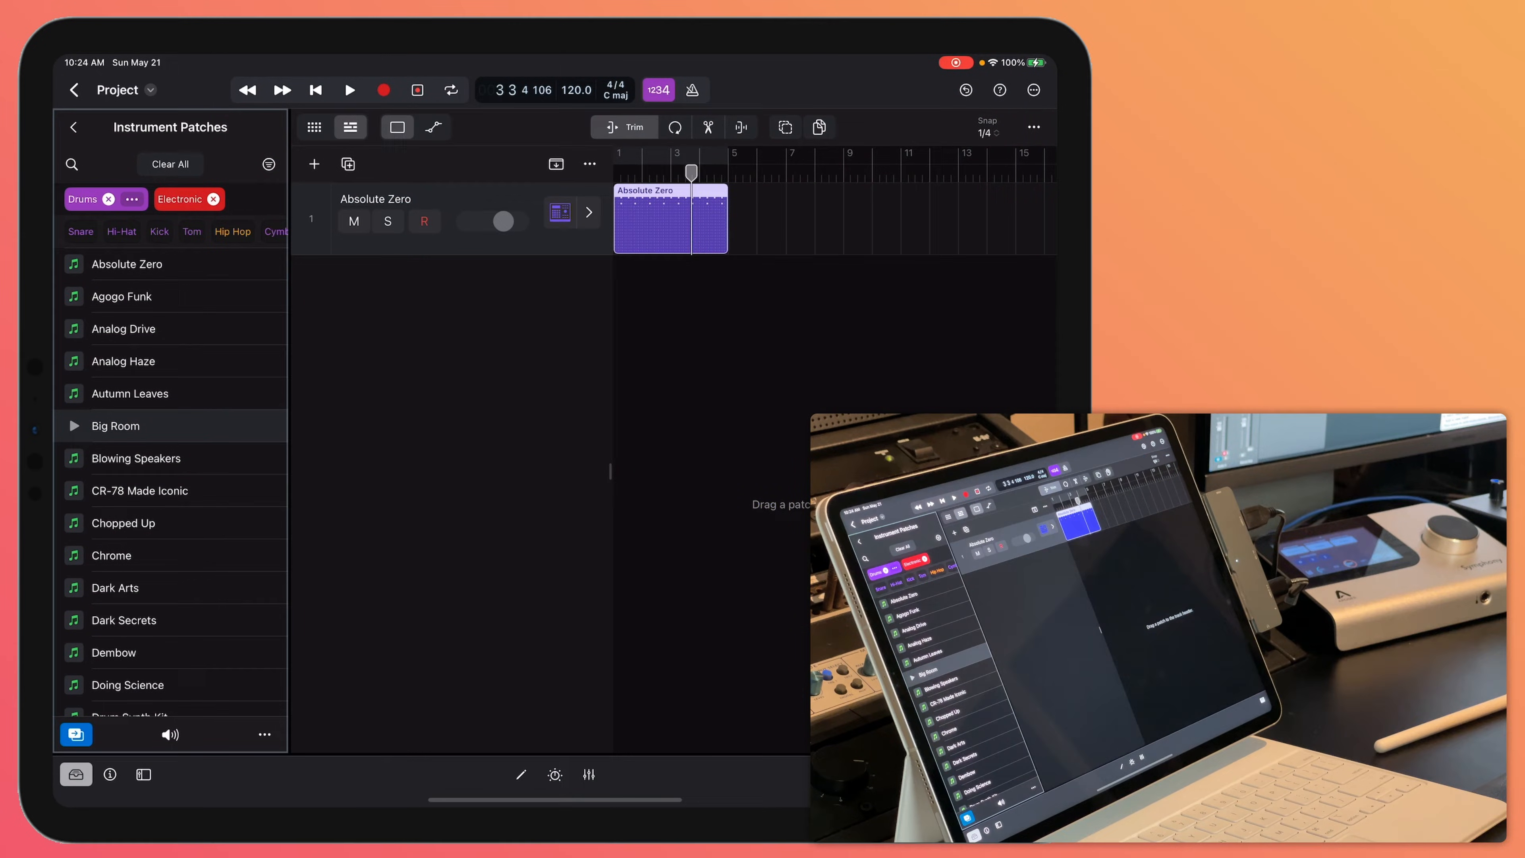
{"action": "left_click", "coordinate": [73, 425]}
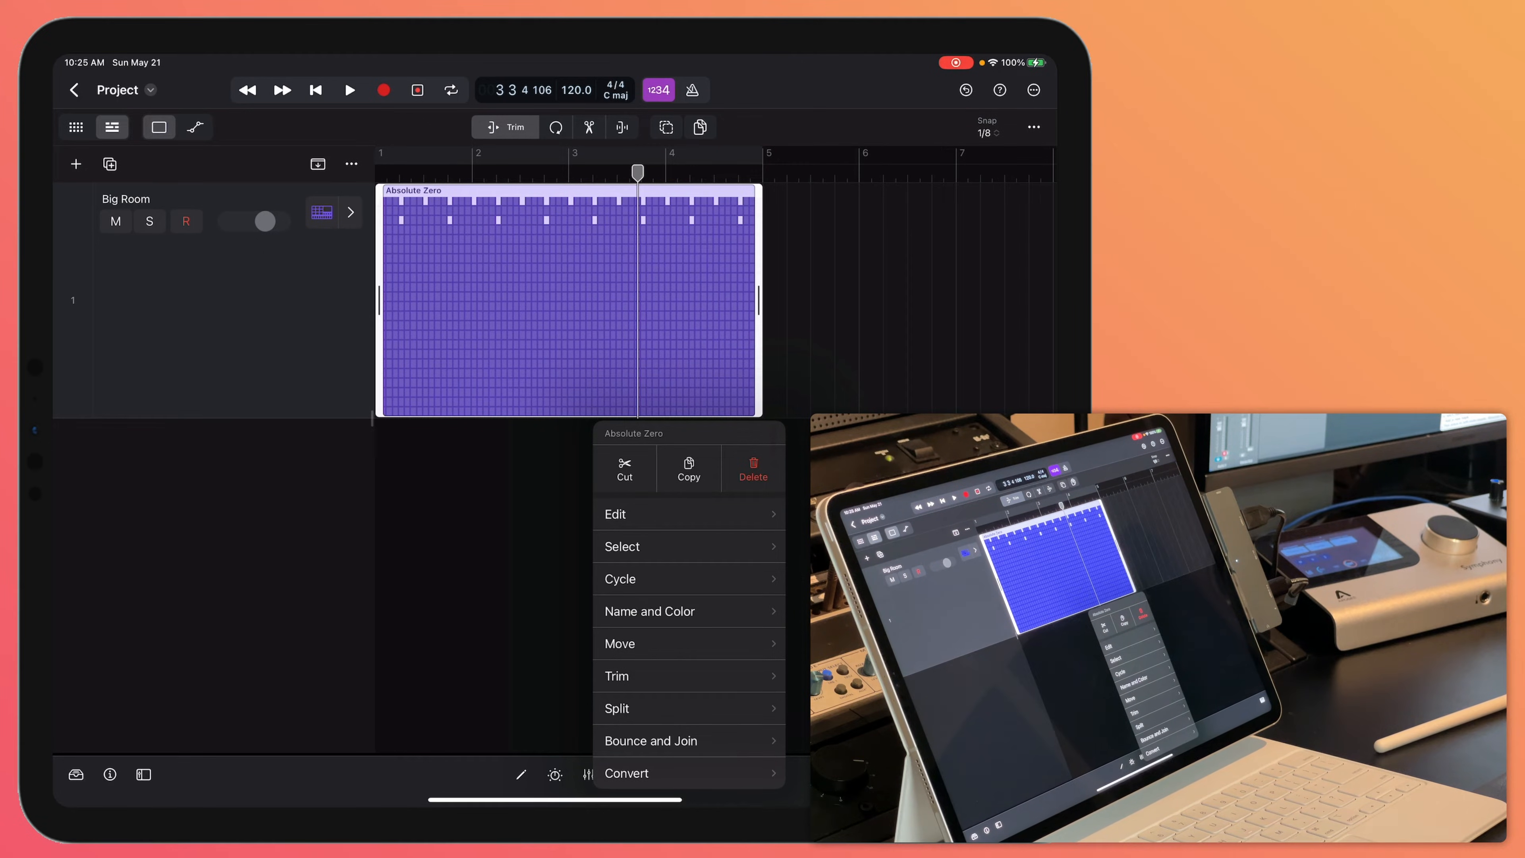
Show the Create MIDI / Pattern / Drummer Region menu on the empty Big Room track
{"action": "left_click", "coordinate": [752, 469]}
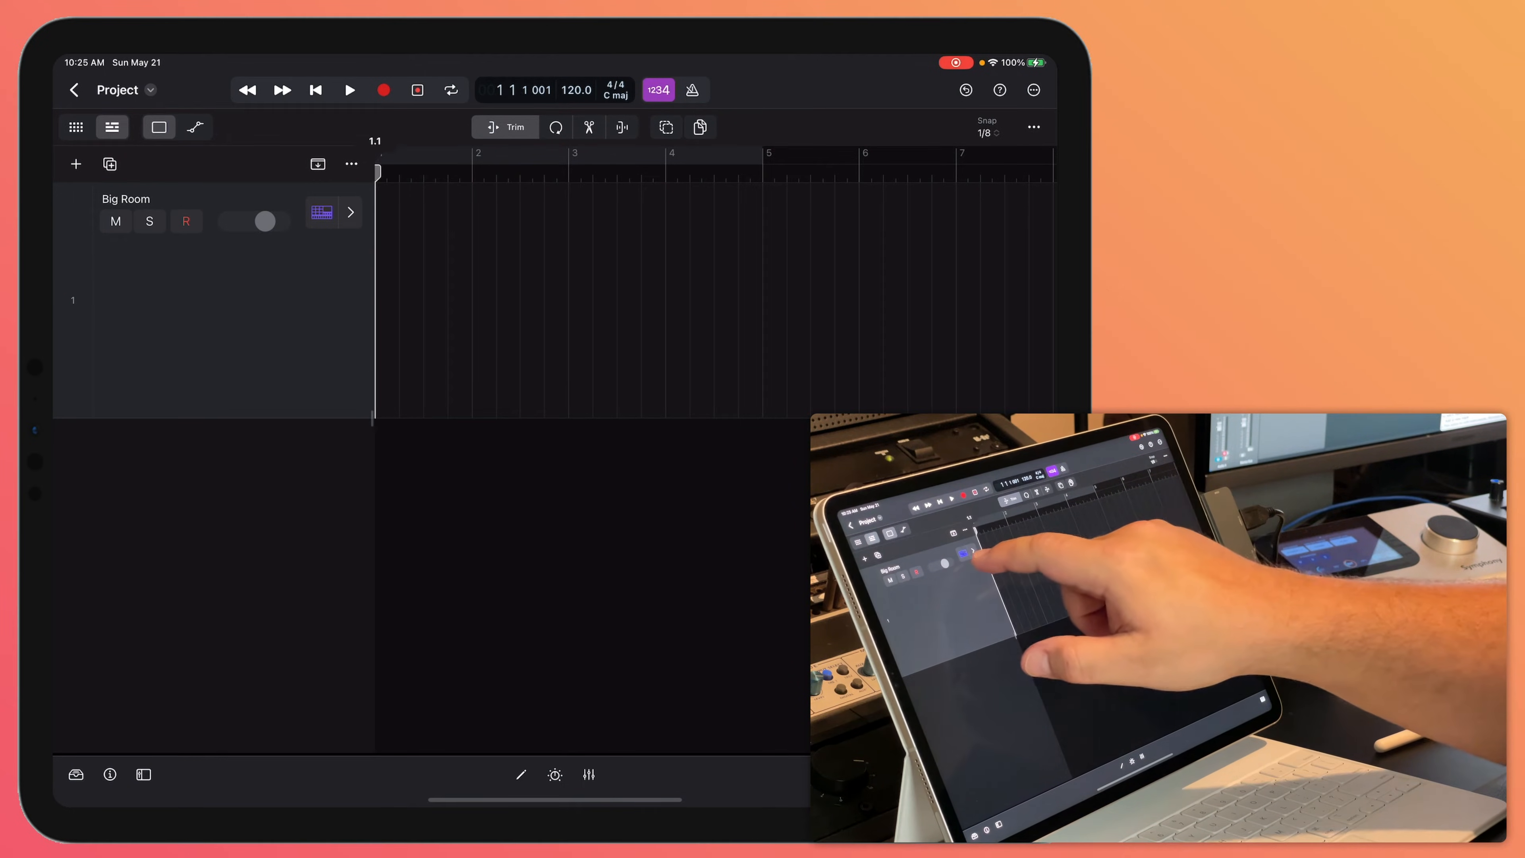
{"action": "left_click", "coordinate": [408, 292]}
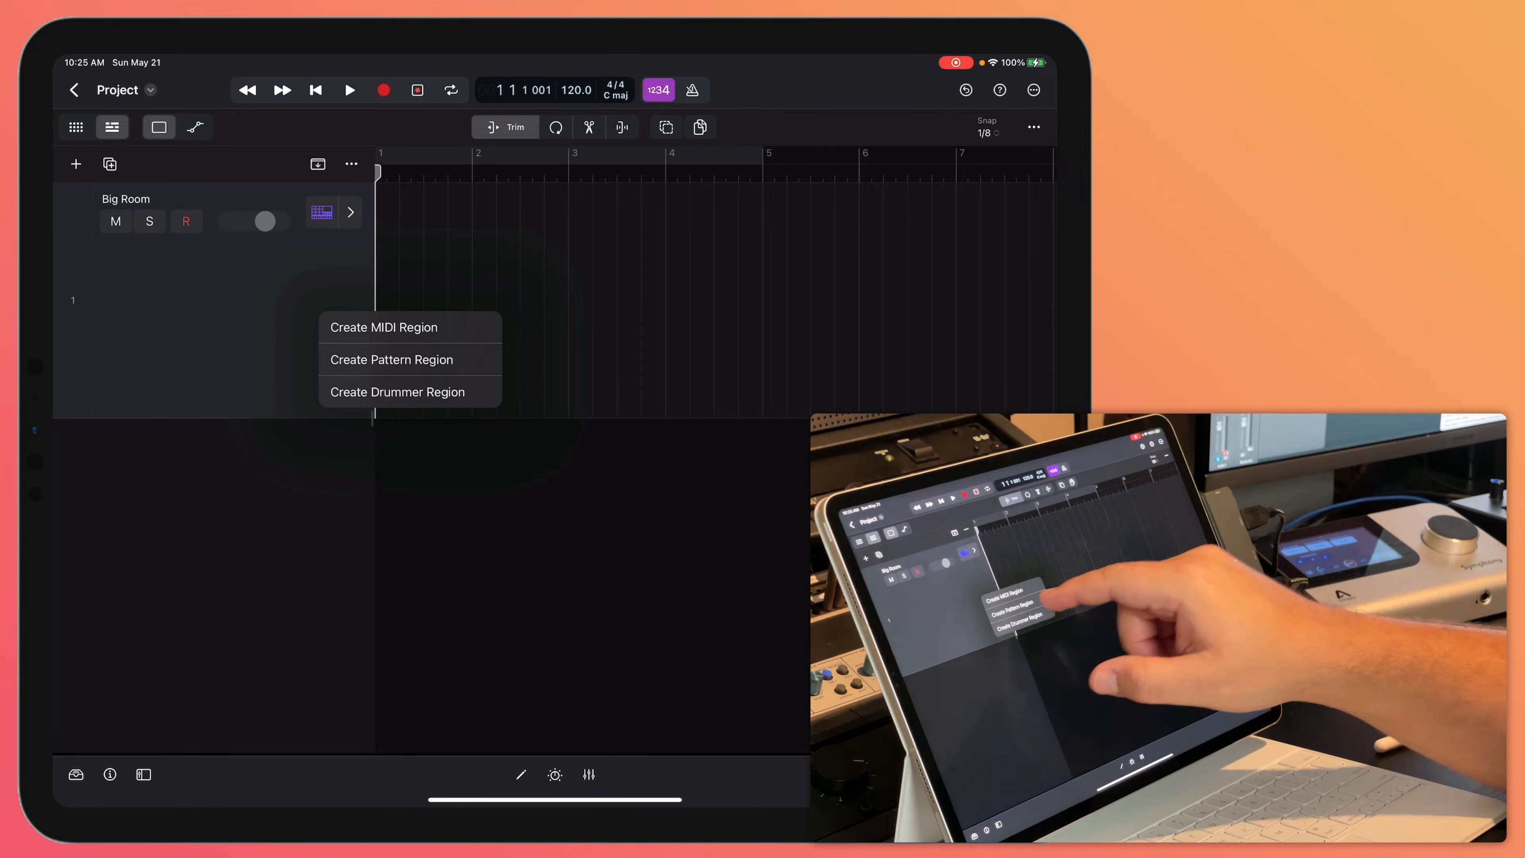
Create a pattern region on the Big Room track and show its drum step grid
{"action": "left_click", "coordinate": [383, 326]}
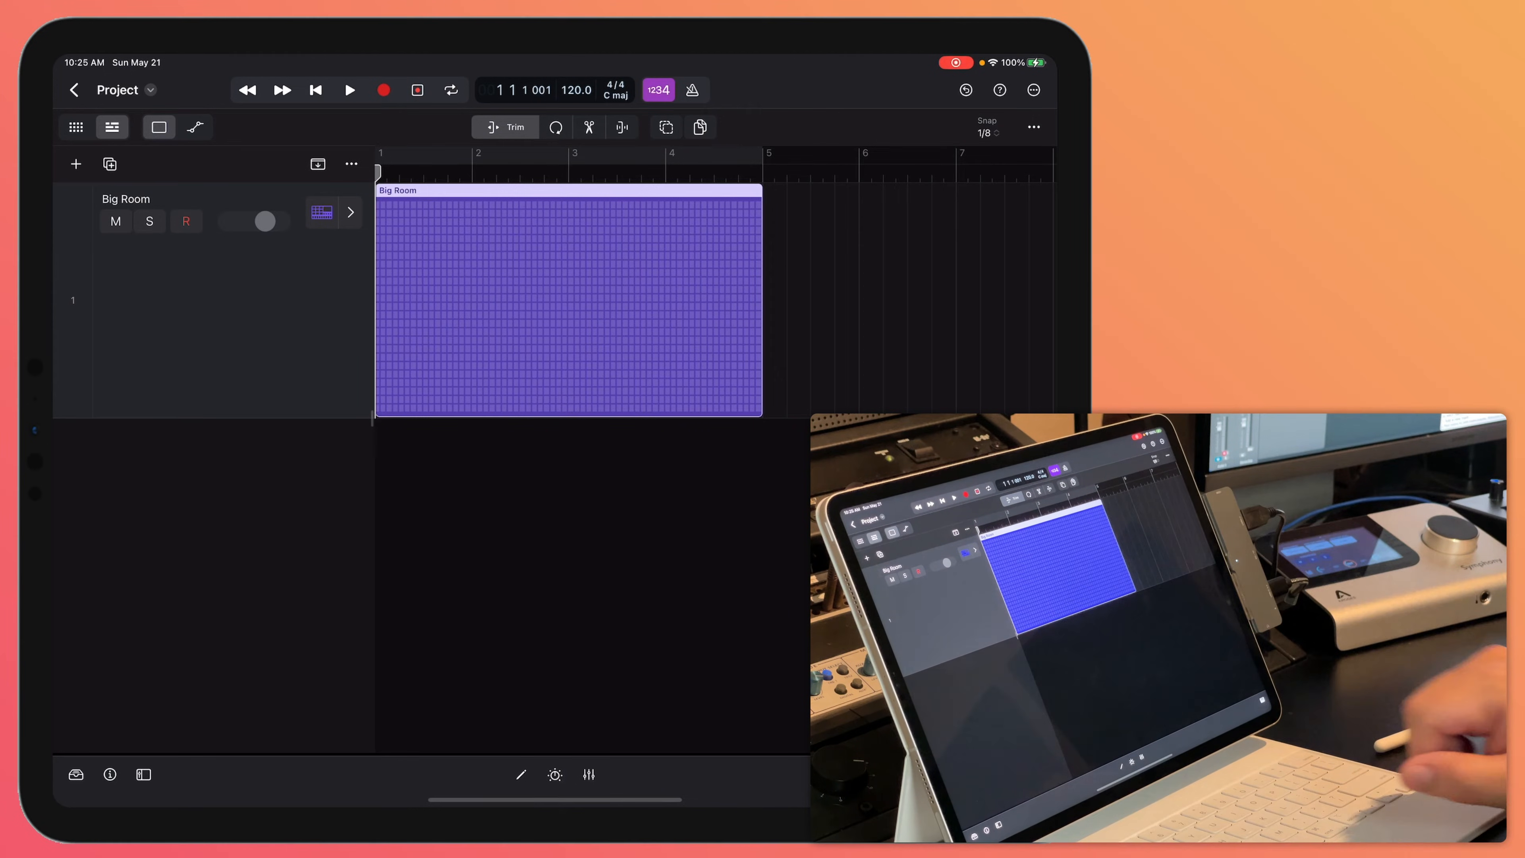
{"action": "left_click", "coordinate": [520, 775]}
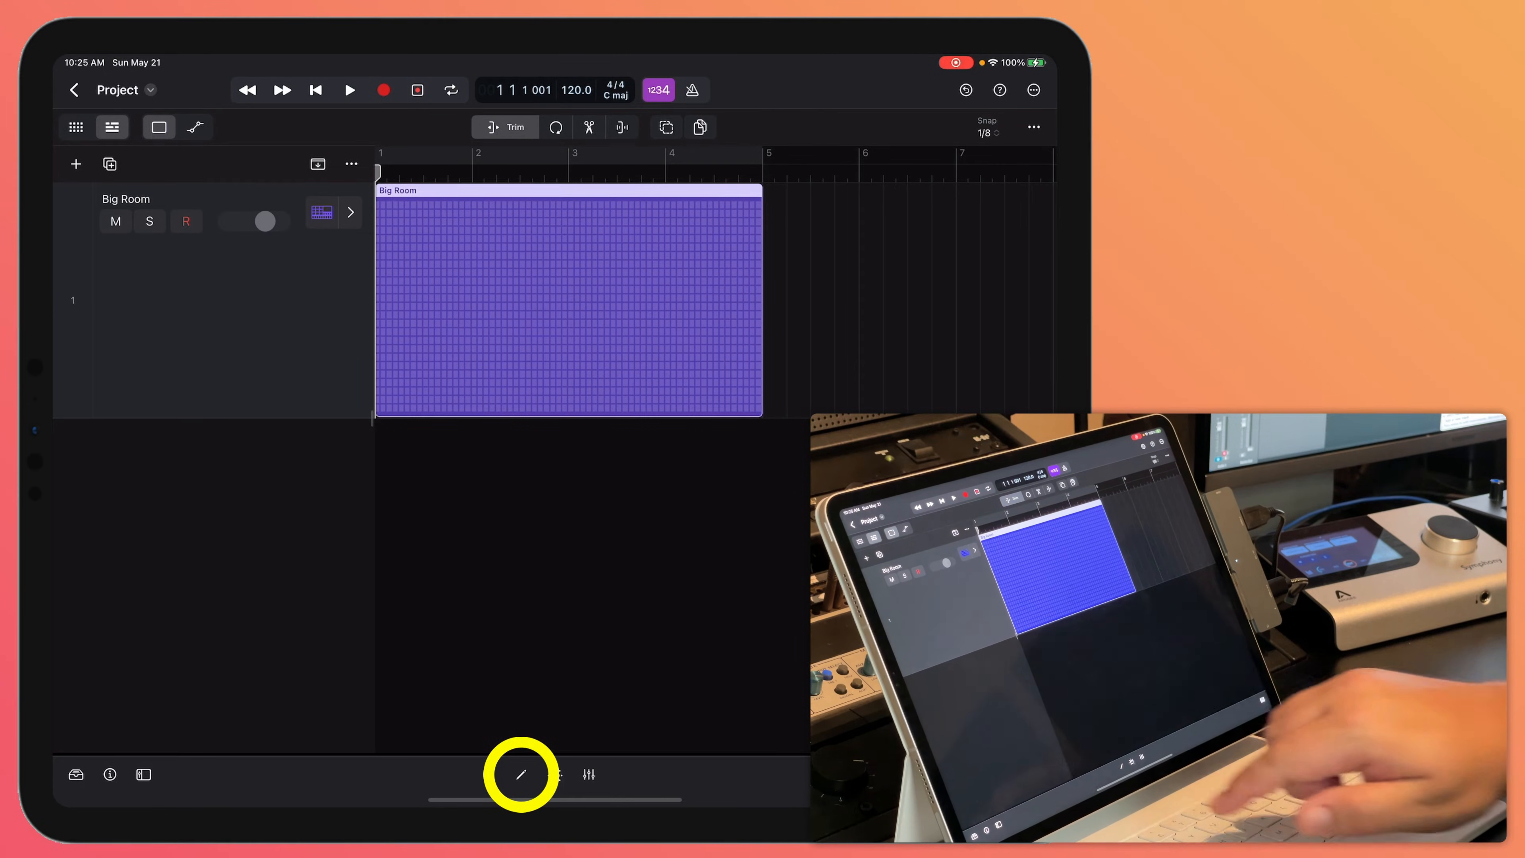
{"action": "left_click", "coordinate": [521, 775]}
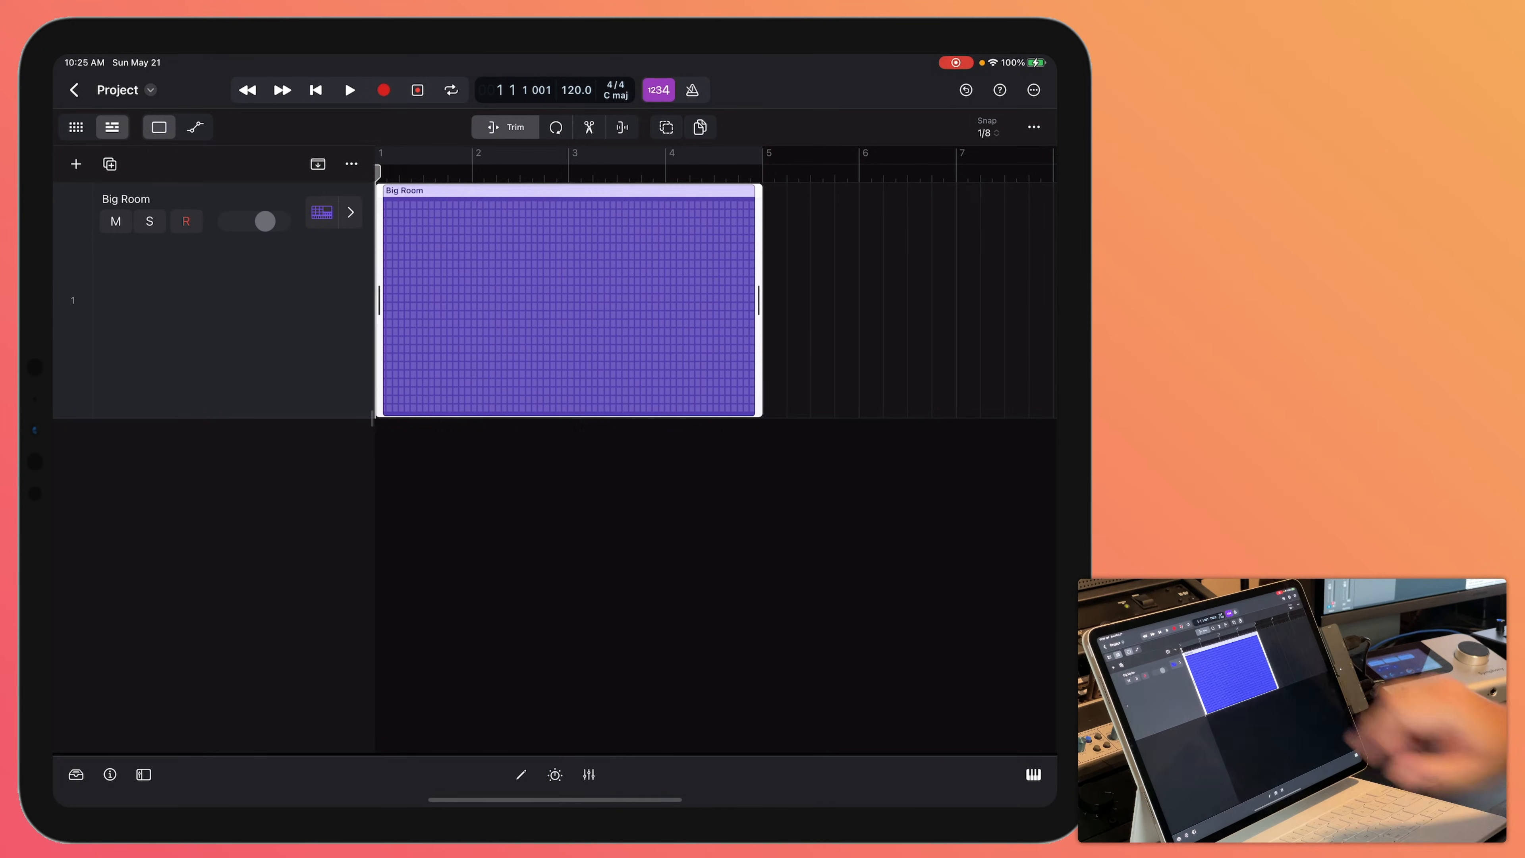
{"action": "right_click", "coordinate": [568, 300]}
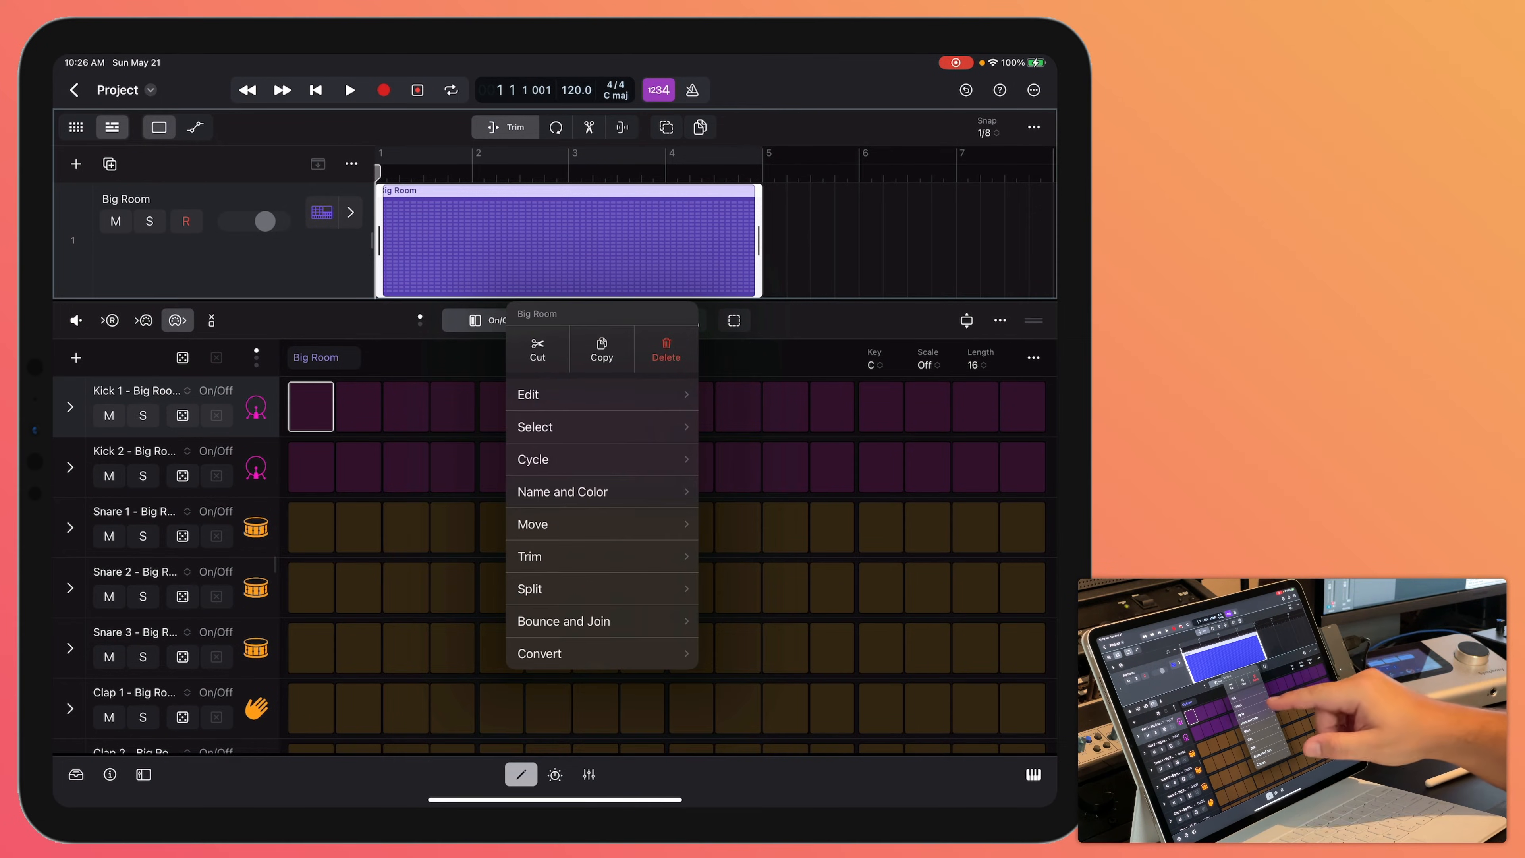
Choose Cycle > Selection so the region's four bars loop
{"action": "left_click", "coordinate": [533, 458]}
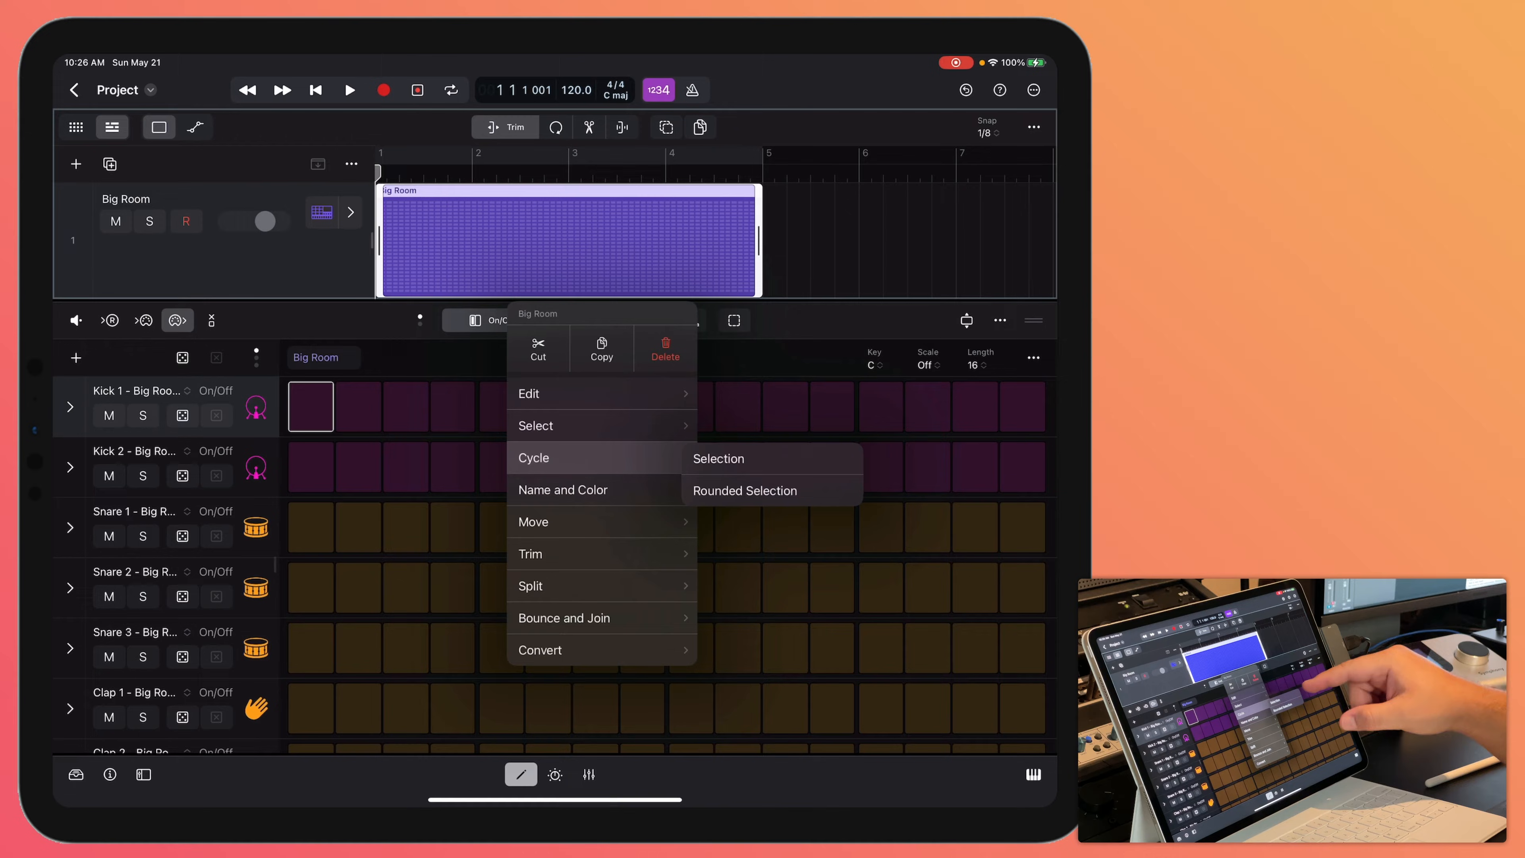
{"action": "left_click", "coordinate": [717, 458]}
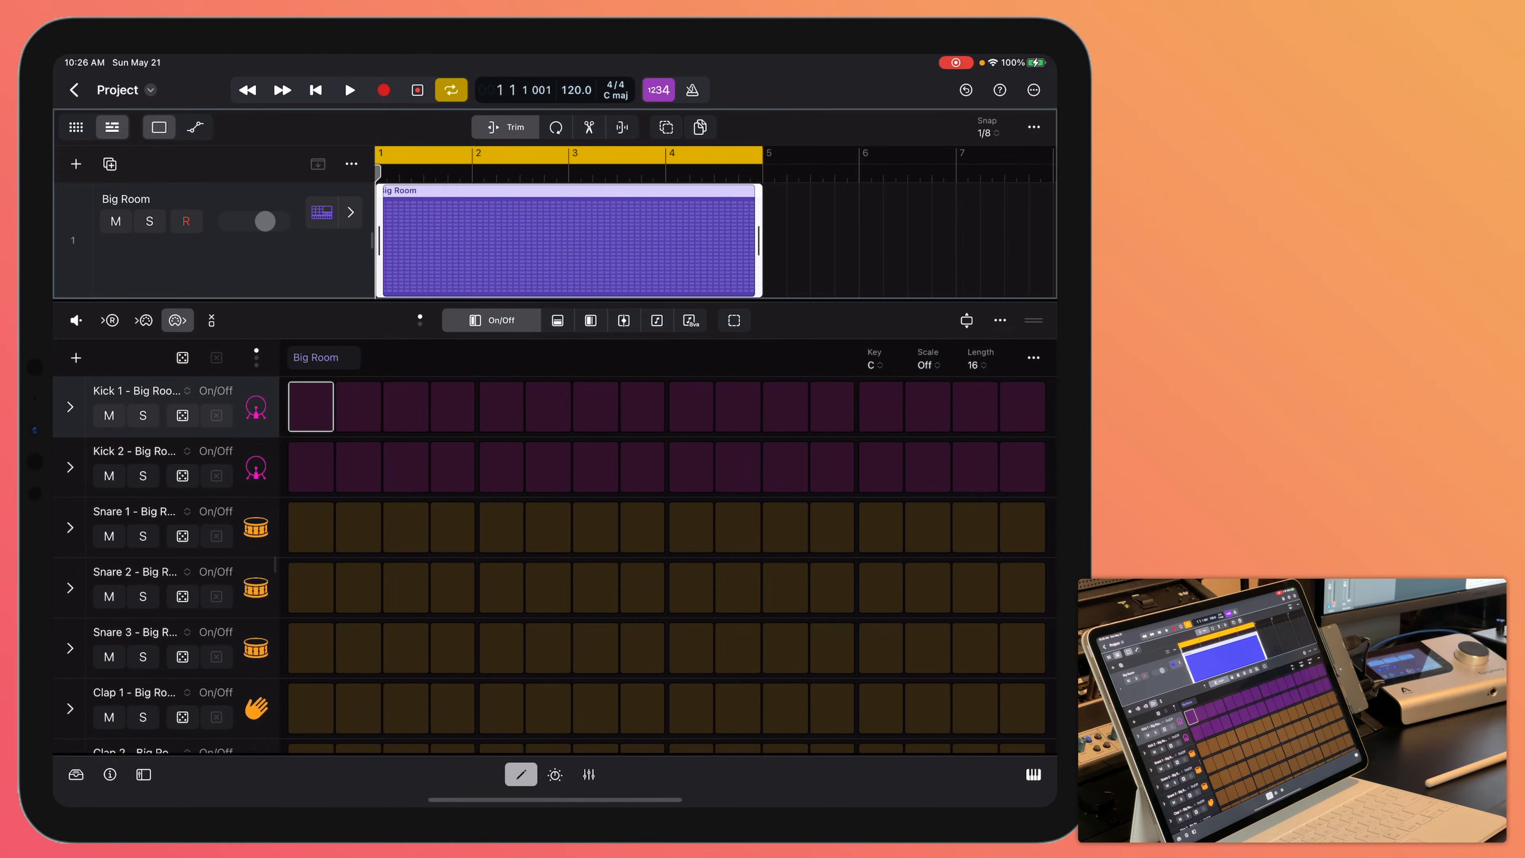
{"action": "left_click", "coordinate": [737, 708]}
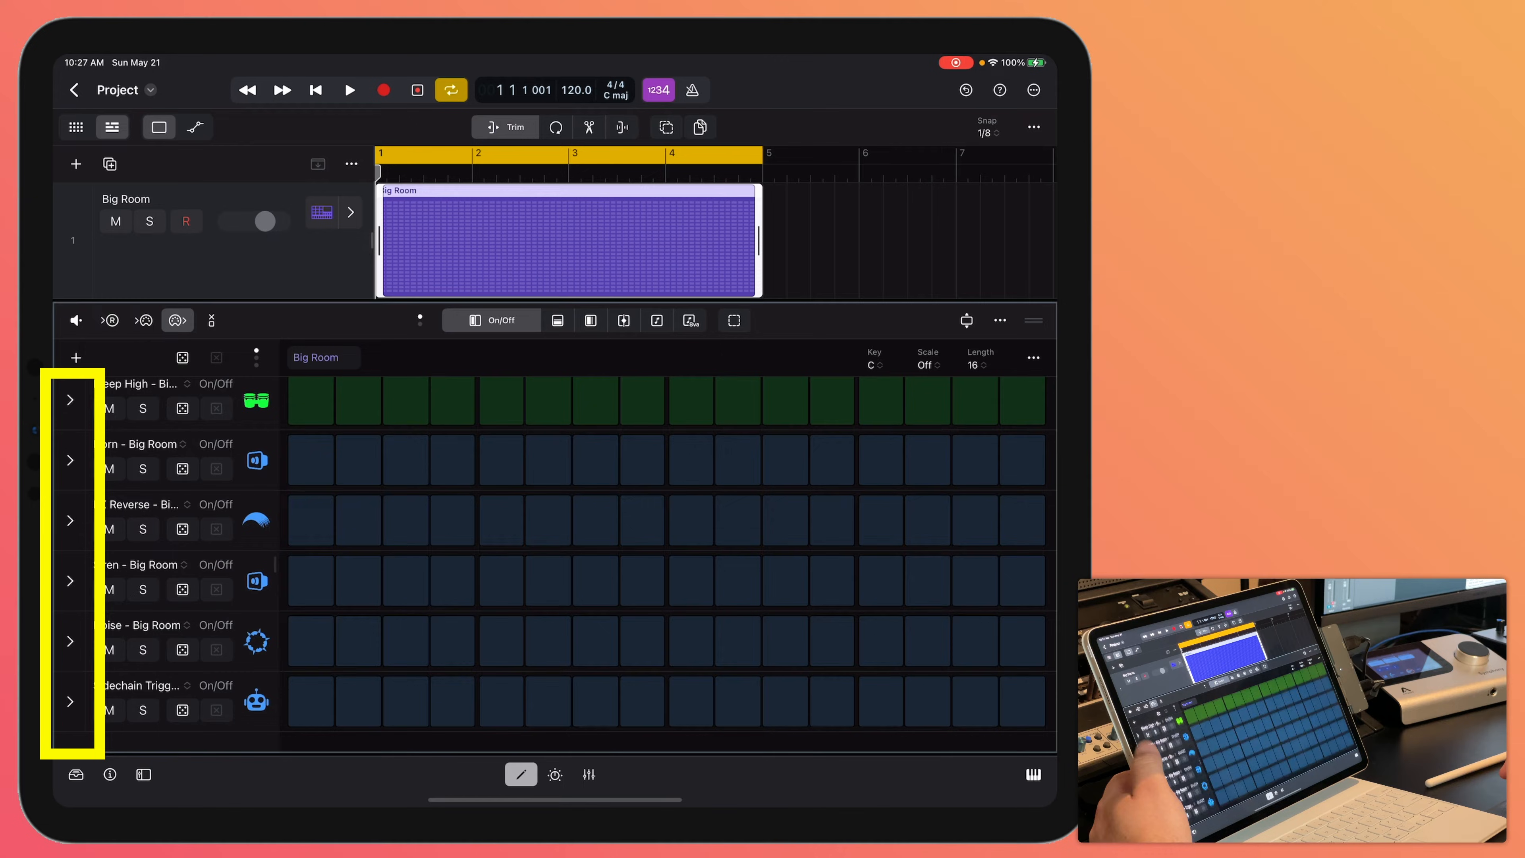
Switch the step sequencer to compact row height so all drum rows fit
{"action": "scroll", "scroll_direction": "down", "scroll_amount": 3}
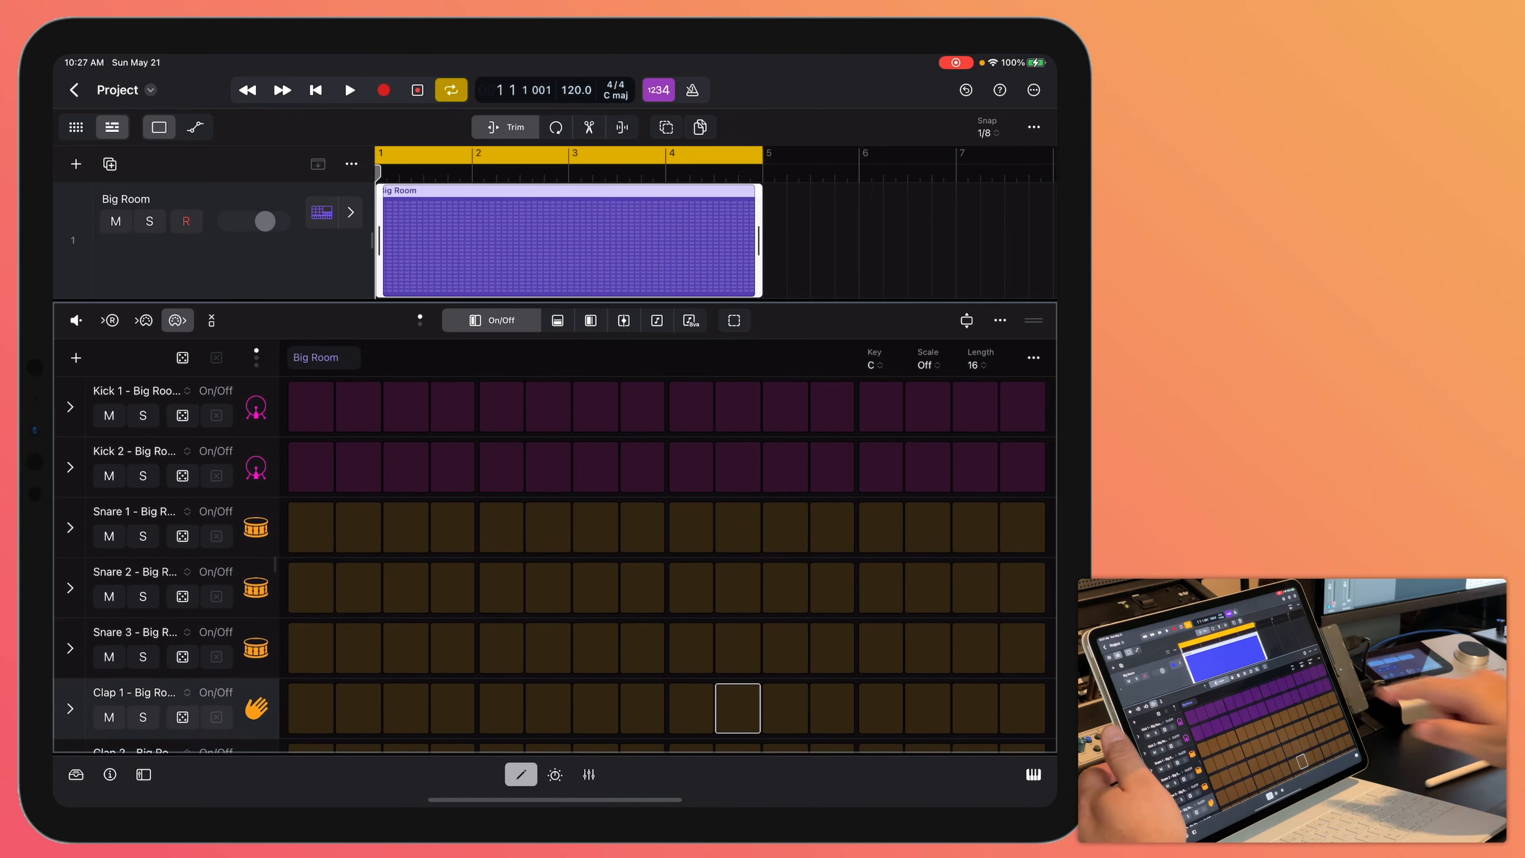
{"action": "left_click", "coordinate": [737, 706]}
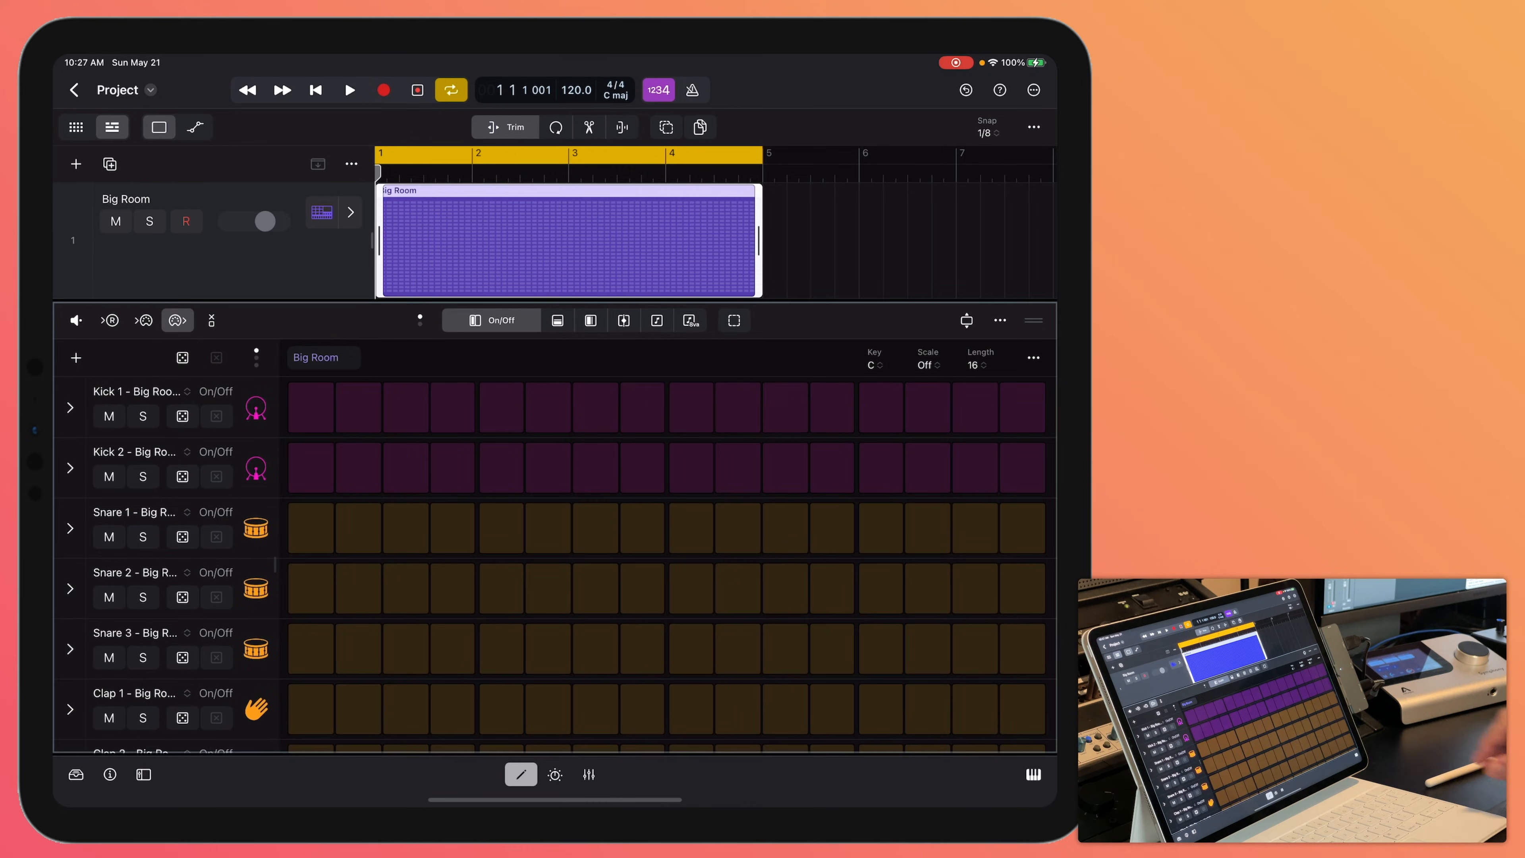
{"action": "left_click", "coordinate": [966, 320]}
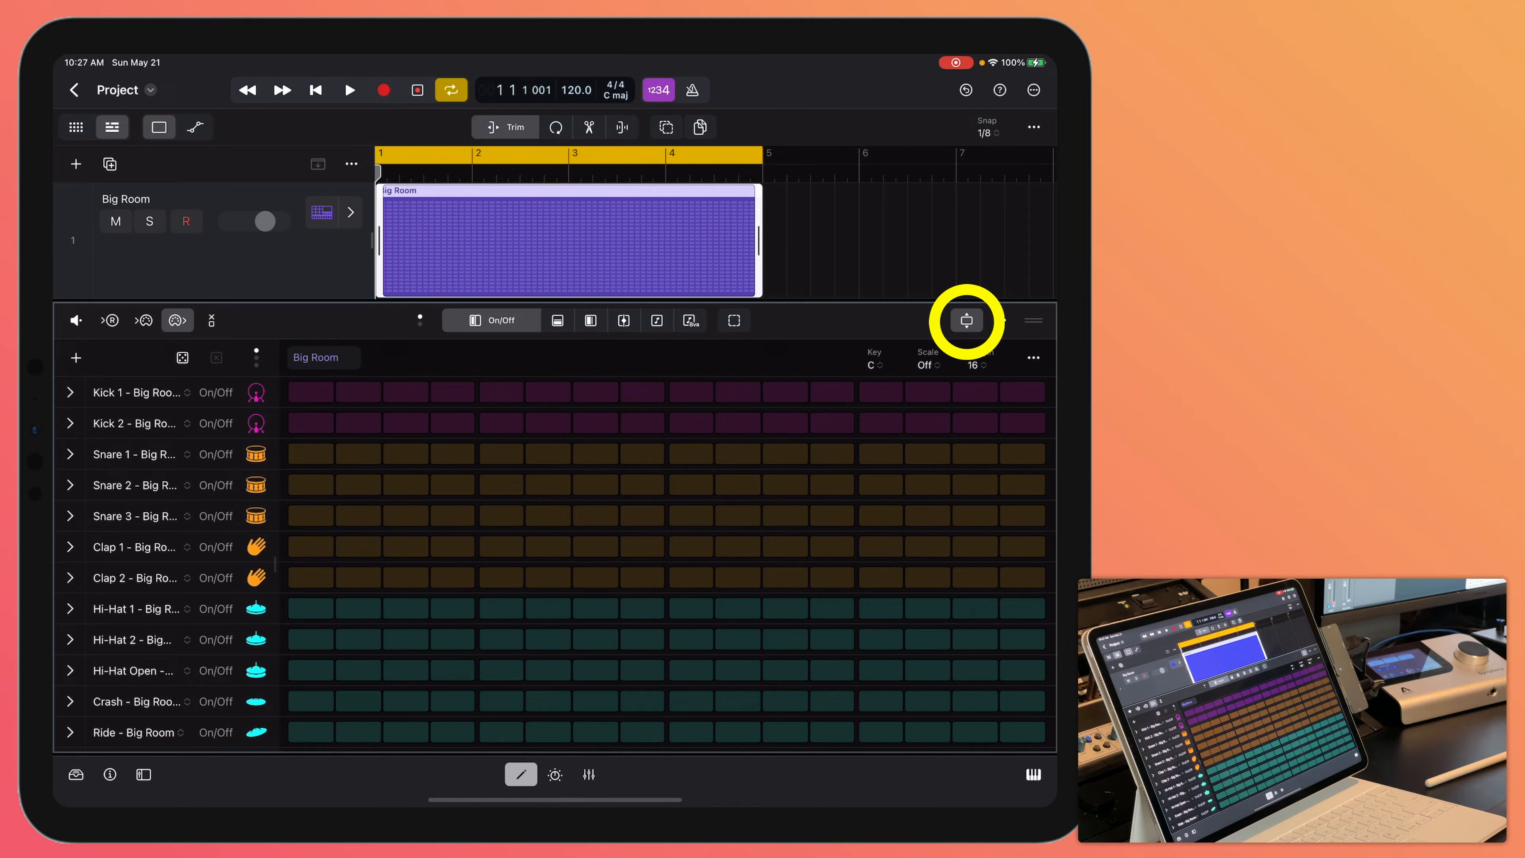
{"action": "left_click", "coordinate": [966, 321]}
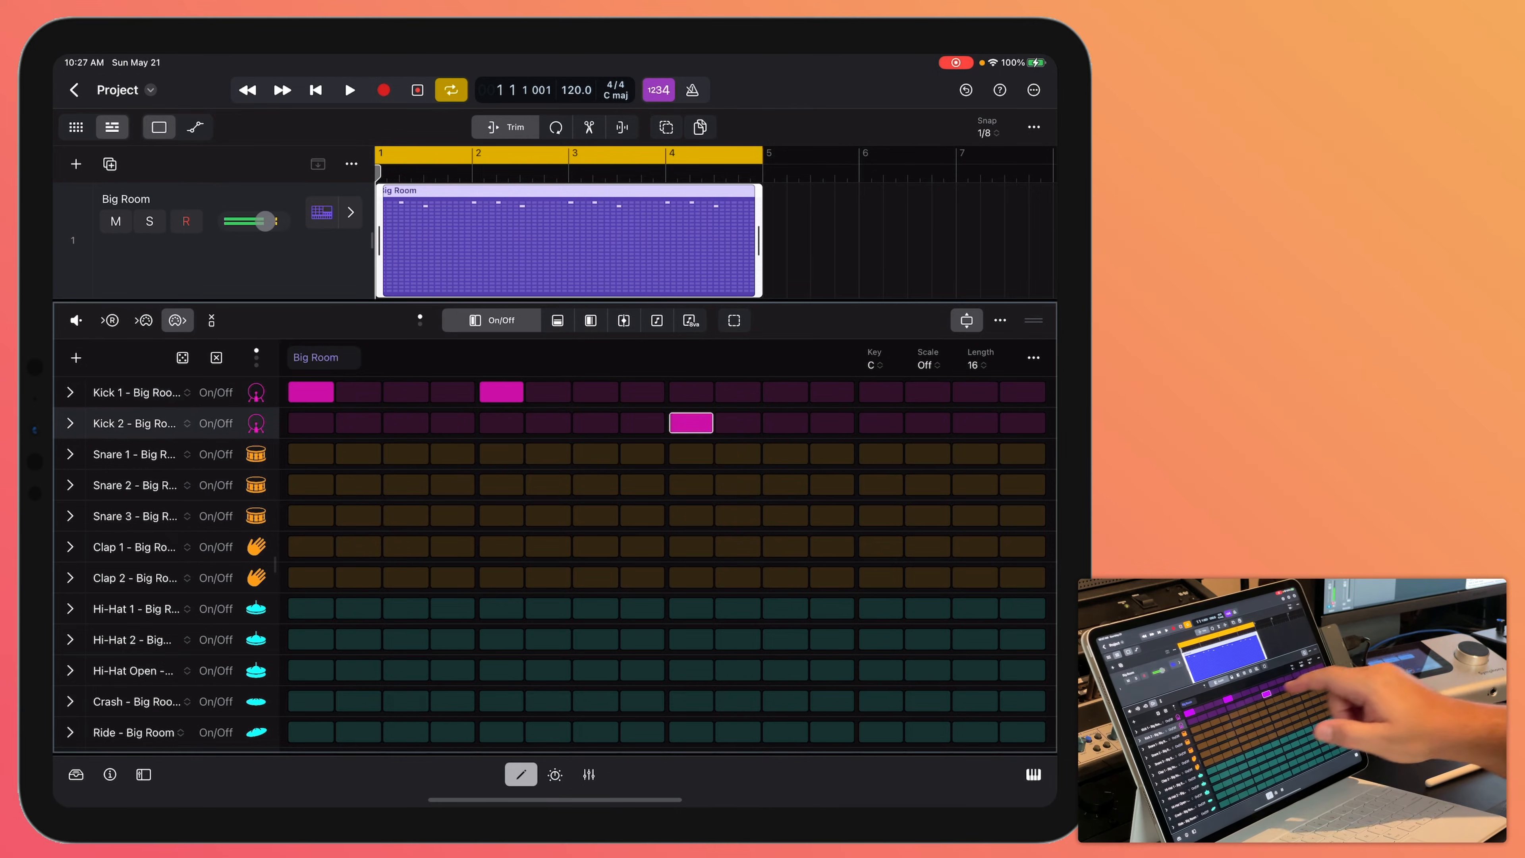
Place Kick 2 on every beat, claps and snares on 5 and 13, extra Snare 2 hits, and play
{"action": "left_click", "coordinate": [310, 422]}
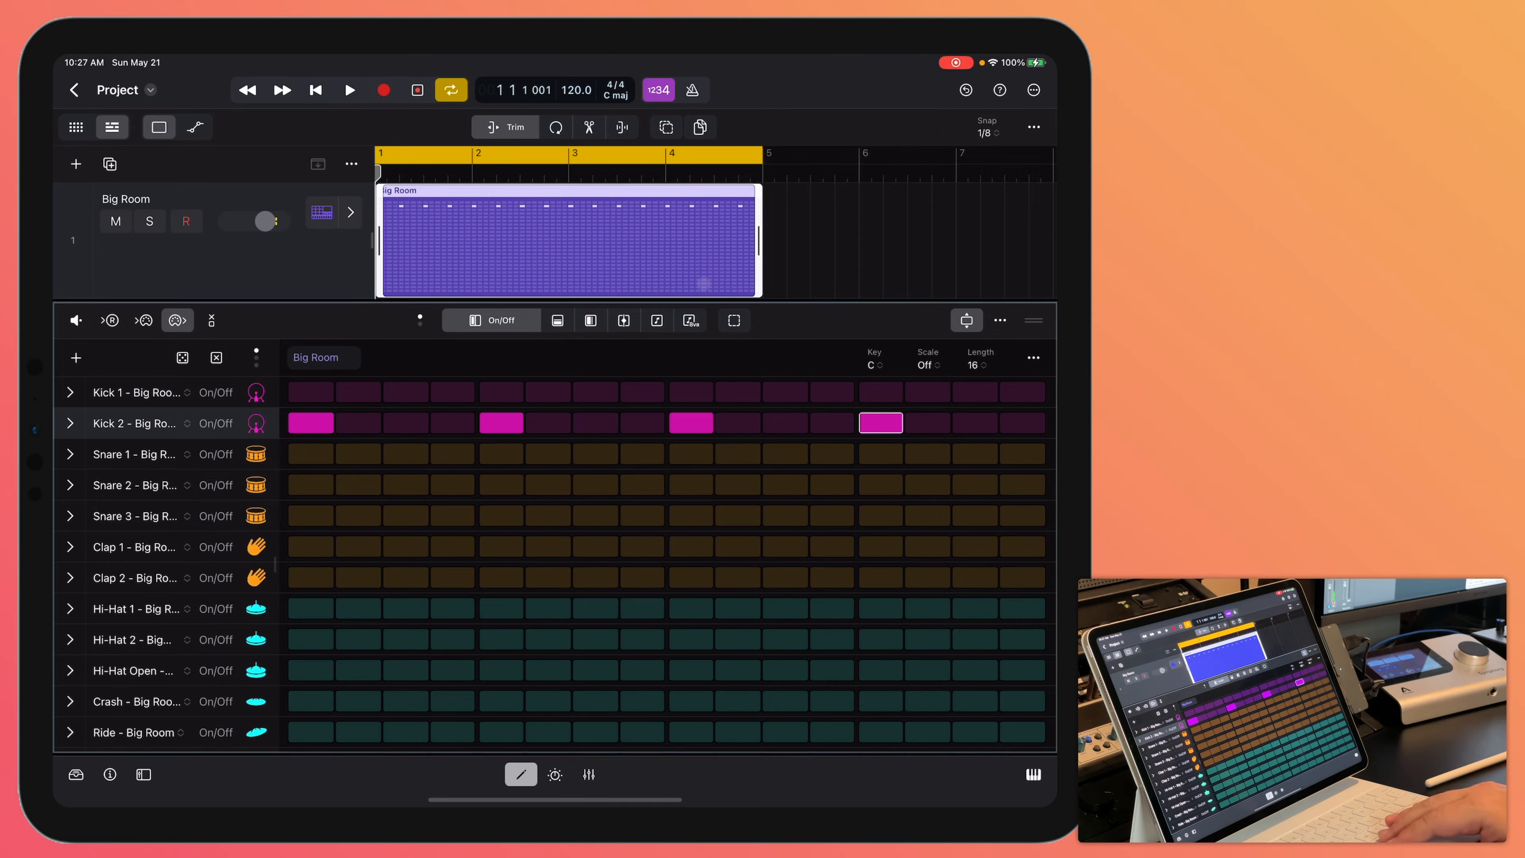
{"action": "left_click", "coordinate": [349, 90]}
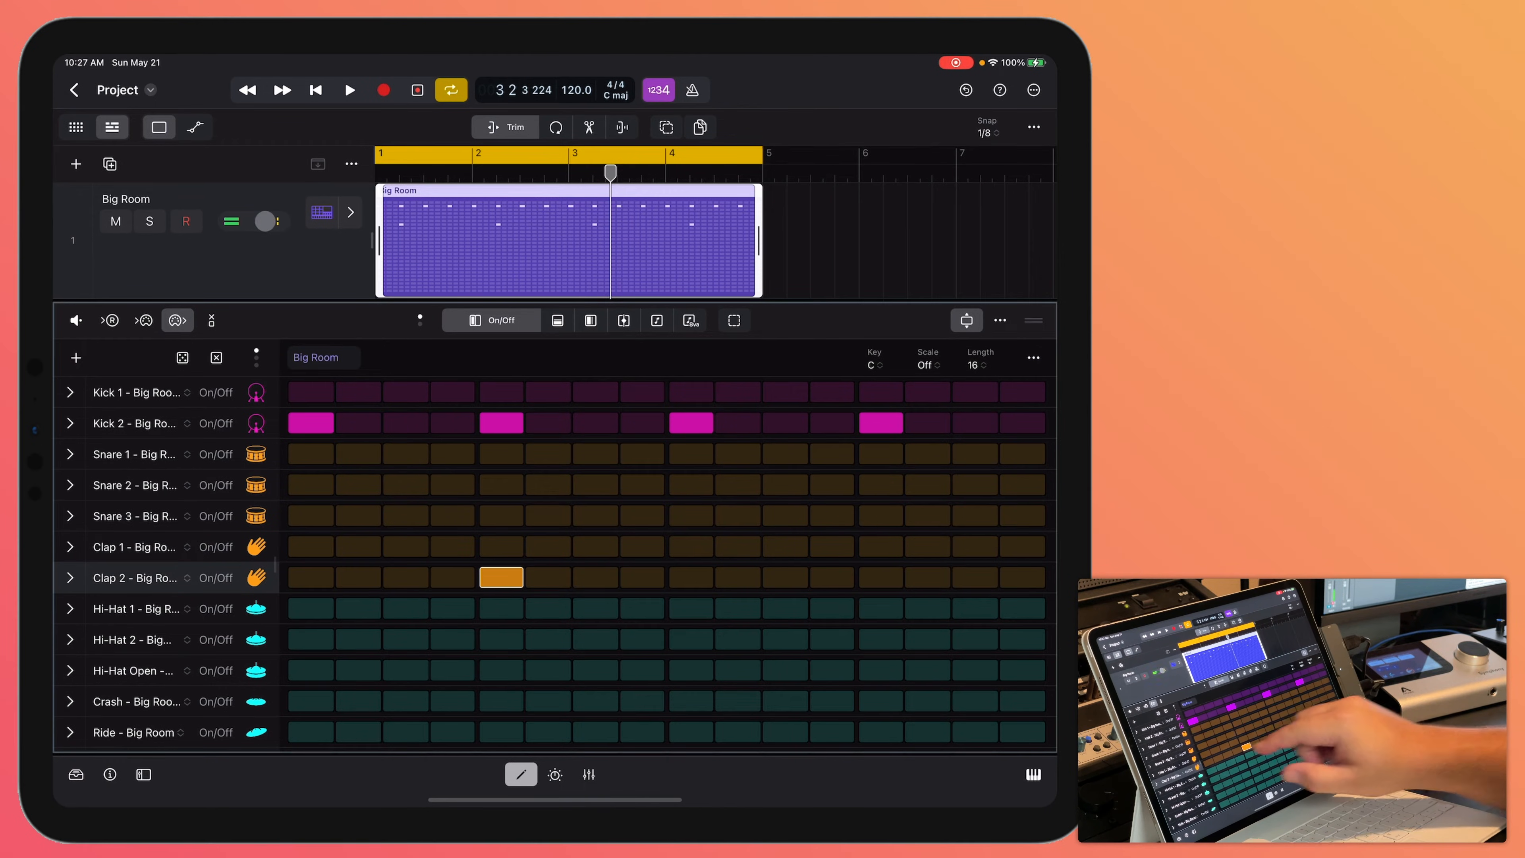
{"action": "left_click", "coordinate": [880, 575]}
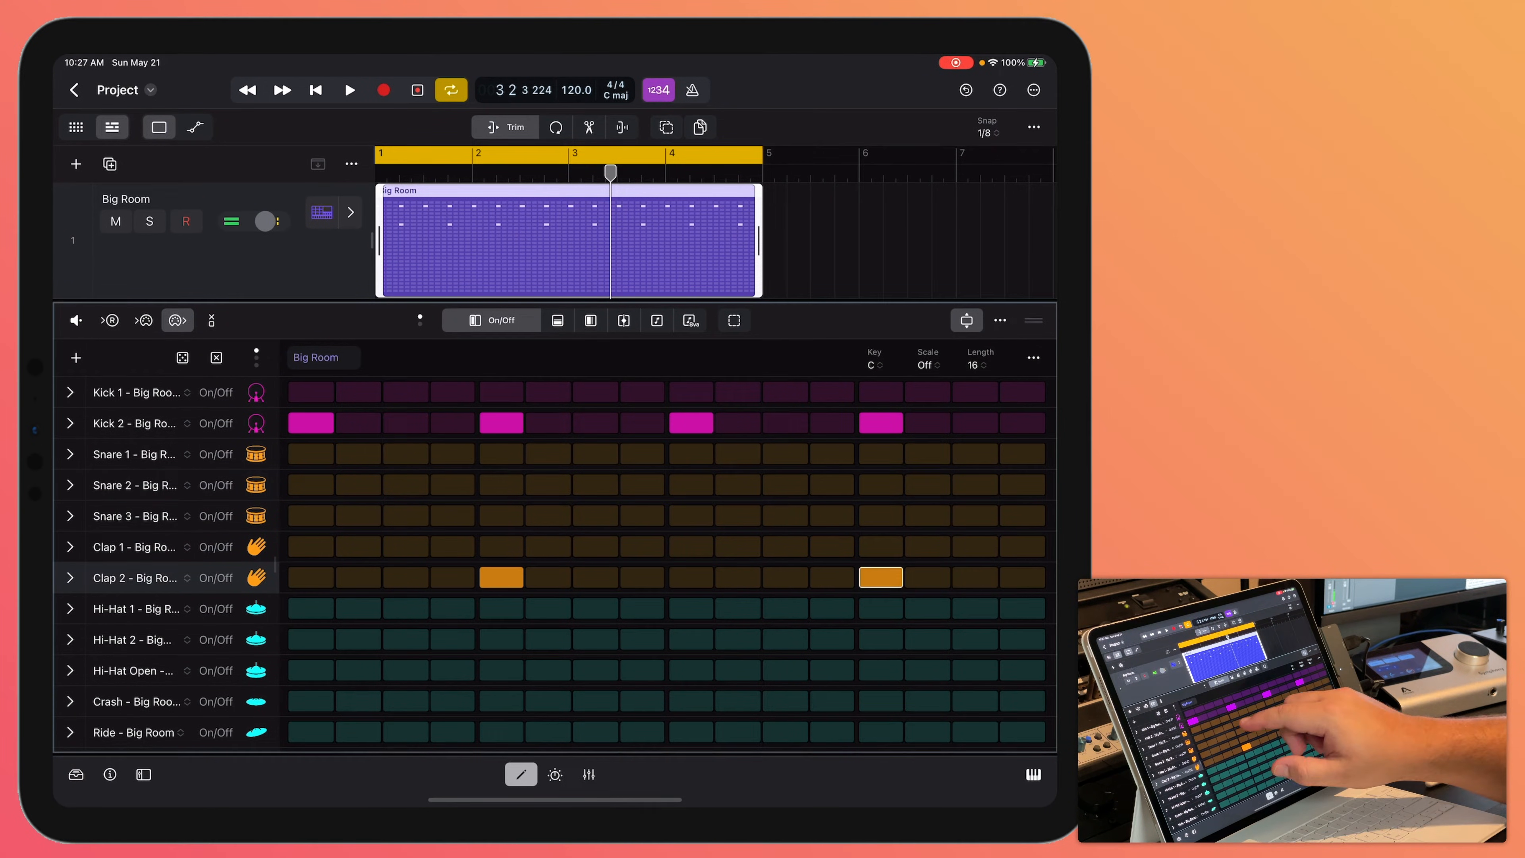
{"action": "left_click", "coordinate": [501, 453]}
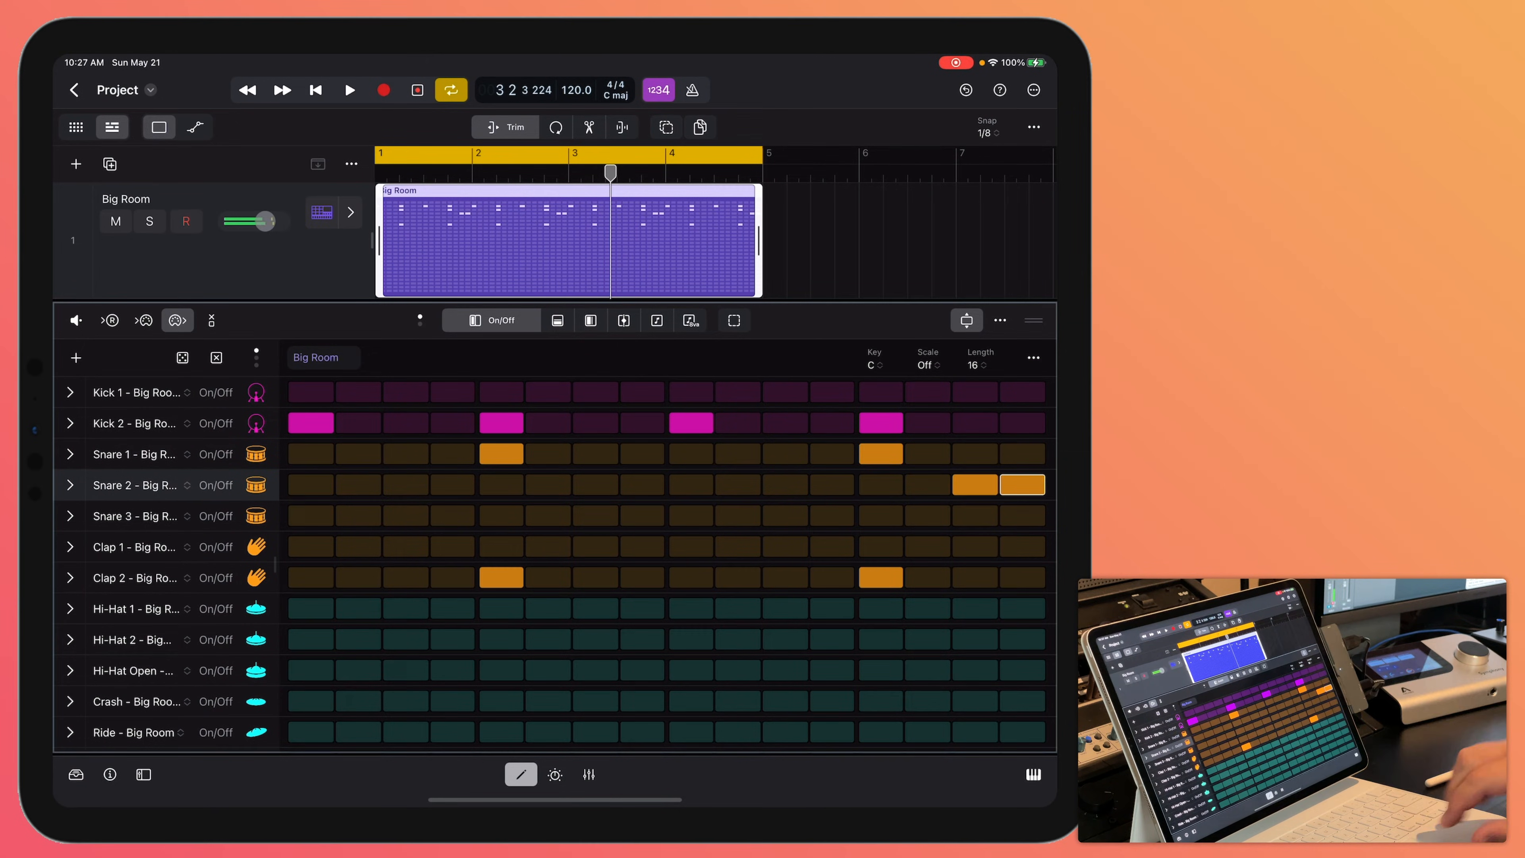
{"action": "left_click", "coordinate": [349, 90]}
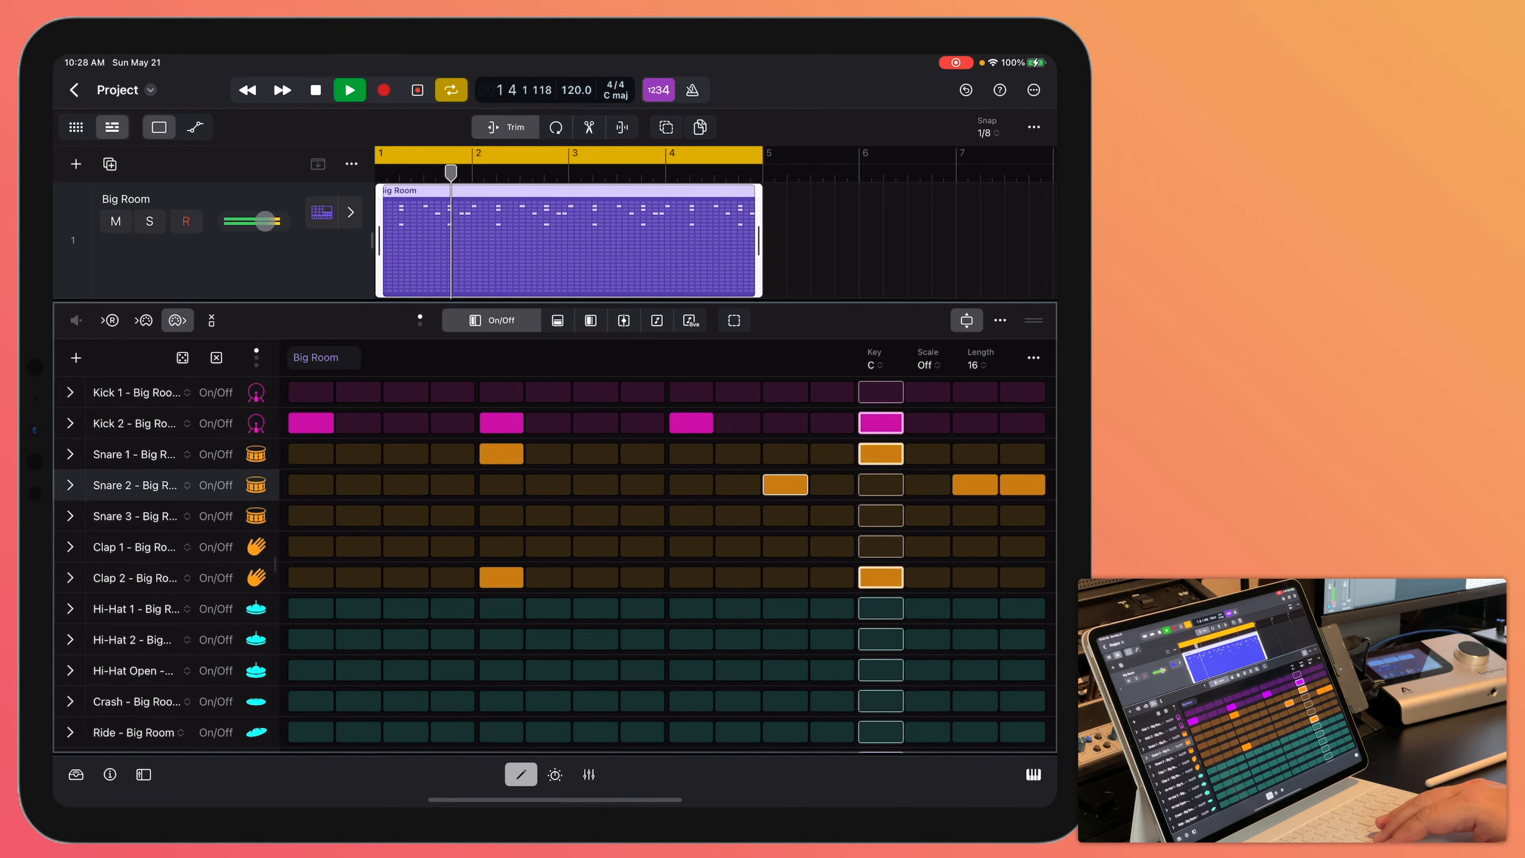
{"action": "left_click", "coordinate": [349, 89]}
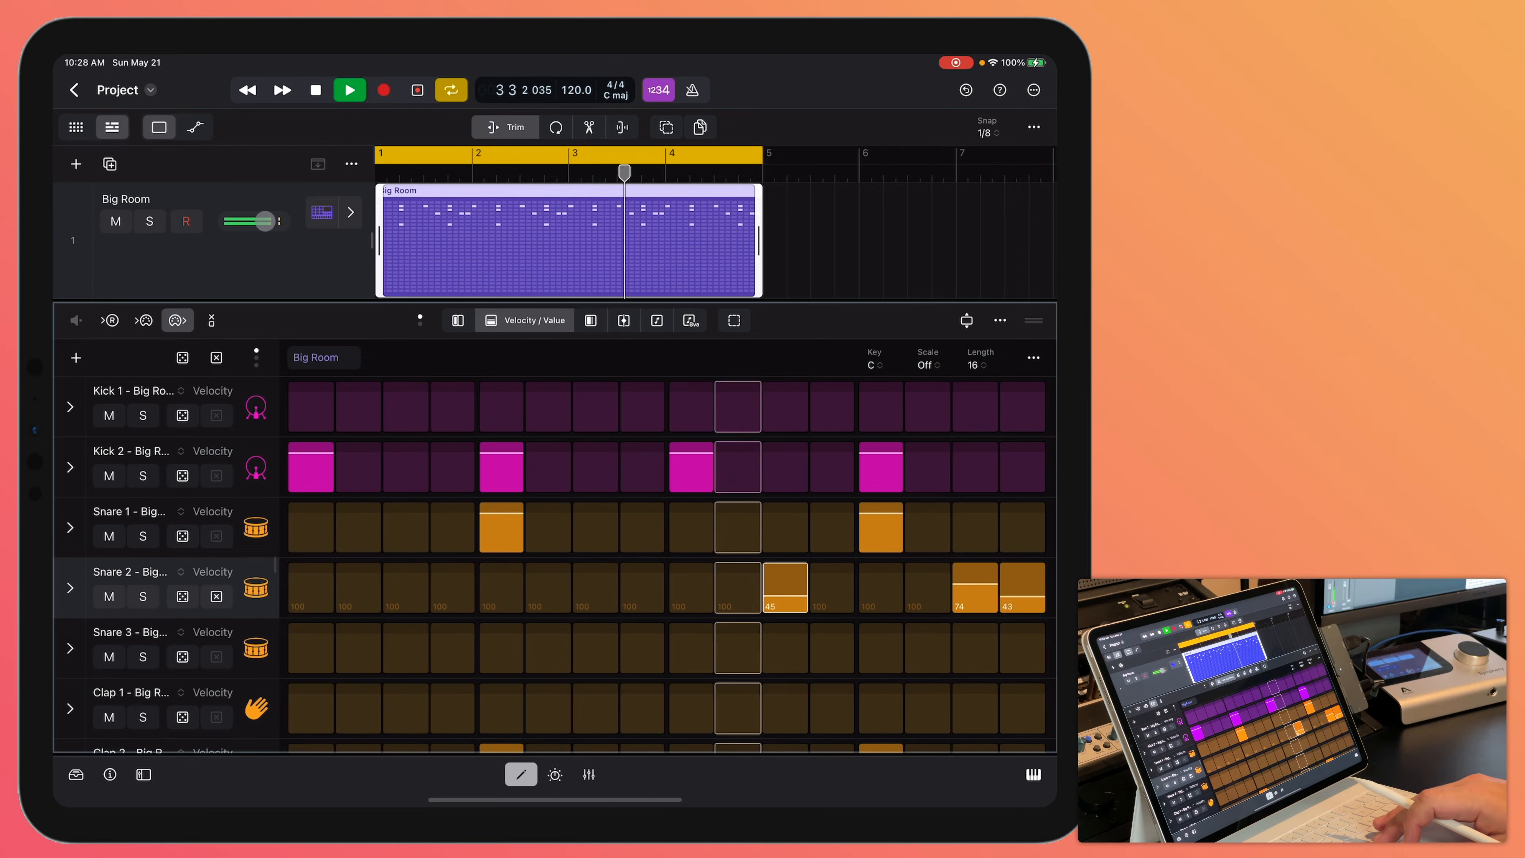
Stop playback after setting the Snare 2 fill velocities
{"action": "left_click", "coordinate": [315, 89]}
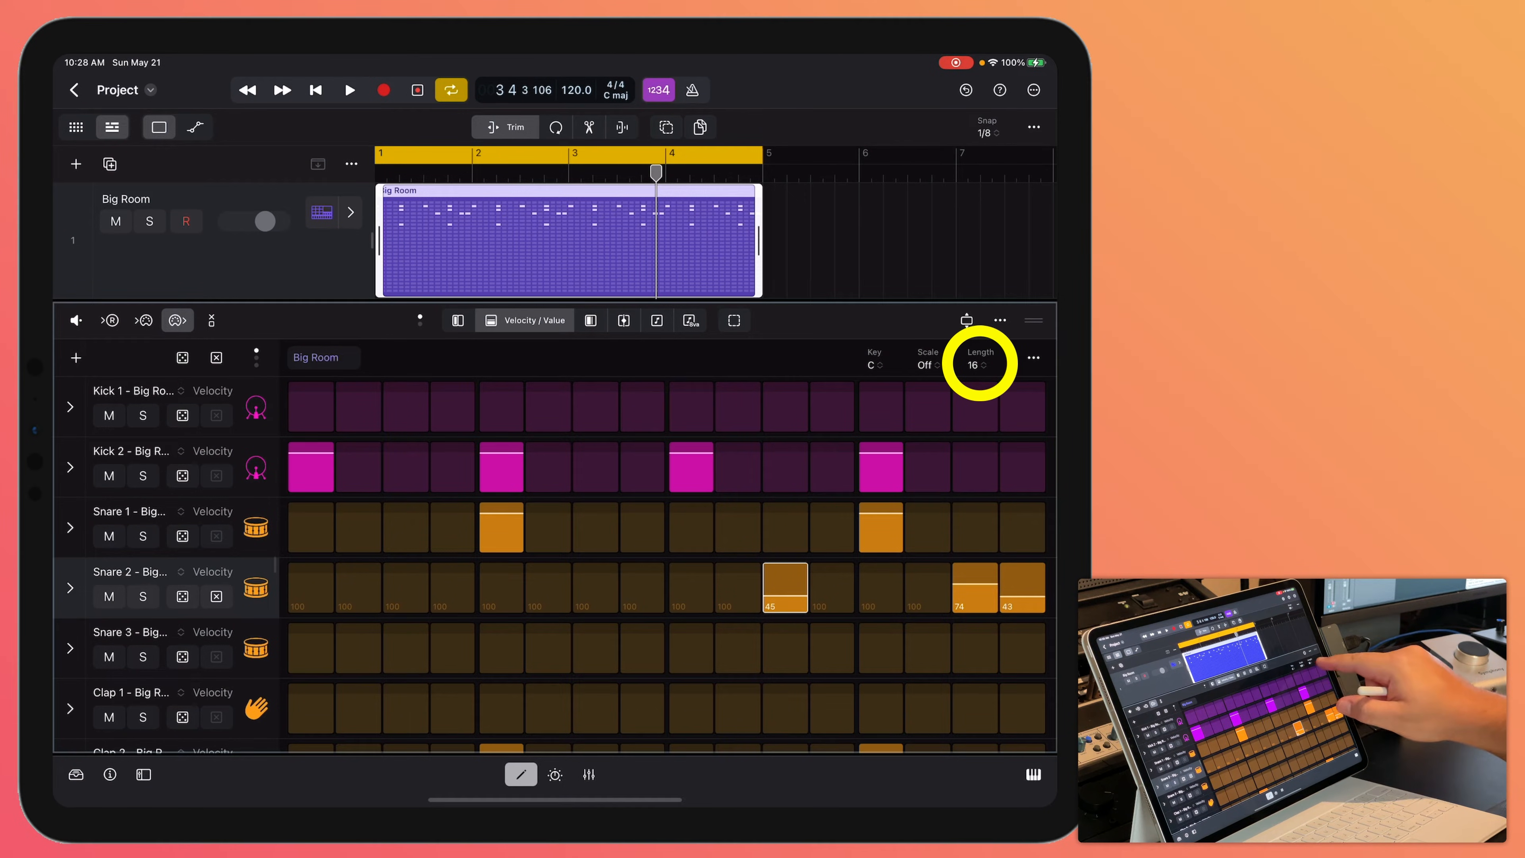
Lengthen the Big Room pattern to 32 steps and return to step on/off editing
{"action": "left_click", "coordinate": [980, 361]}
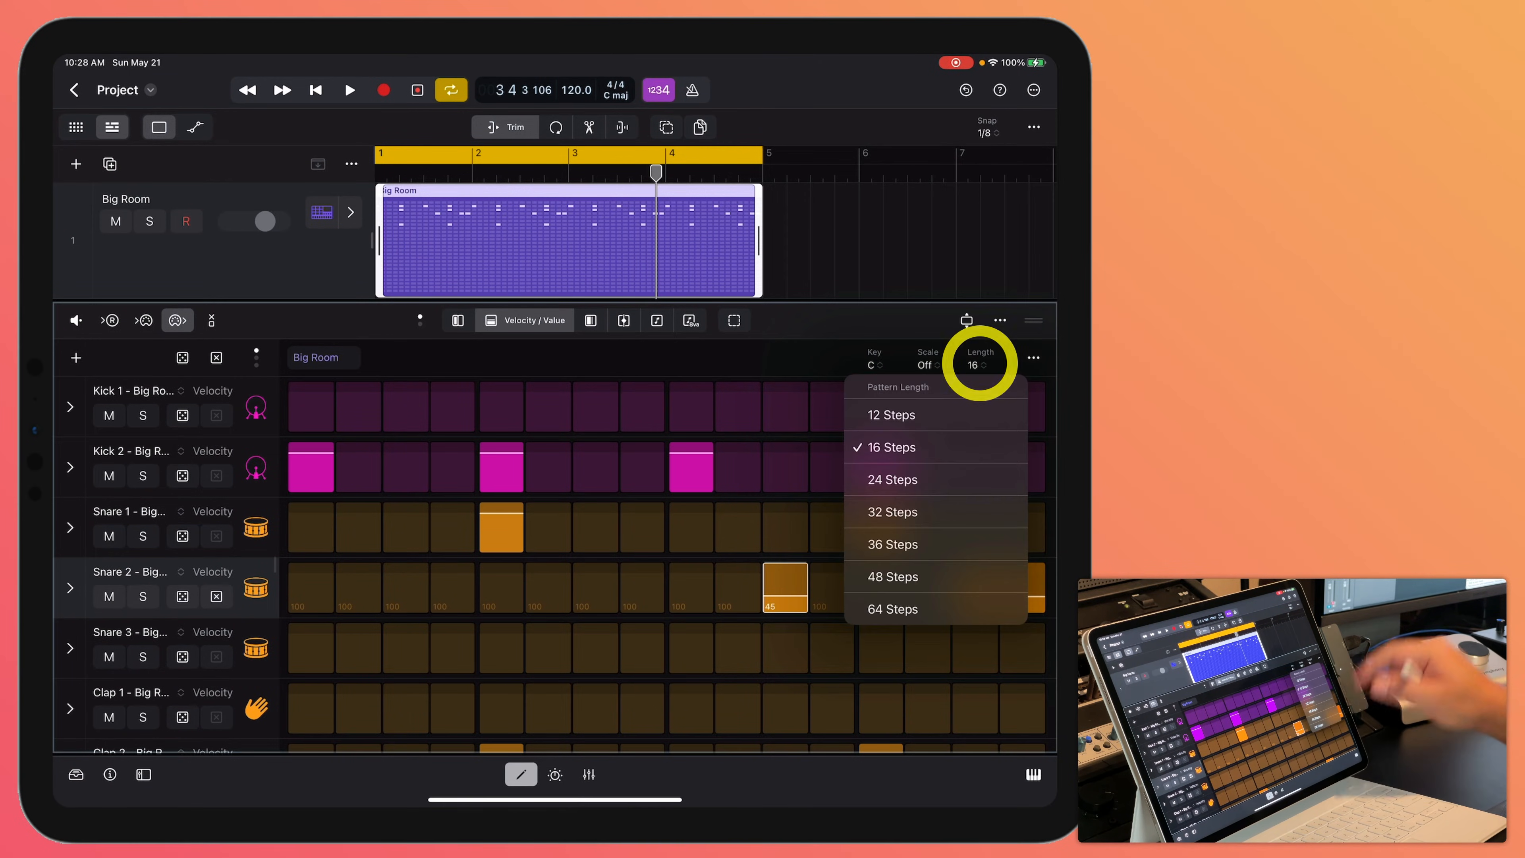
{"action": "left_click", "coordinate": [890, 511]}
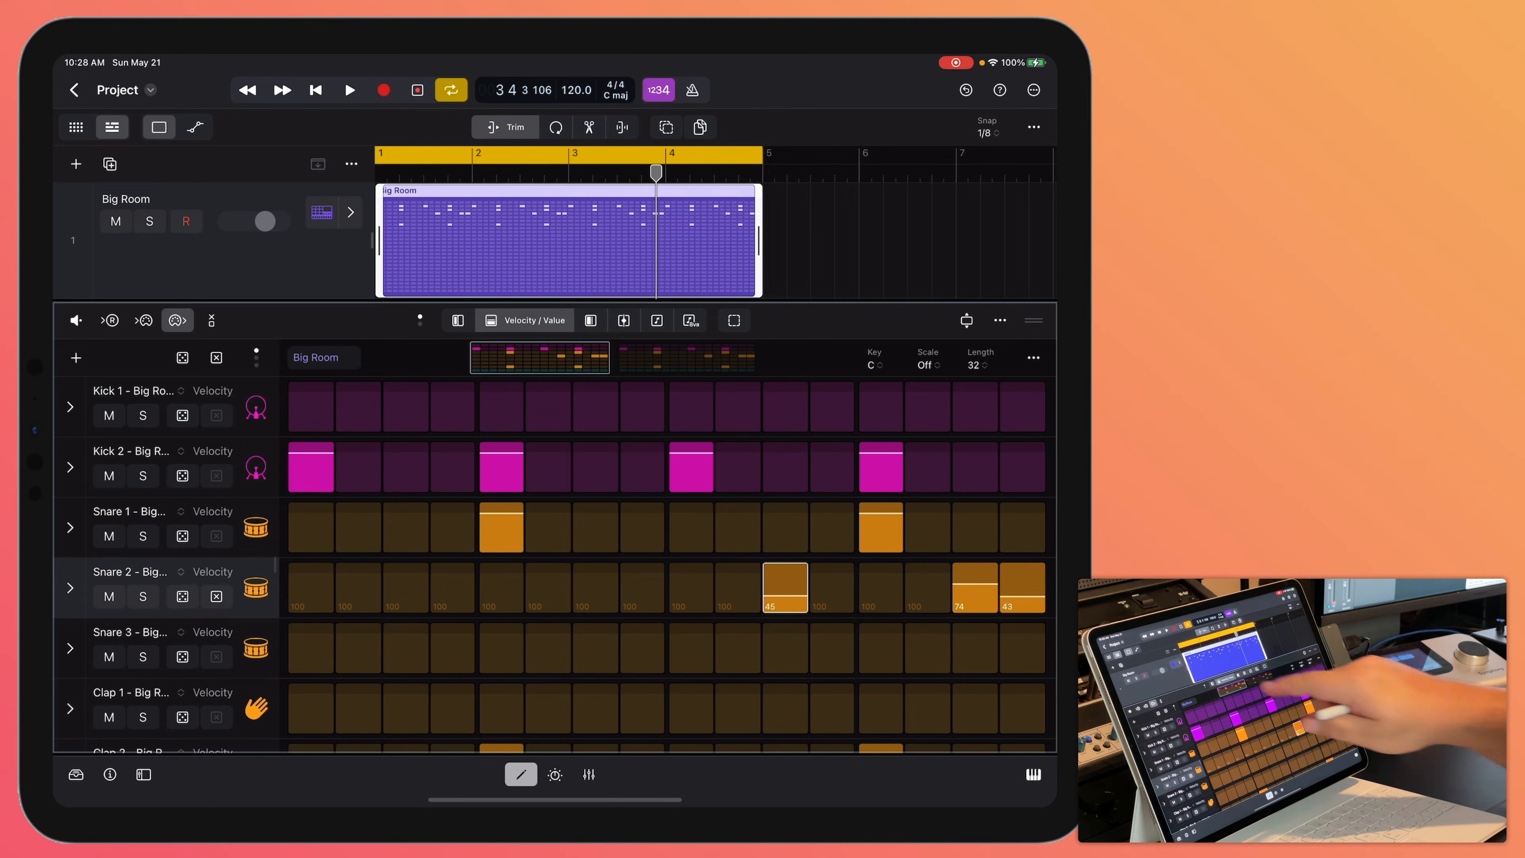
{"action": "left_click", "coordinate": [557, 320]}
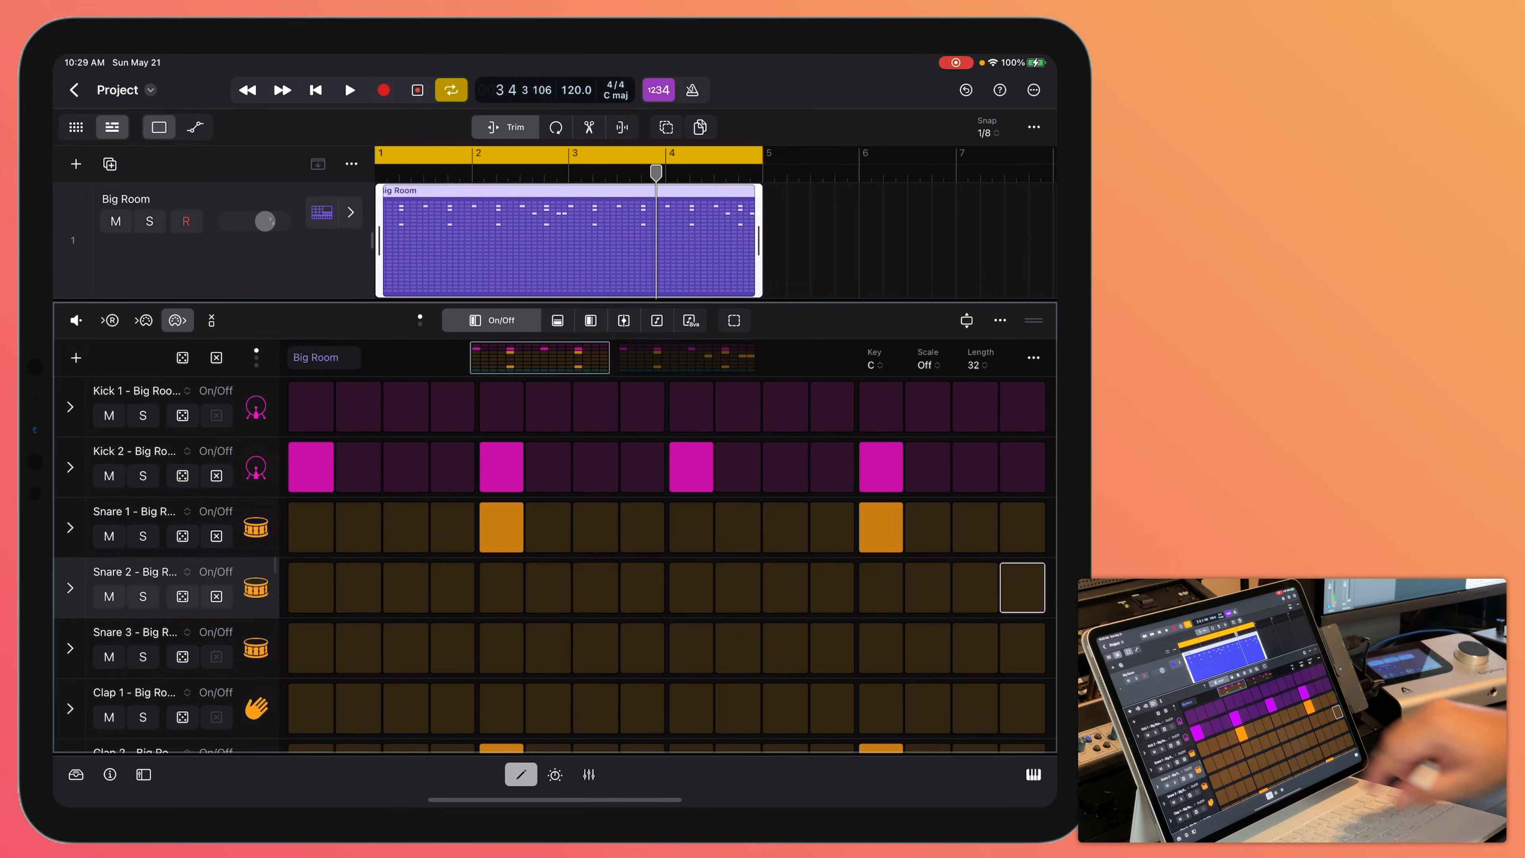
{"action": "left_click", "coordinate": [349, 90]}
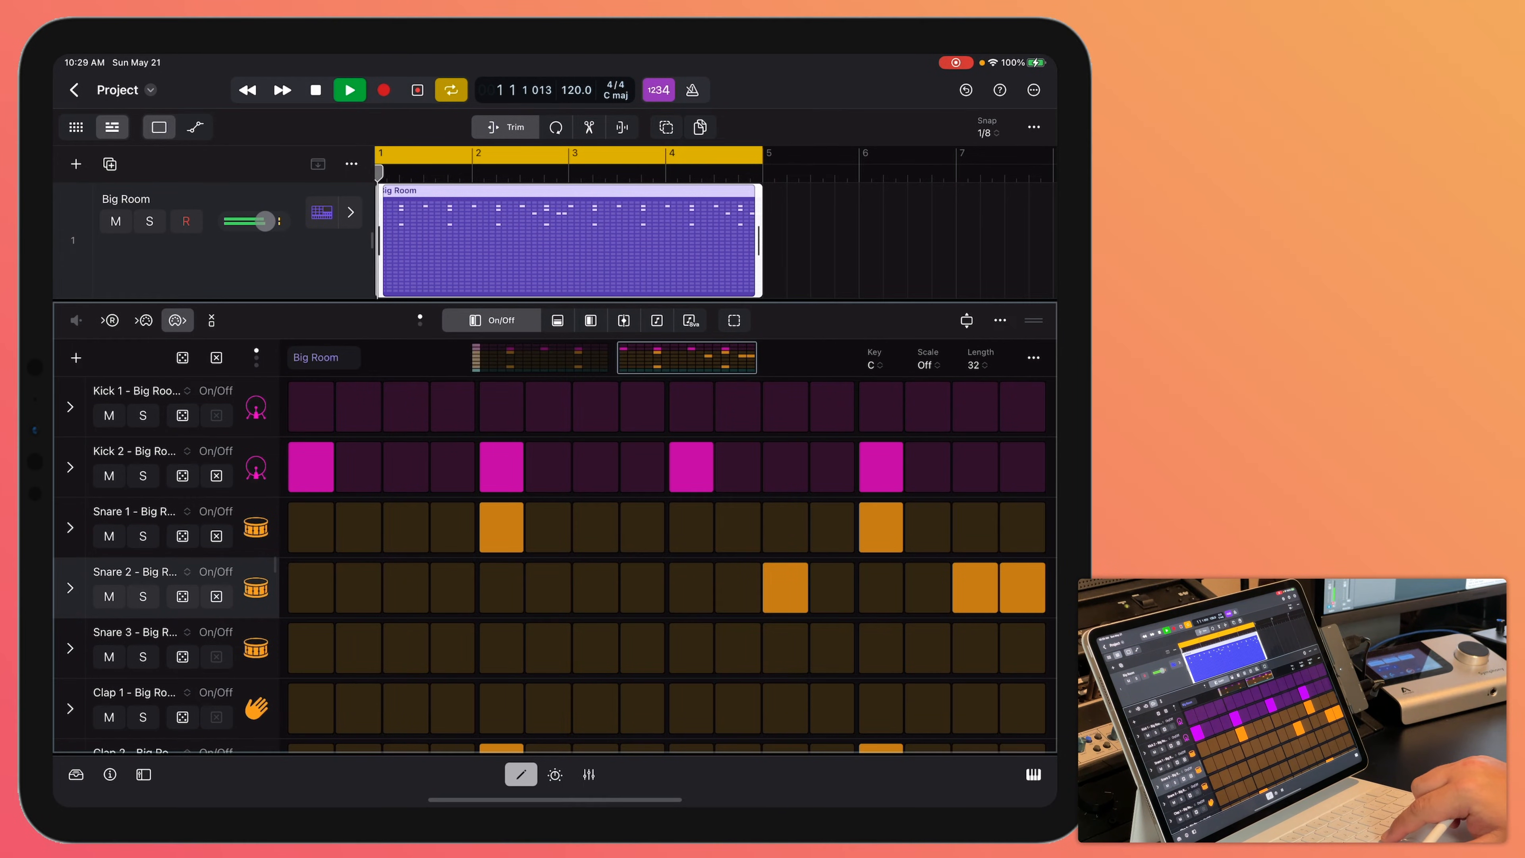
{"action": "left_click", "coordinate": [349, 90]}
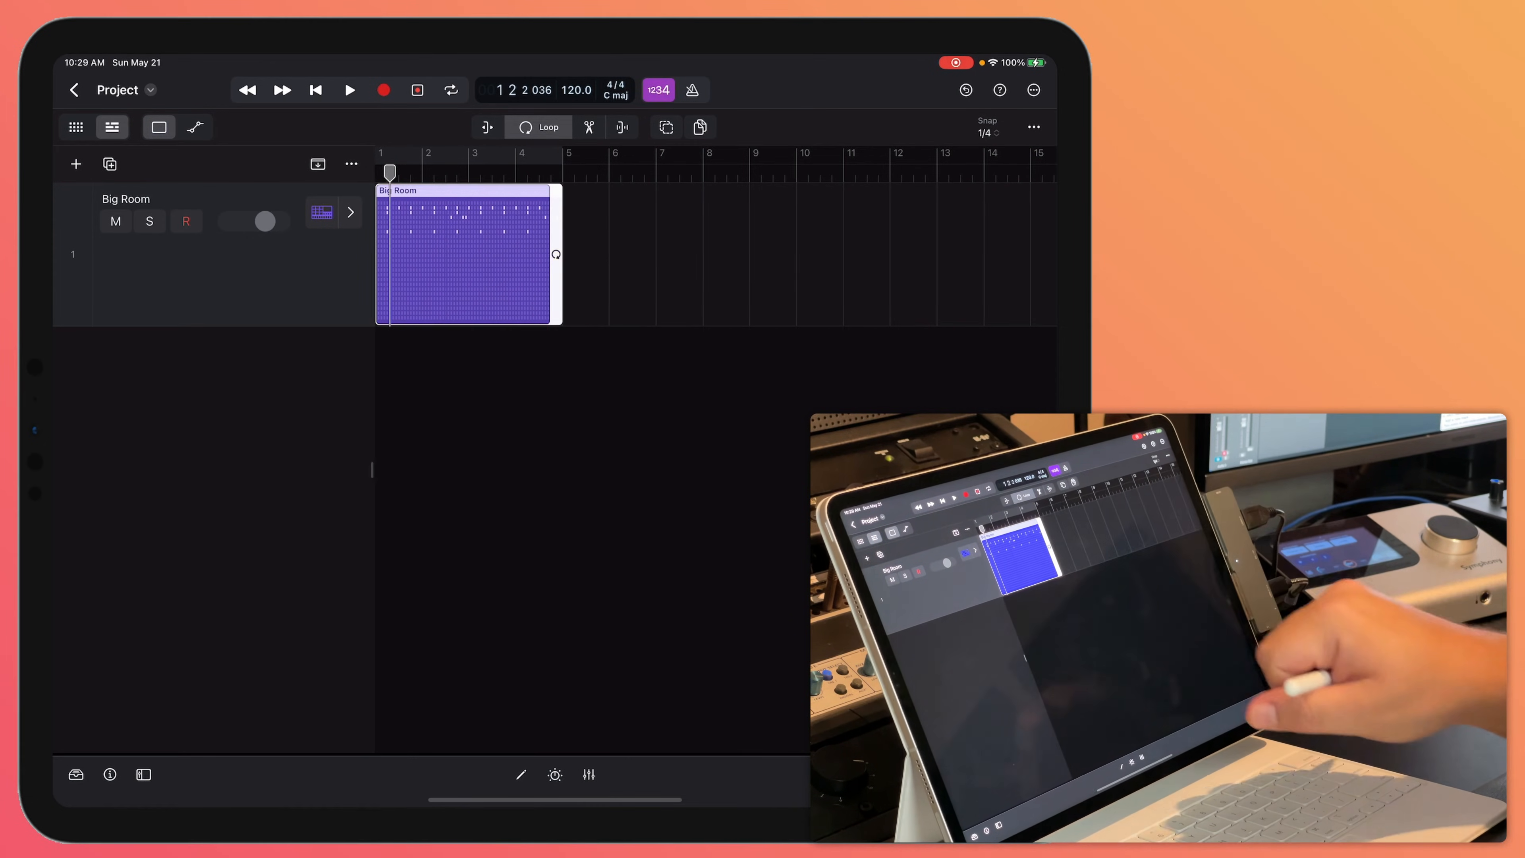
Switch the region tool from Loop back to Trim on the four-bar Big Room region
{"action": "left_click", "coordinate": [490, 126]}
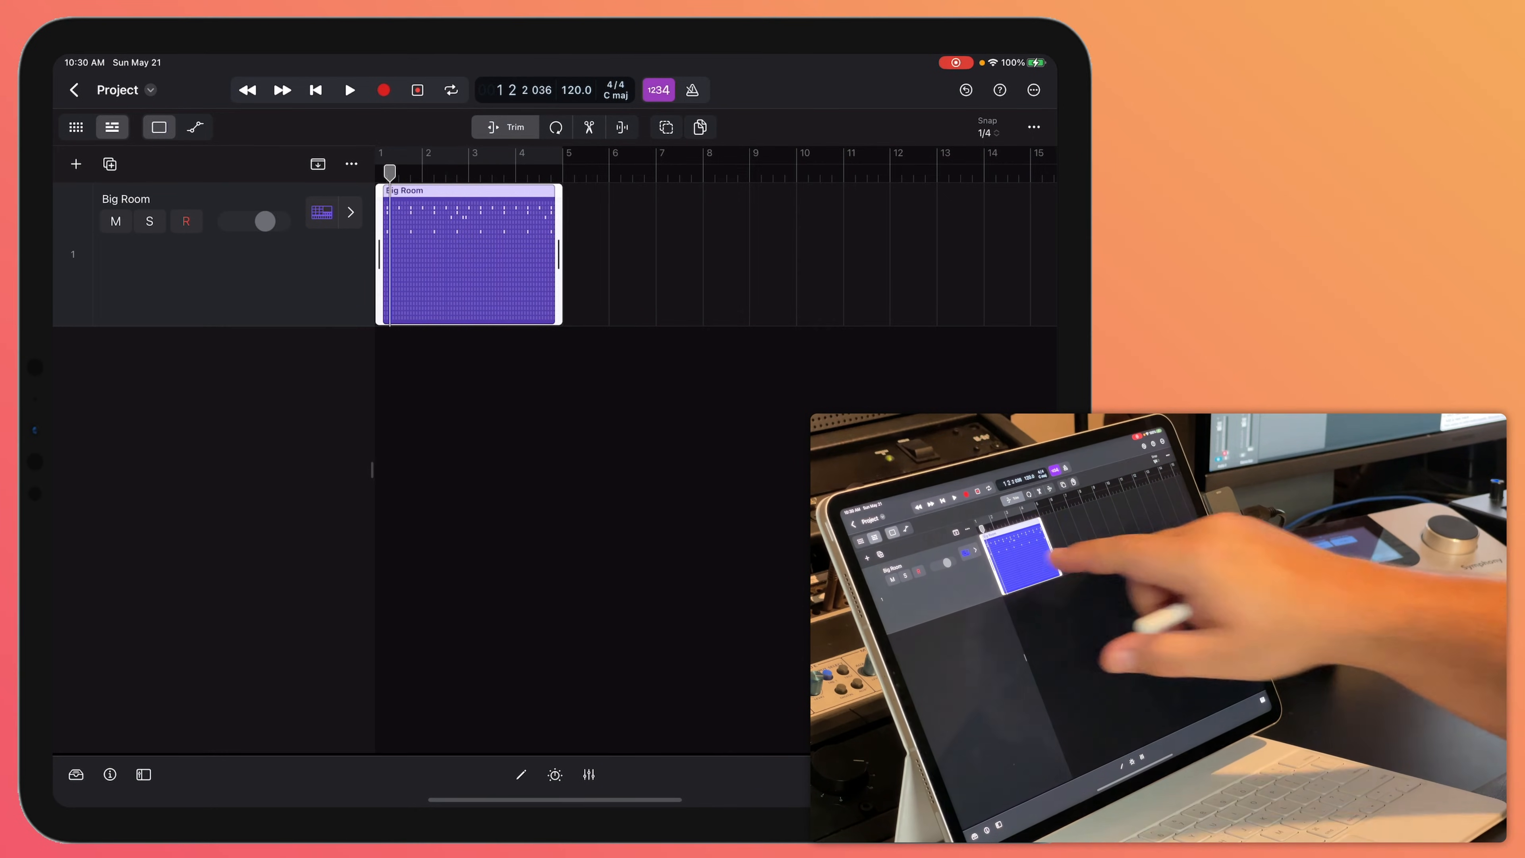
Repeat the Big Room region so a copy runs from bar 5, trimmed out to bar 13
{"action": "right_click", "coordinate": [468, 253]}
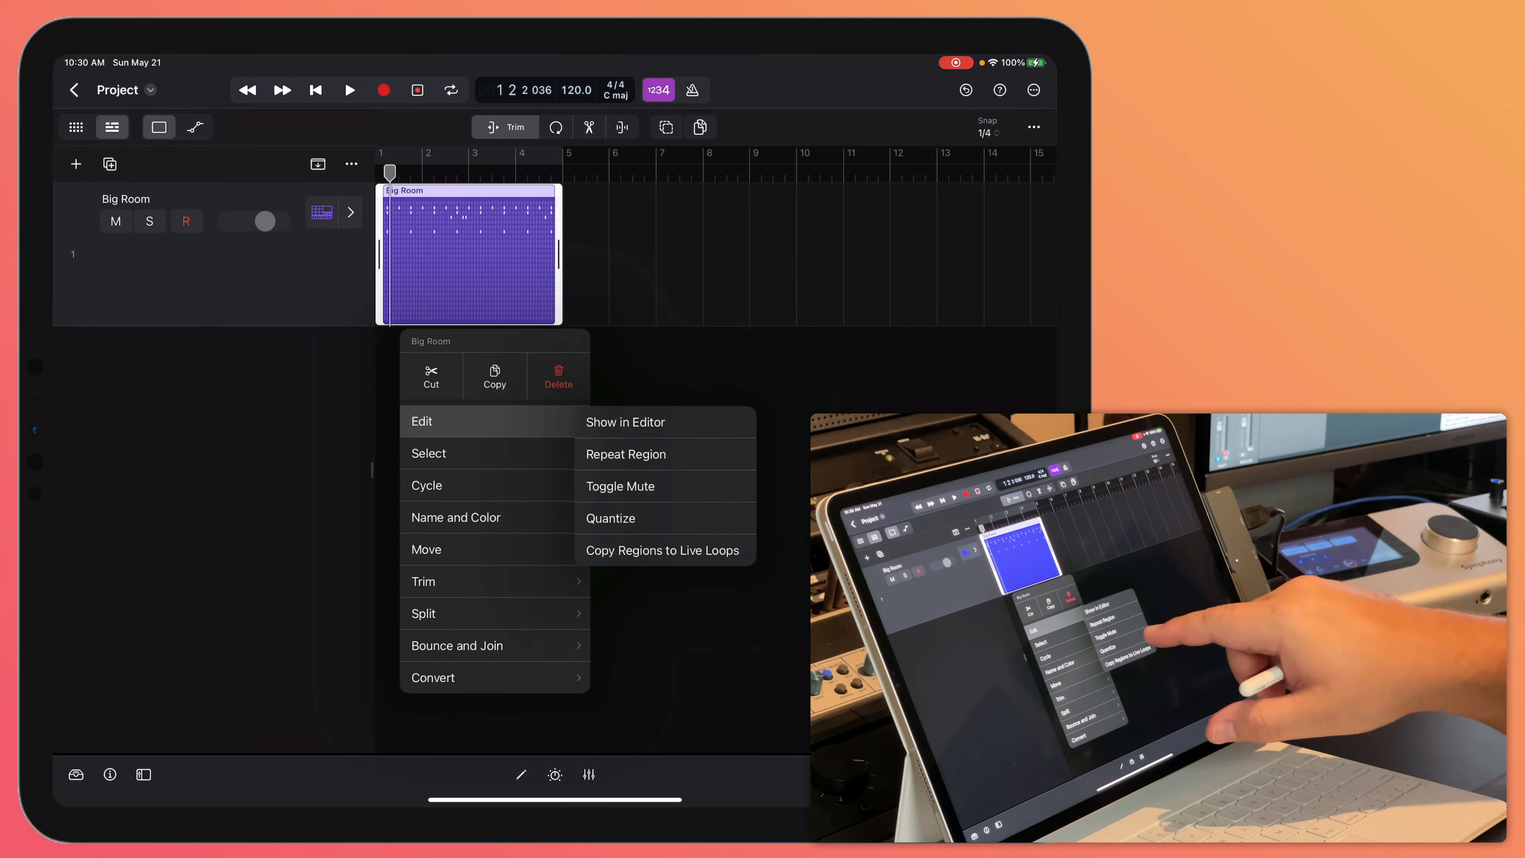
{"action": "left_click", "coordinate": [625, 455]}
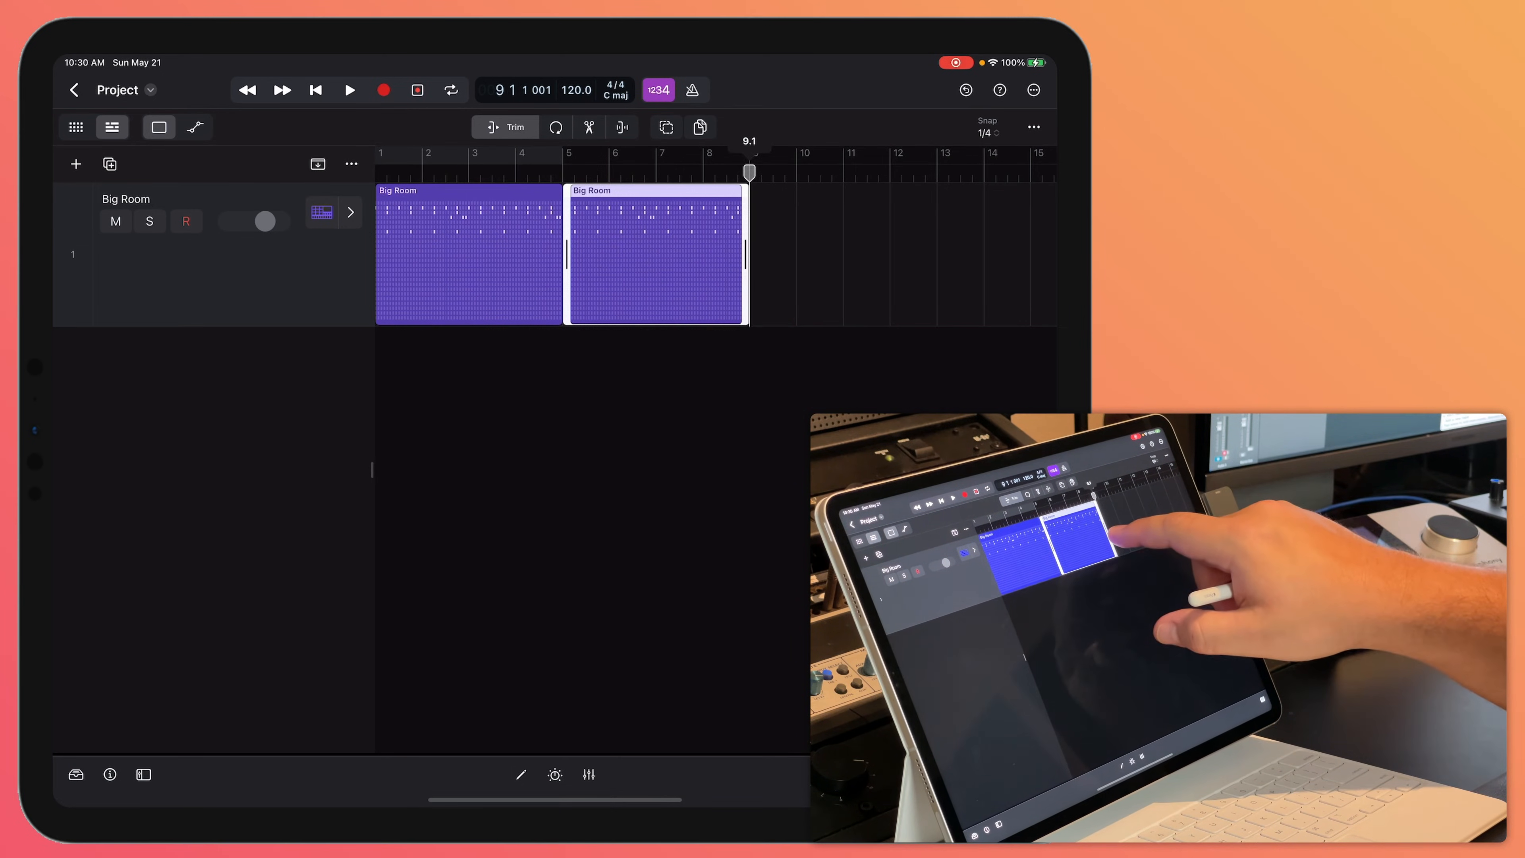
{"action": "right_click", "coordinate": [656, 253]}
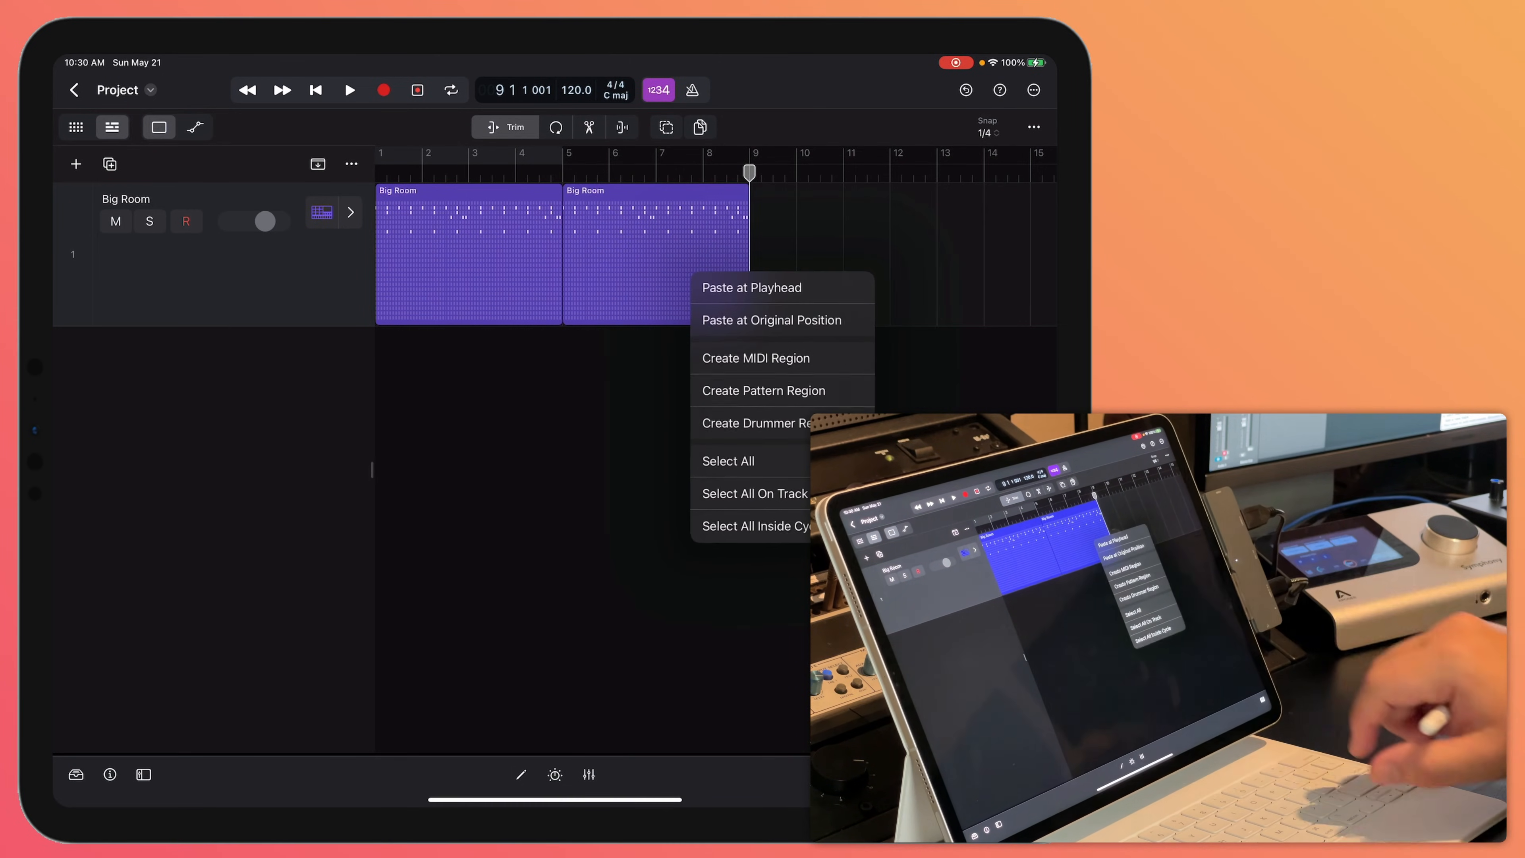
{"action": "left_click", "coordinate": [751, 286]}
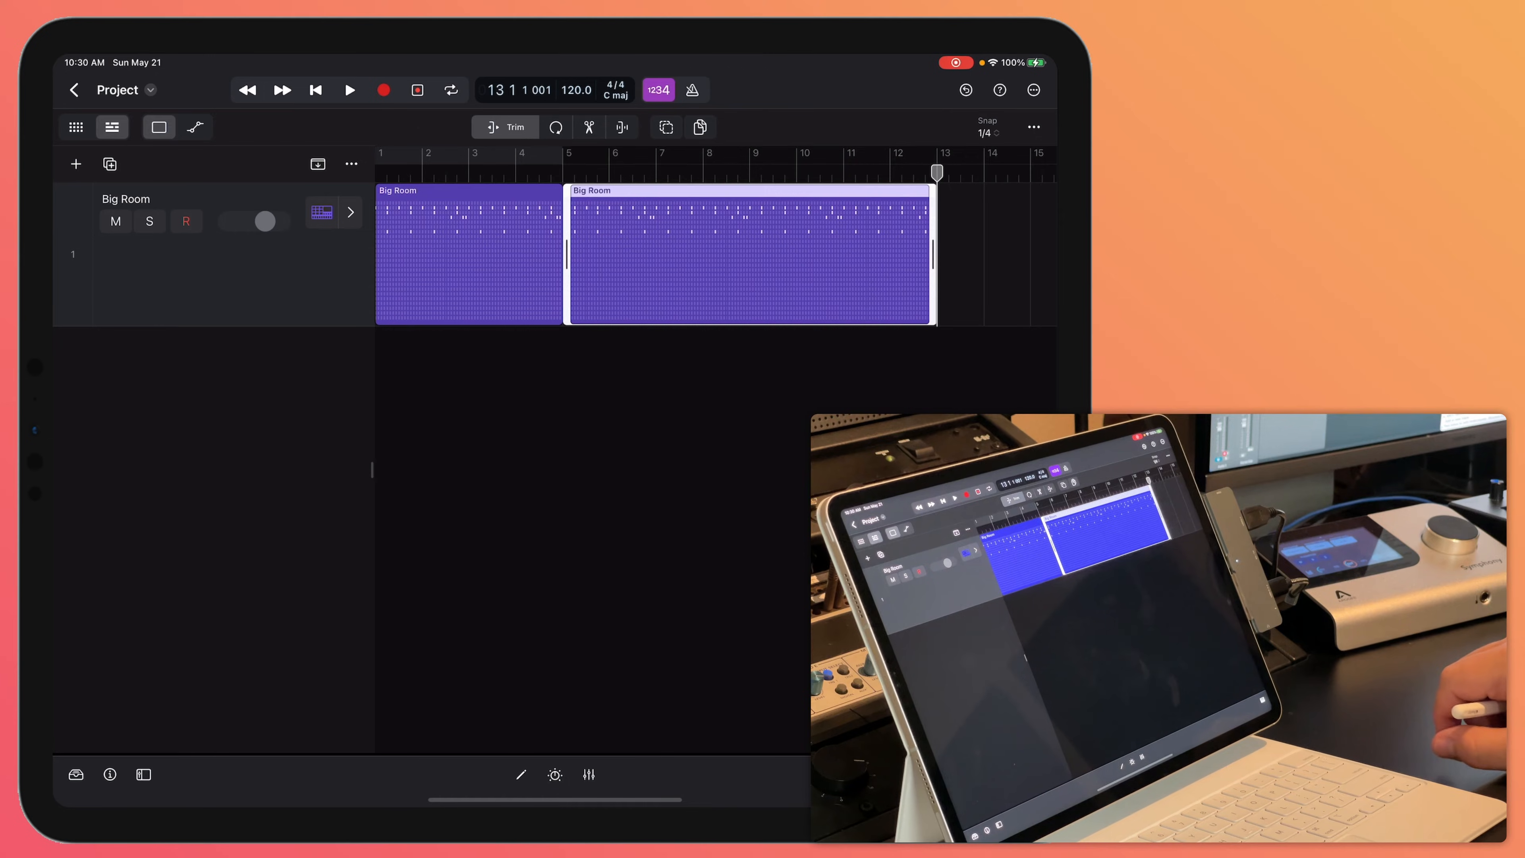
Open the second region's step grid and clear its Kick 2 steps for the reworked beat
{"action": "right_click", "coordinate": [748, 253]}
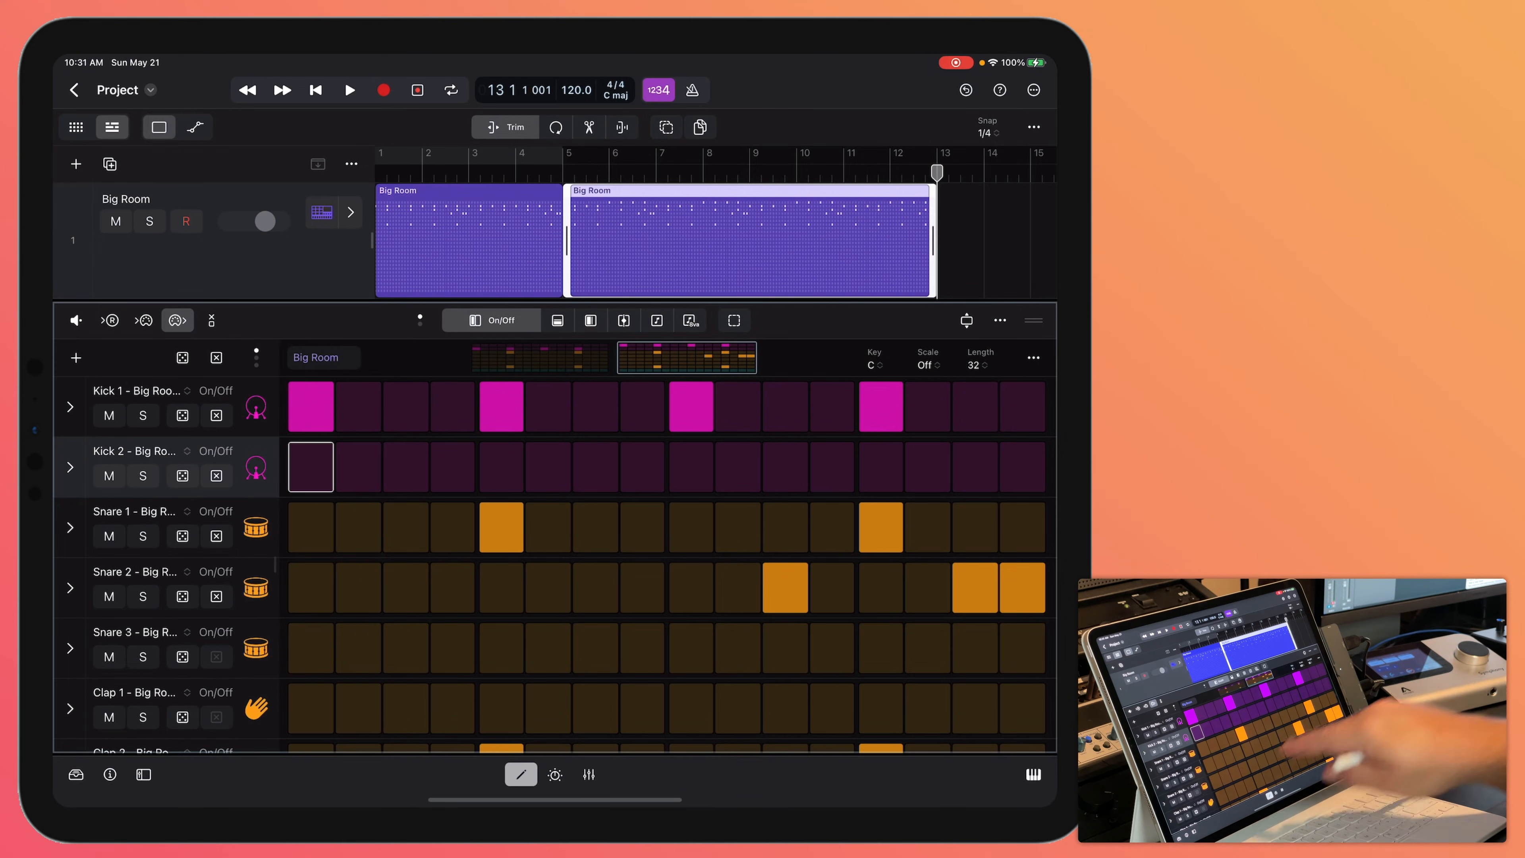
{"action": "left_click", "coordinate": [309, 587]}
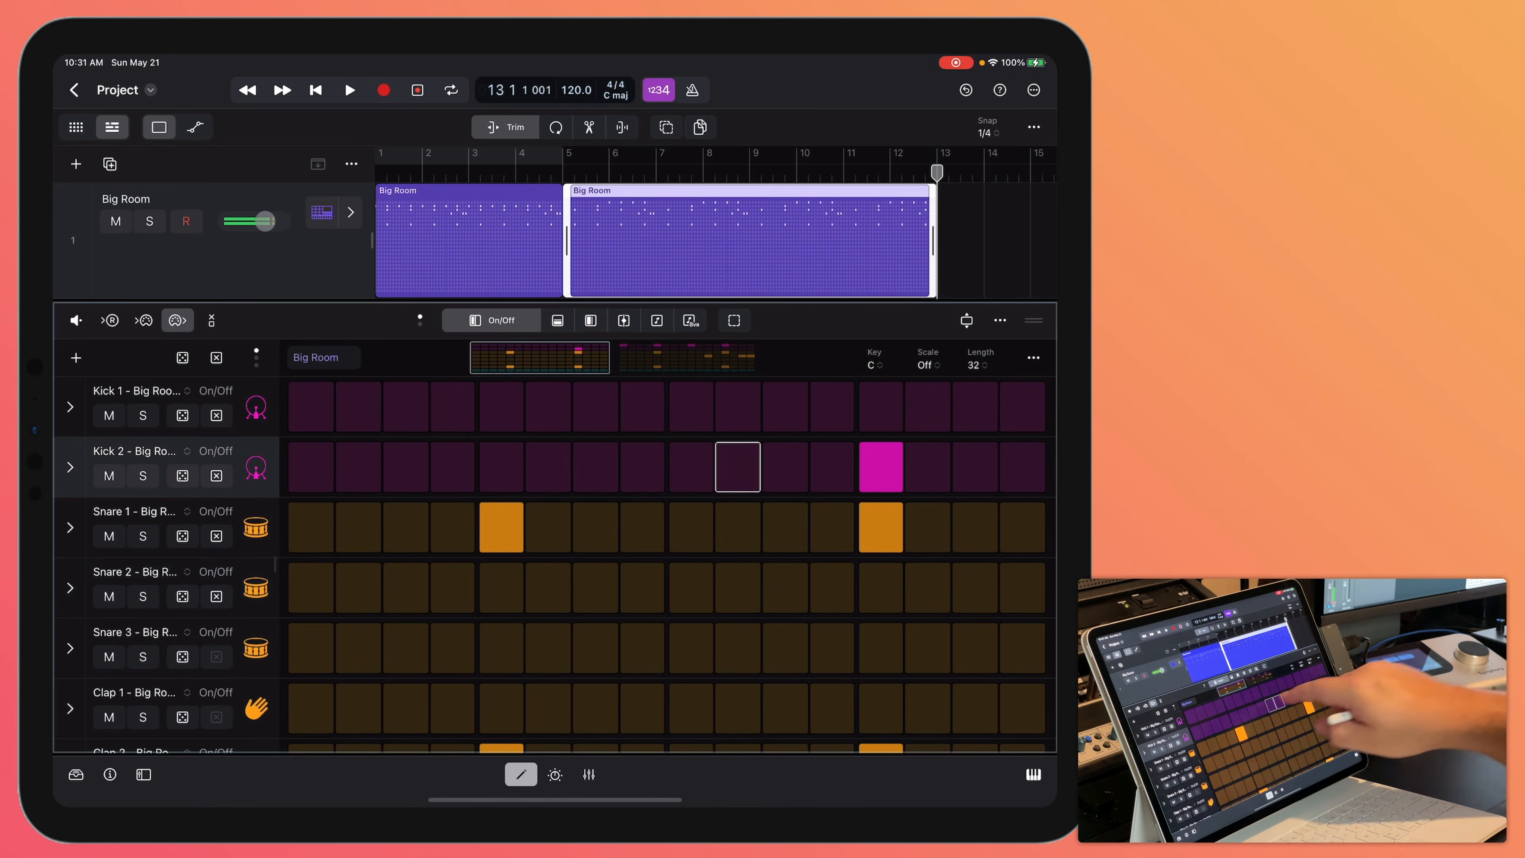
{"action": "left_click", "coordinate": [880, 467]}
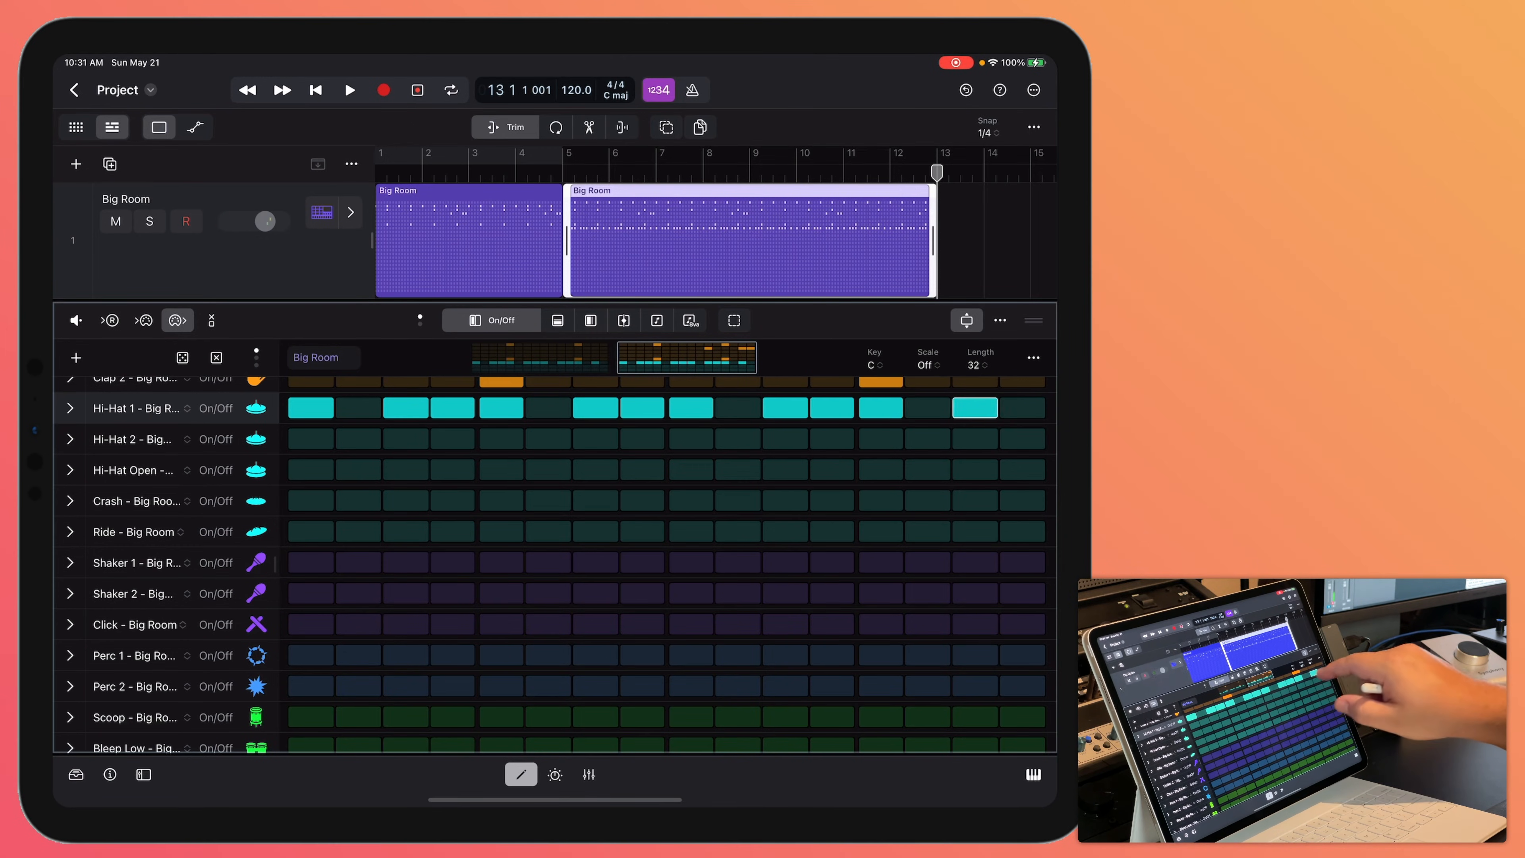
Cycle over the second region and show the Hi-Hat 1 step velocities, all at 100
{"action": "left_click", "coordinate": [350, 90]}
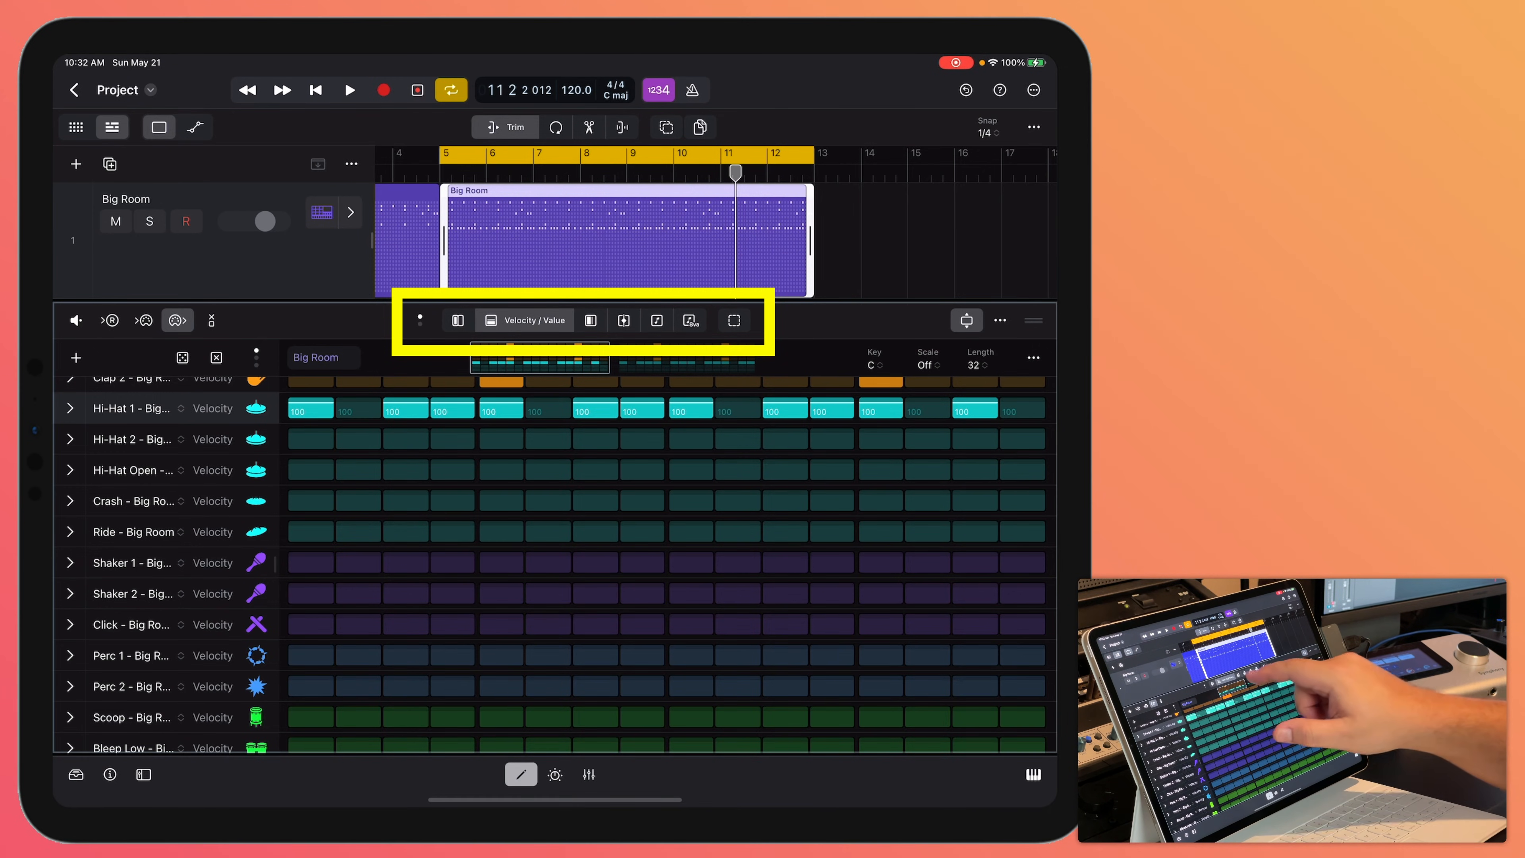
Review Tie, Note, Chance, Step Rate and Skip modes, ending in Repeat edit mode
{"action": "left_click", "coordinate": [623, 320]}
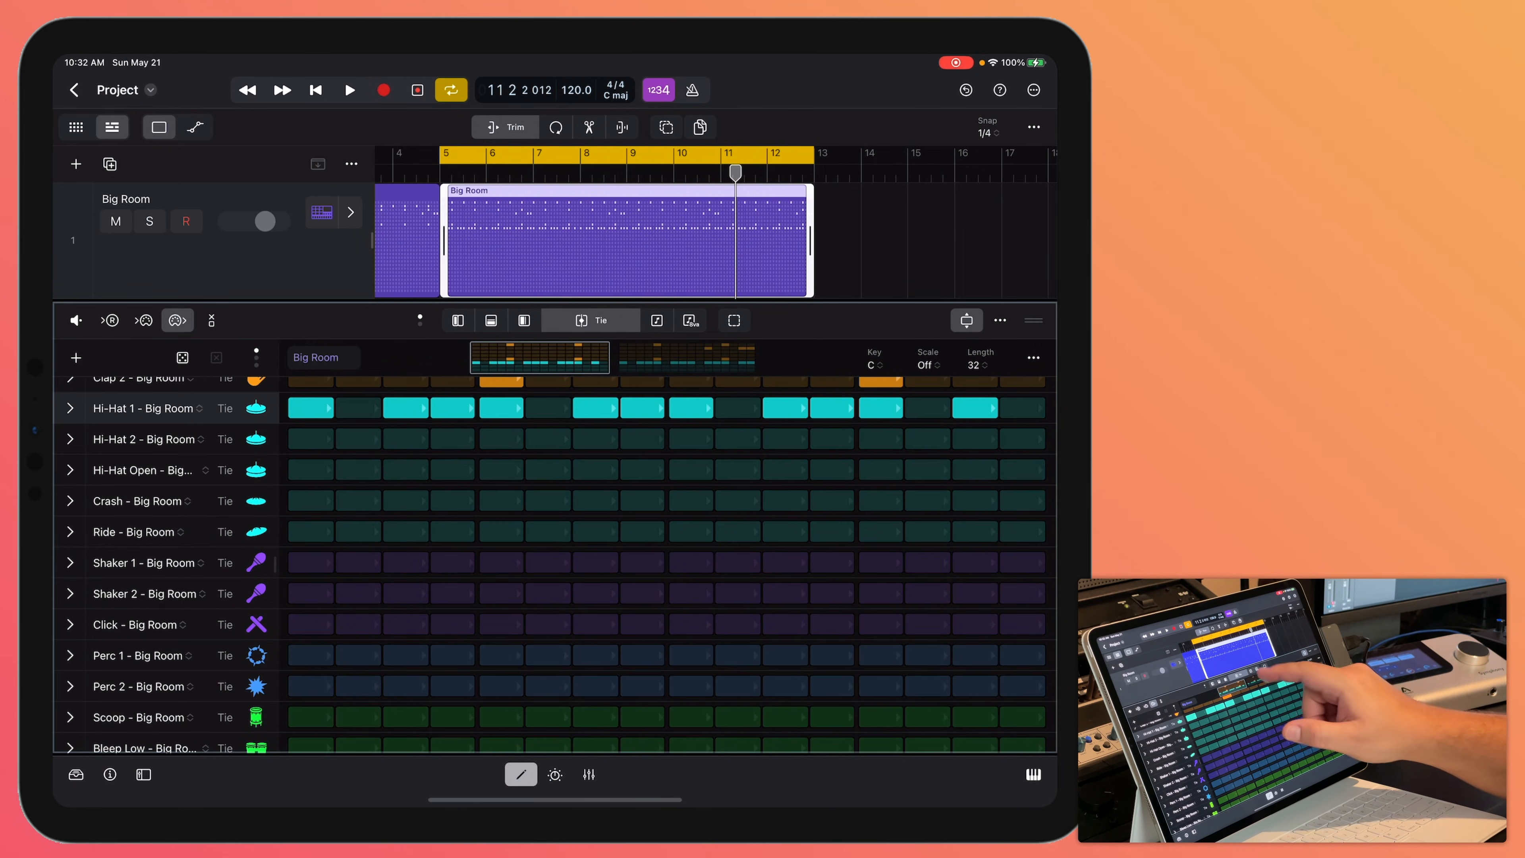
{"action": "left_click", "coordinate": [589, 320]}
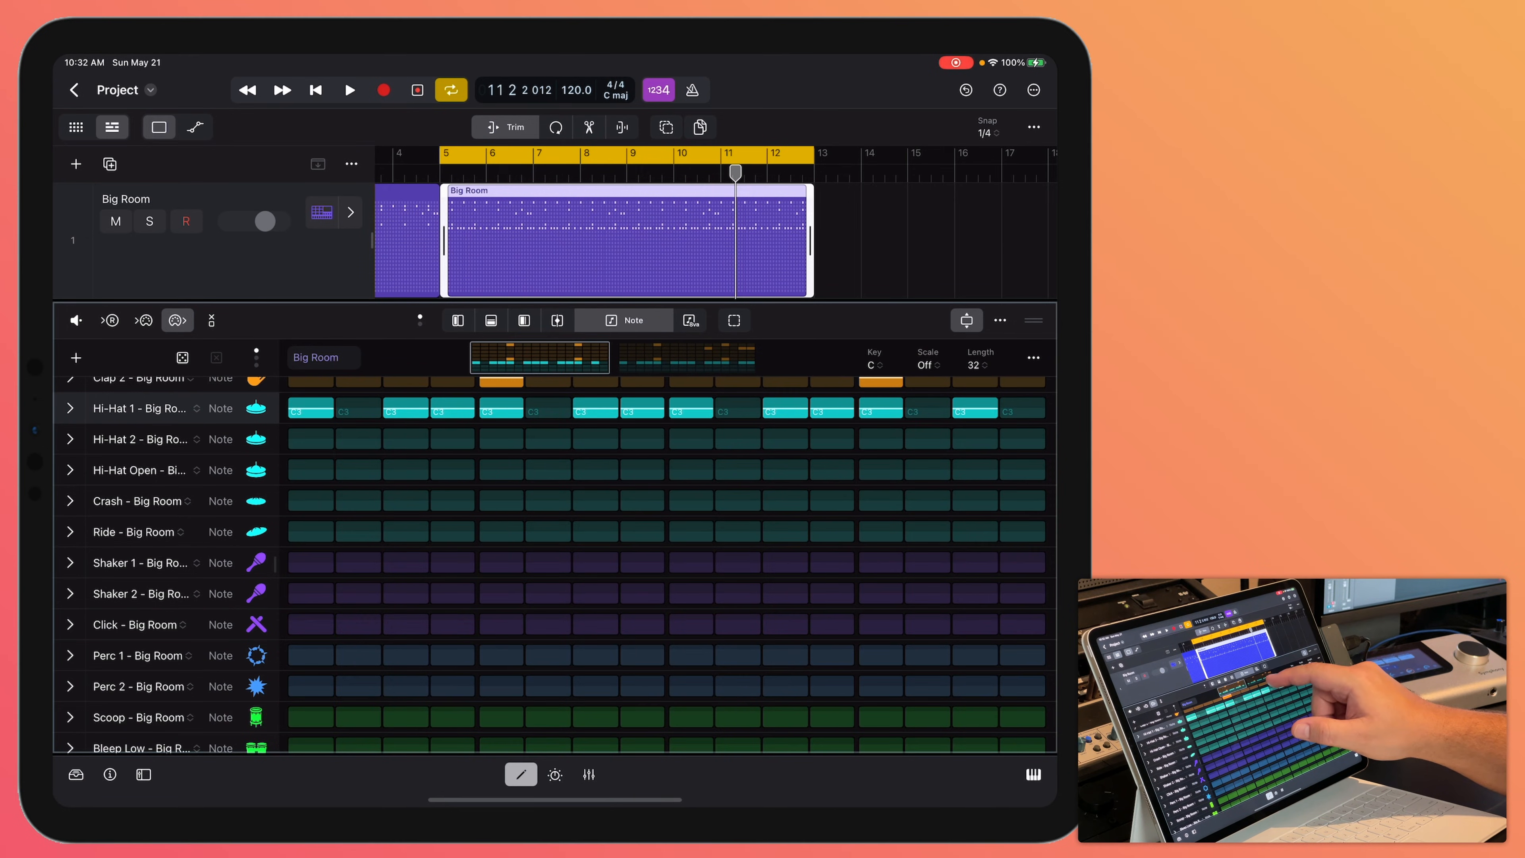
{"action": "left_click", "coordinate": [419, 319]}
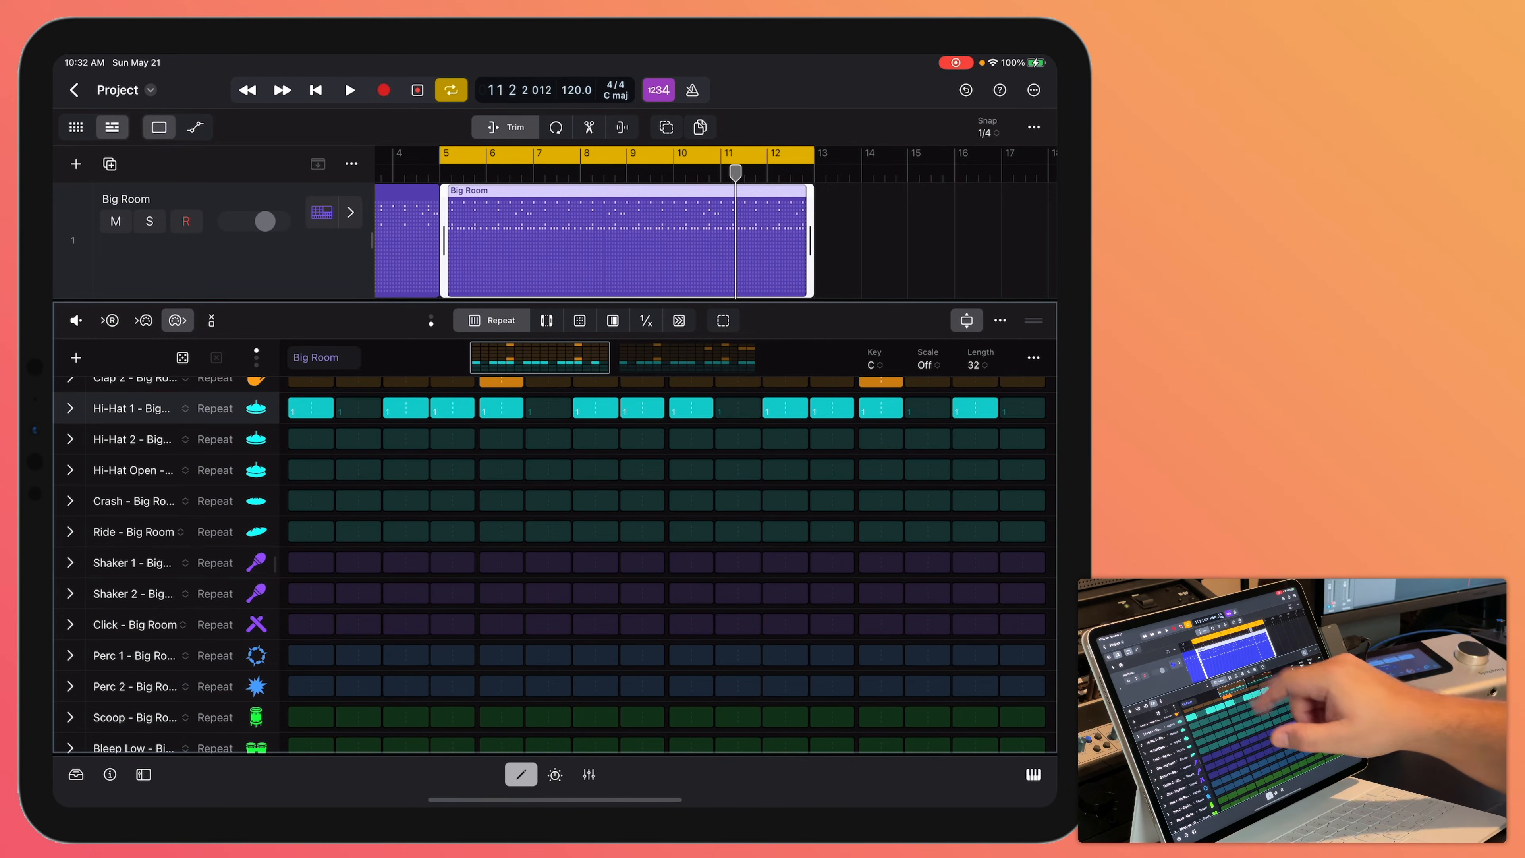
{"action": "left_click", "coordinate": [558, 320]}
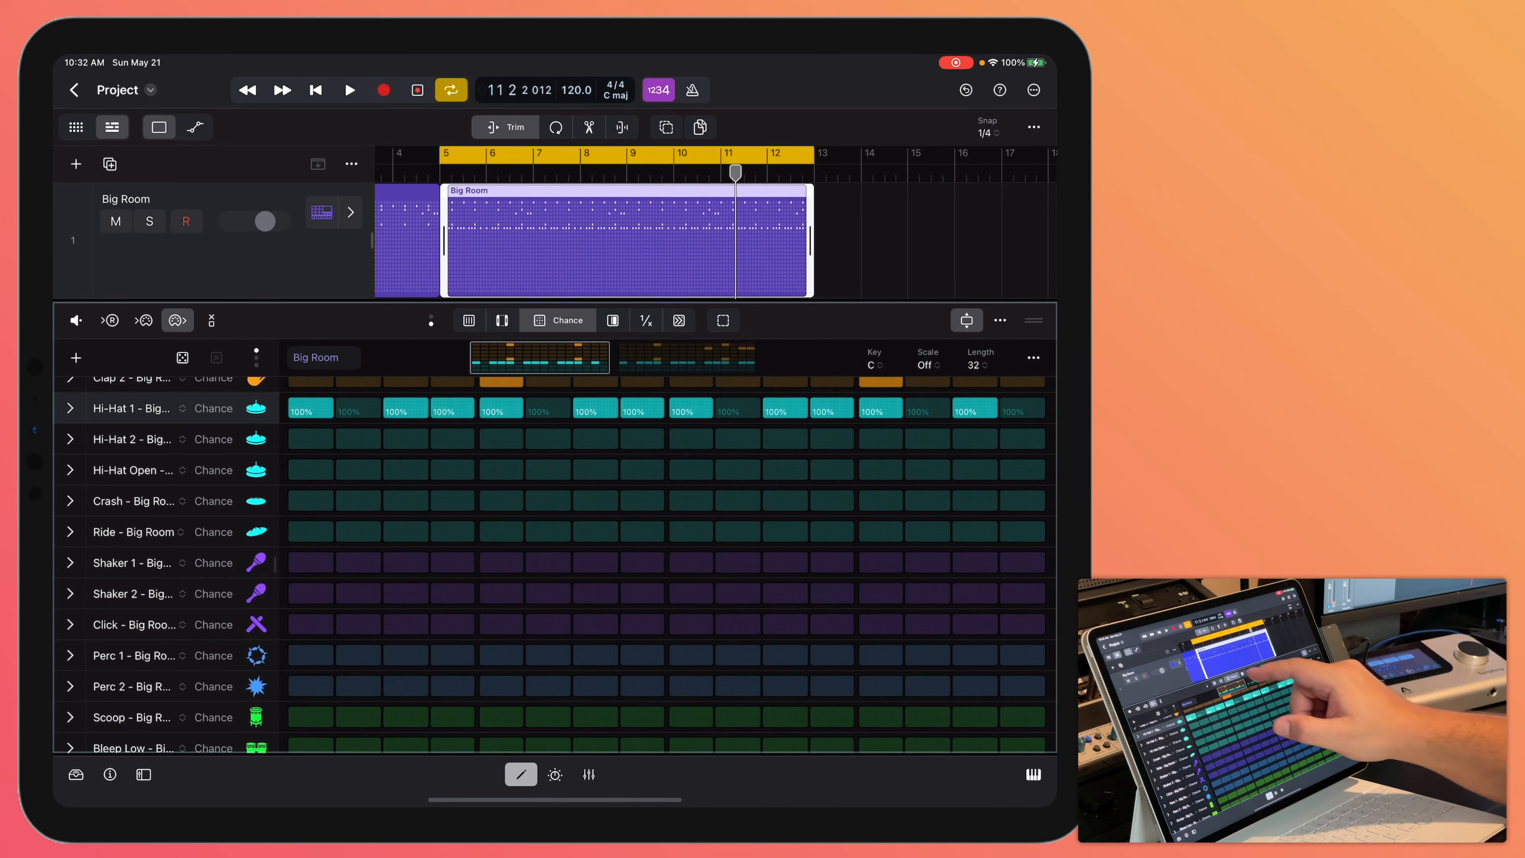
{"action": "left_click", "coordinate": [611, 320]}
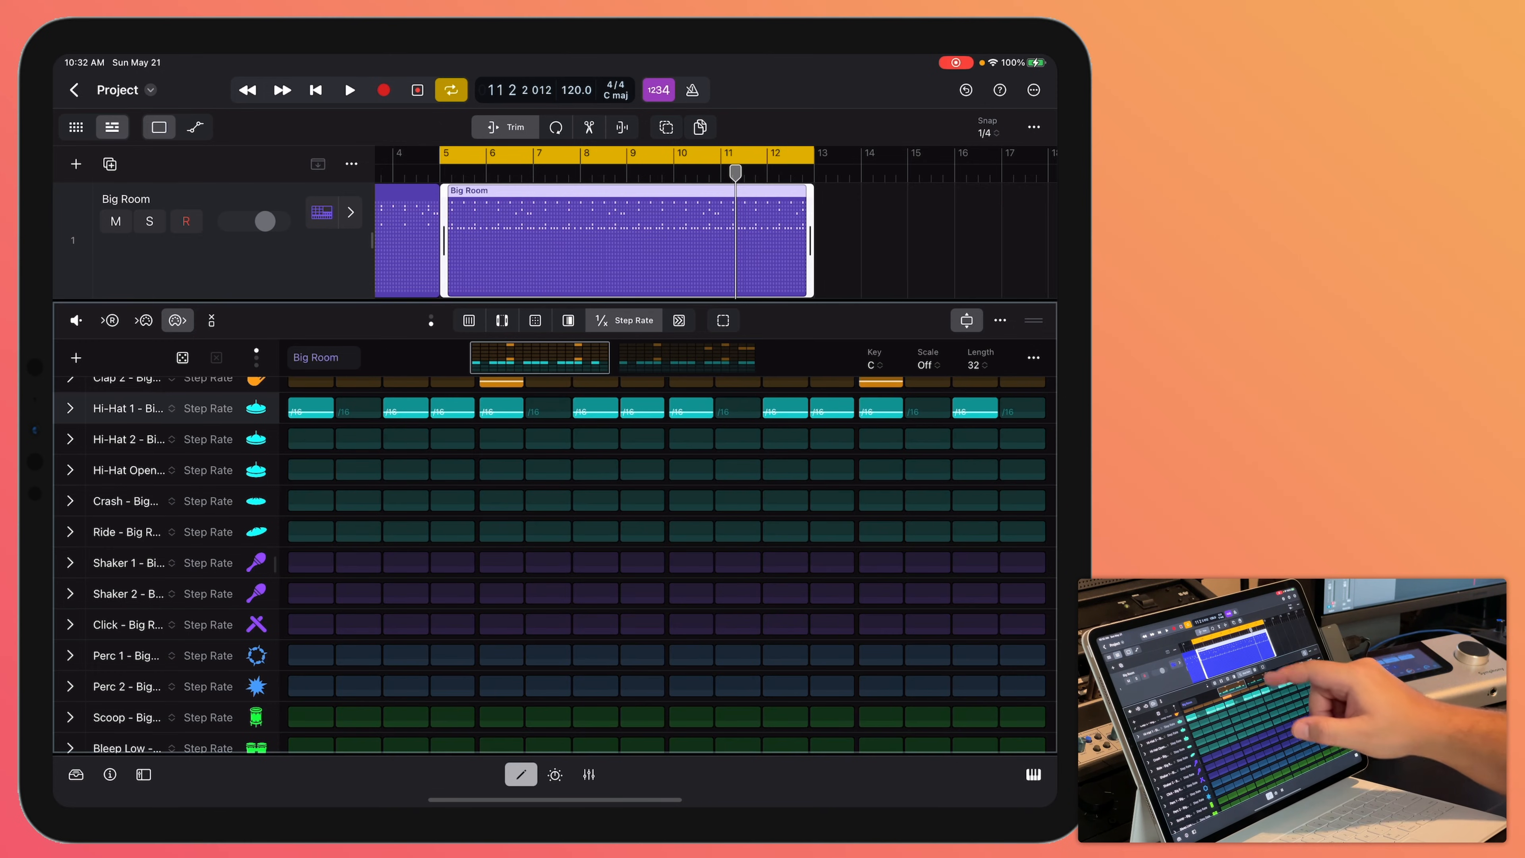
{"action": "left_click", "coordinate": [637, 320]}
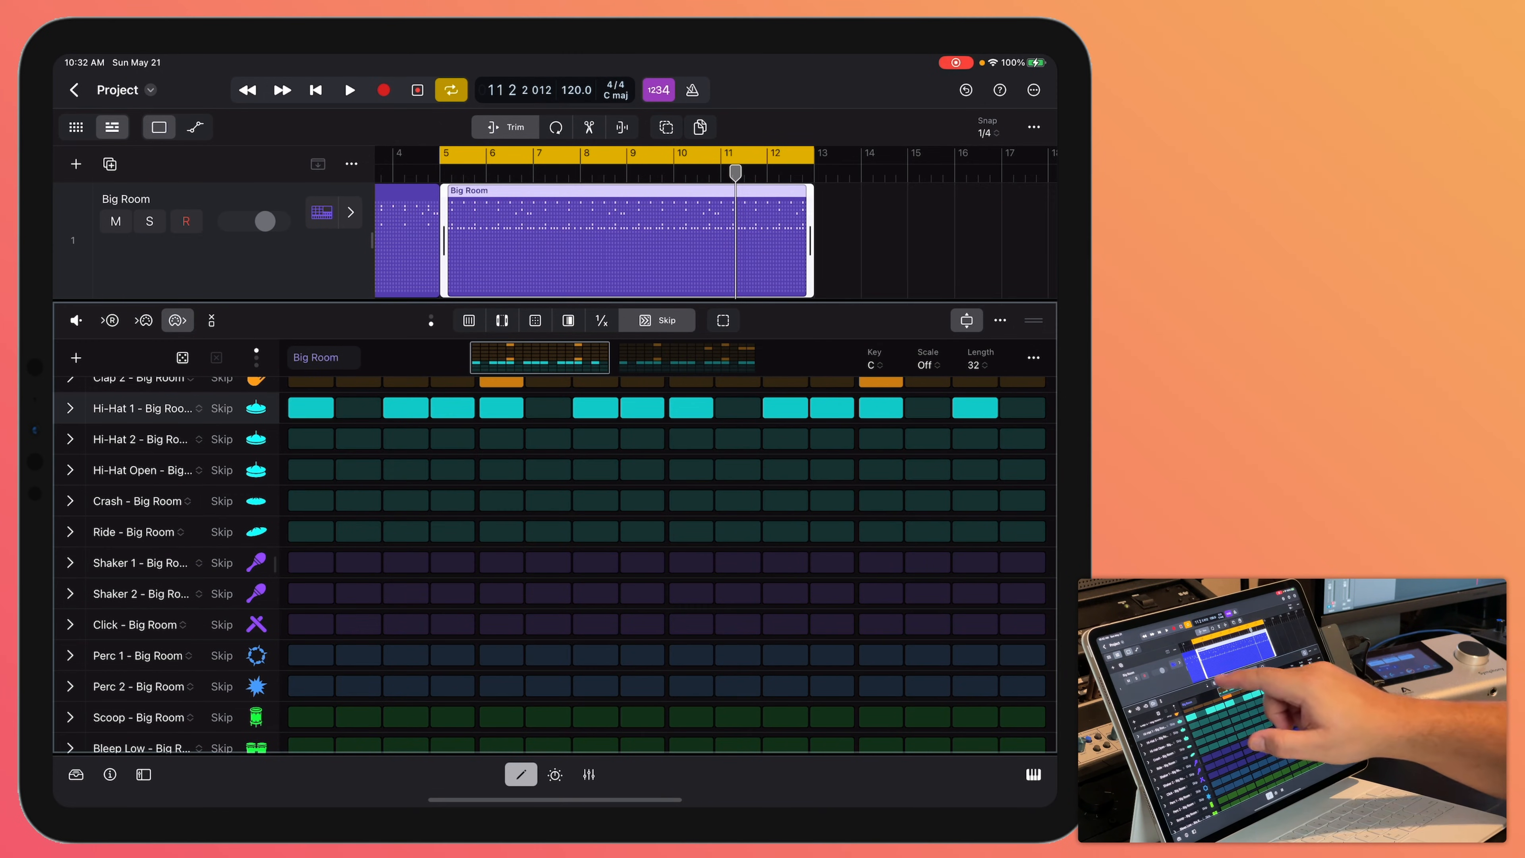
{"action": "left_click", "coordinate": [658, 320]}
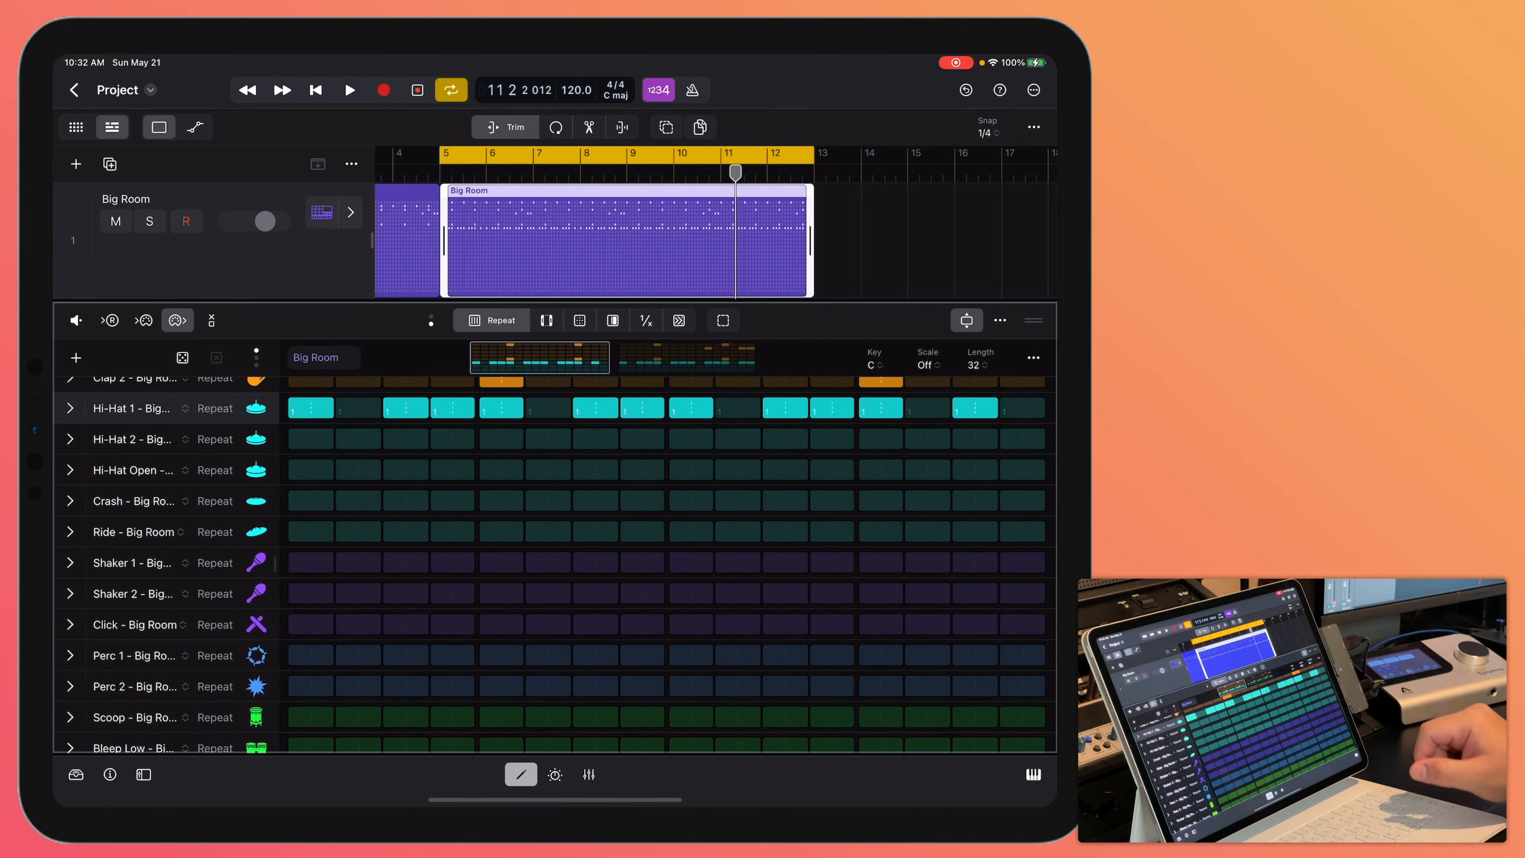
Give several Hi-Hat 1 steps note repeats of 2 and 3 with the loop playing
{"action": "scroll", "scroll_direction": "up", "scroll_amount": 3}
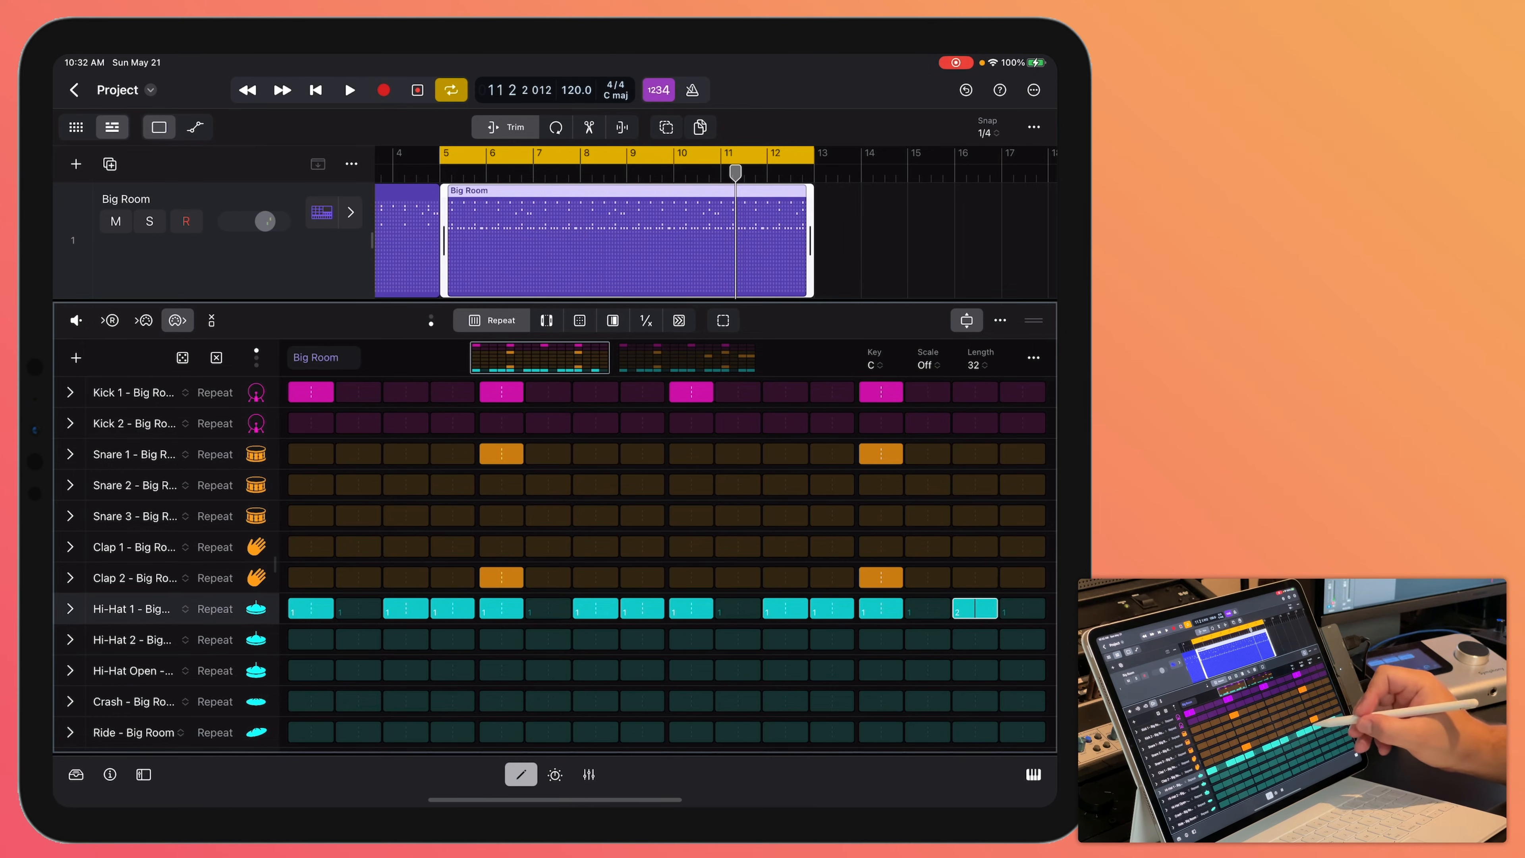
{"action": "left_click", "coordinate": [831, 607]}
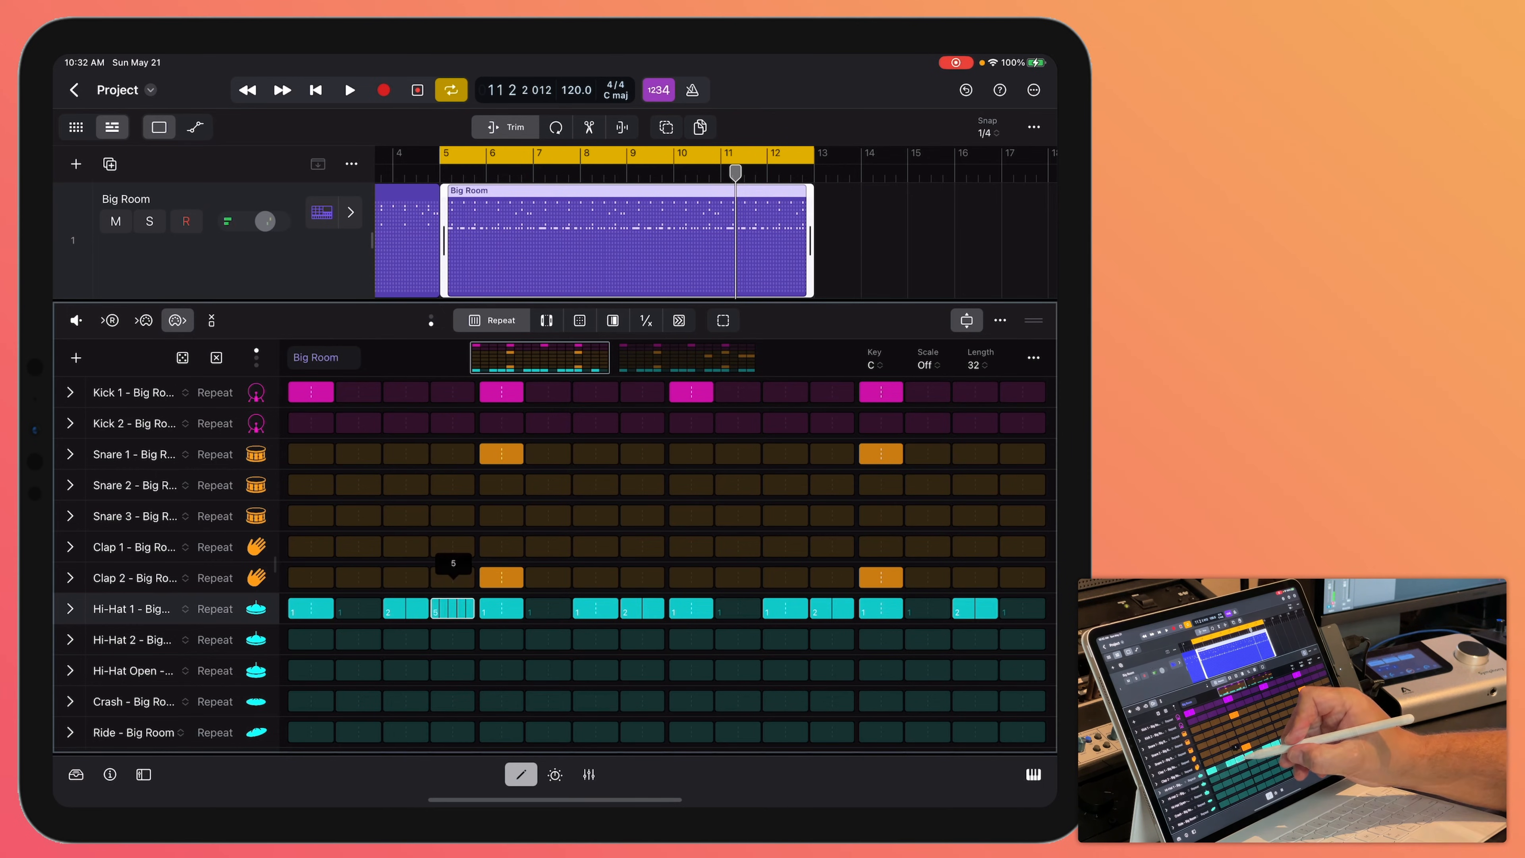
{"action": "left_click", "coordinate": [348, 90]}
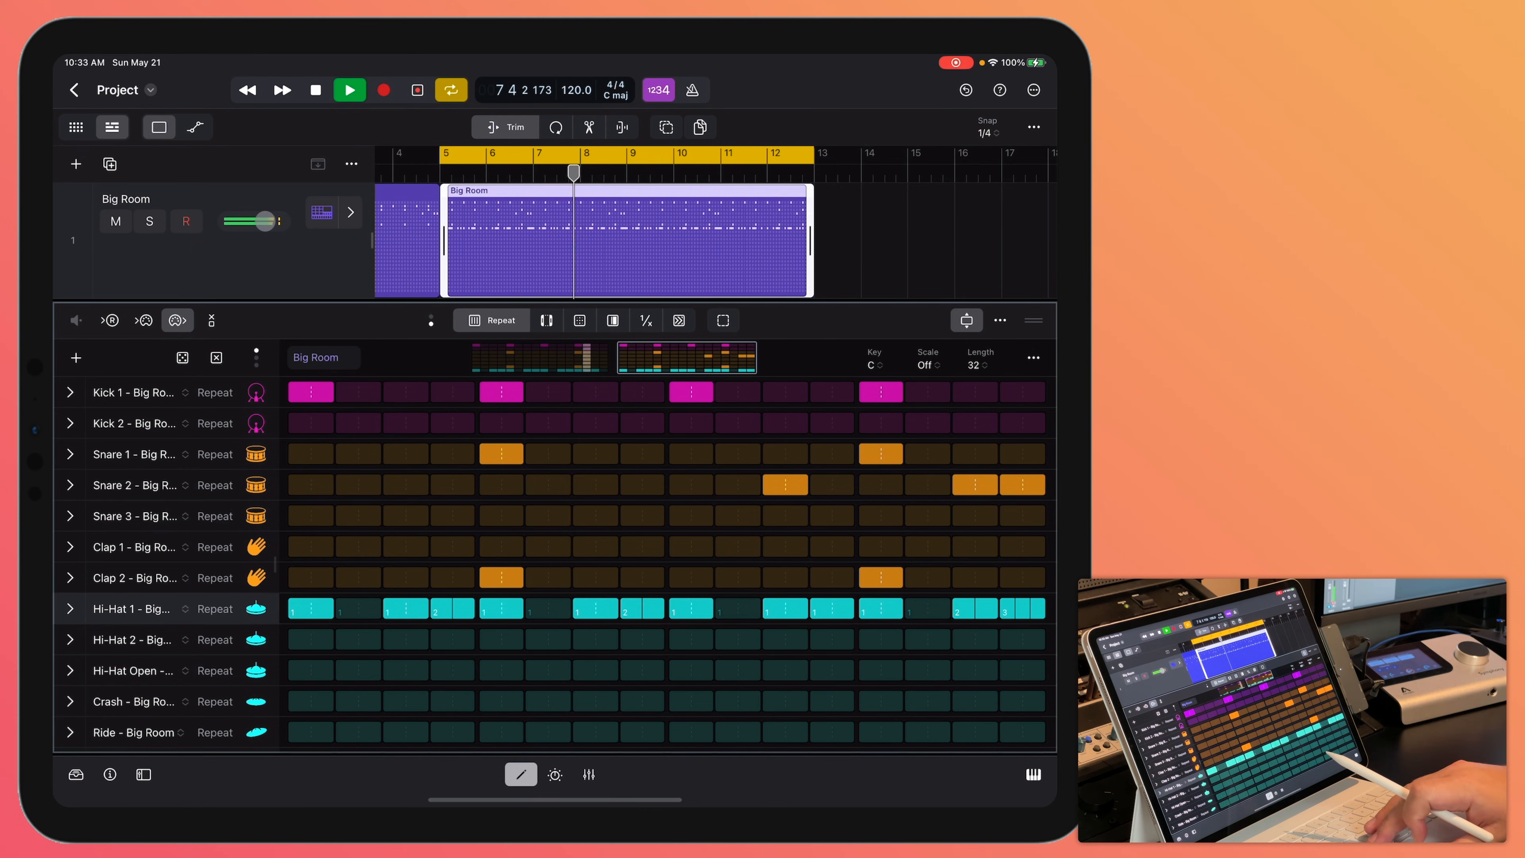
Stop playback by closing the step sequencer, then reopen the second region's grid
{"action": "left_click", "coordinate": [315, 90]}
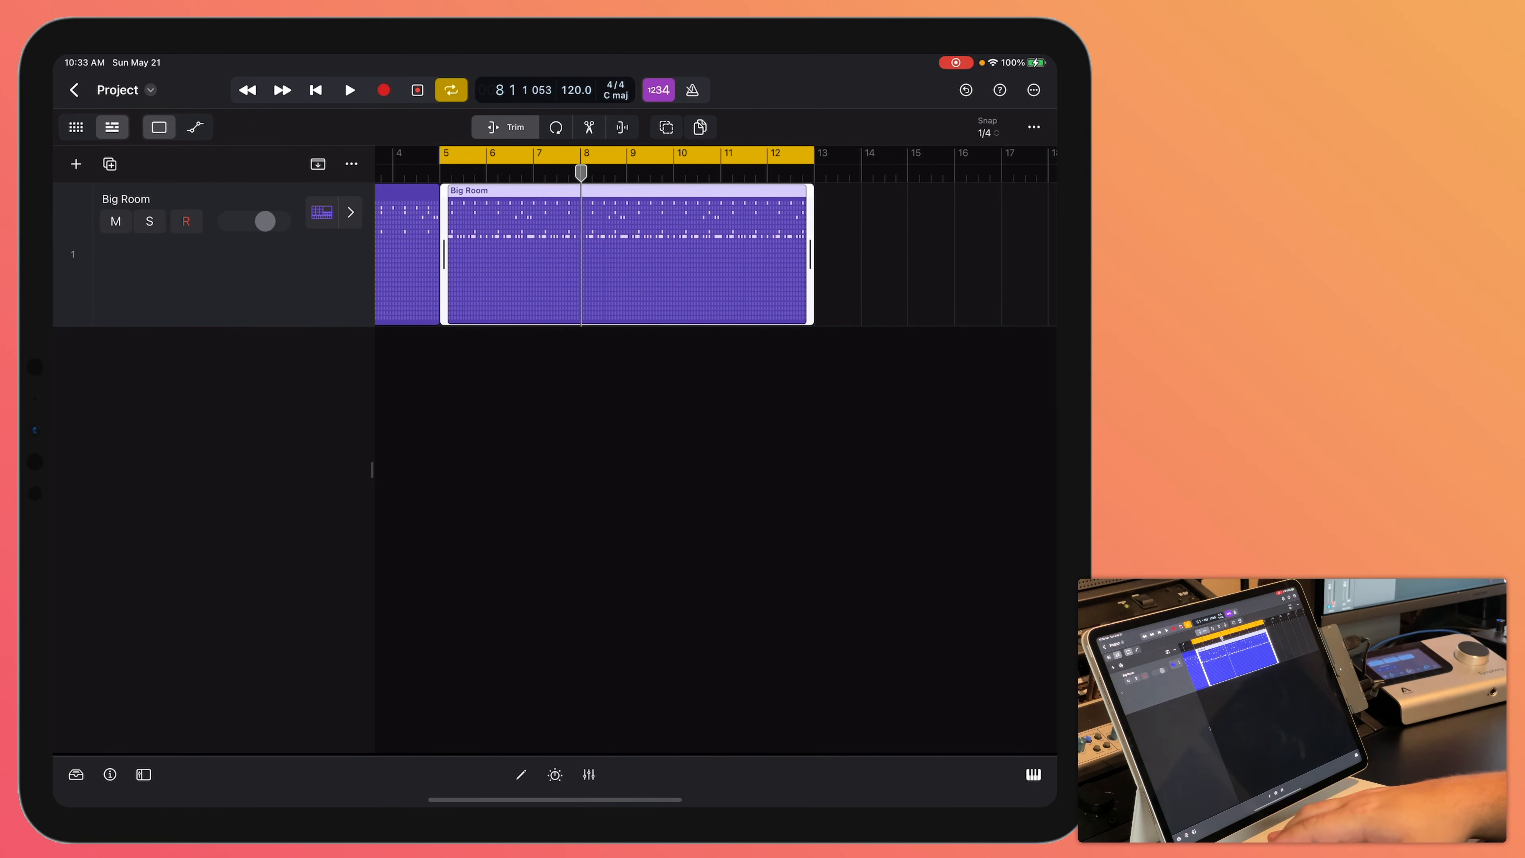
{"action": "double_click", "coordinate": [622, 252]}
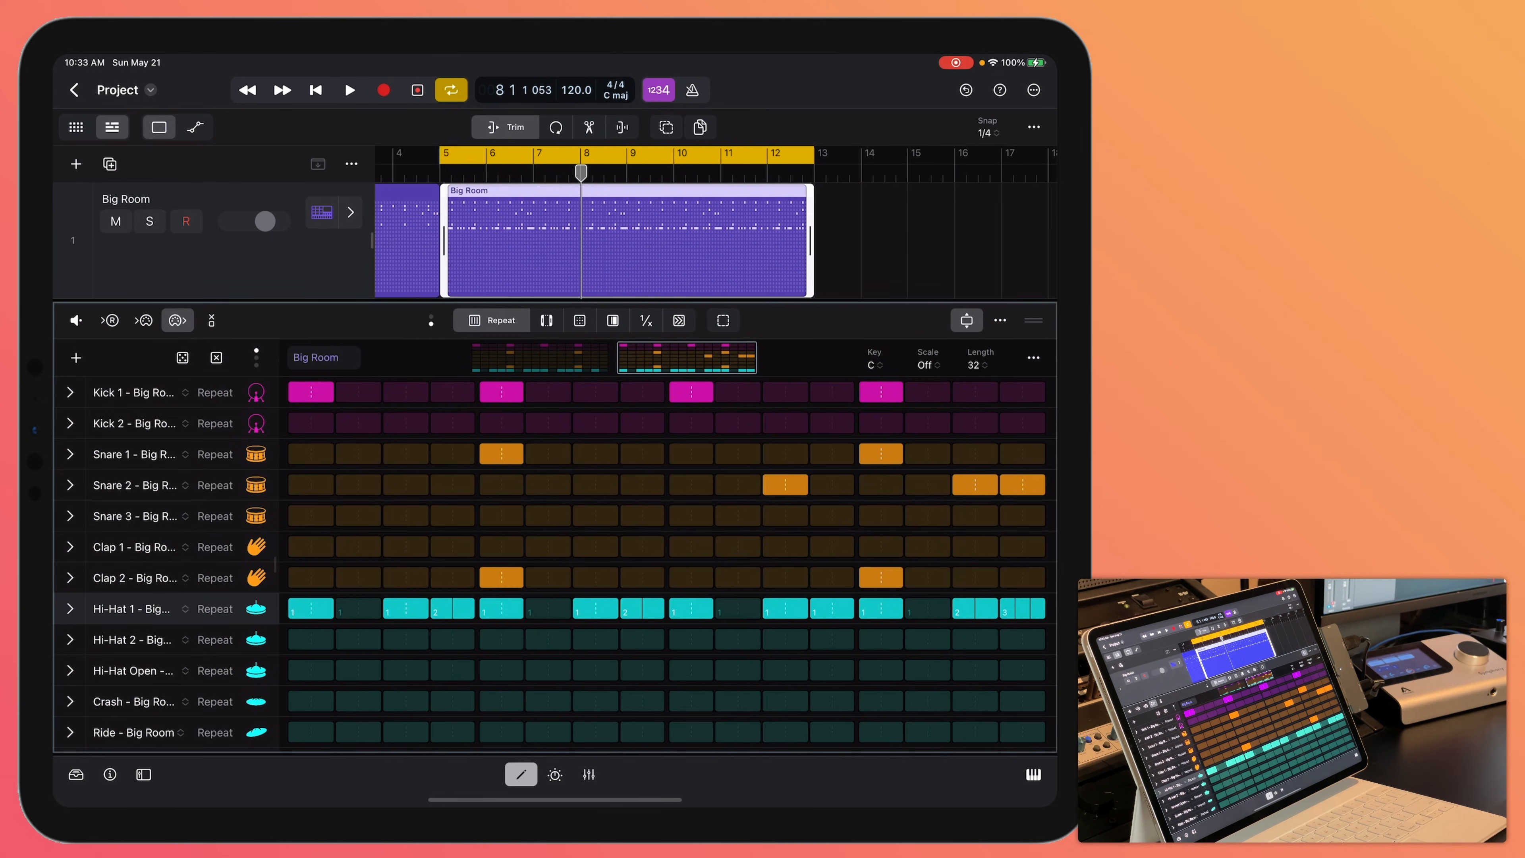